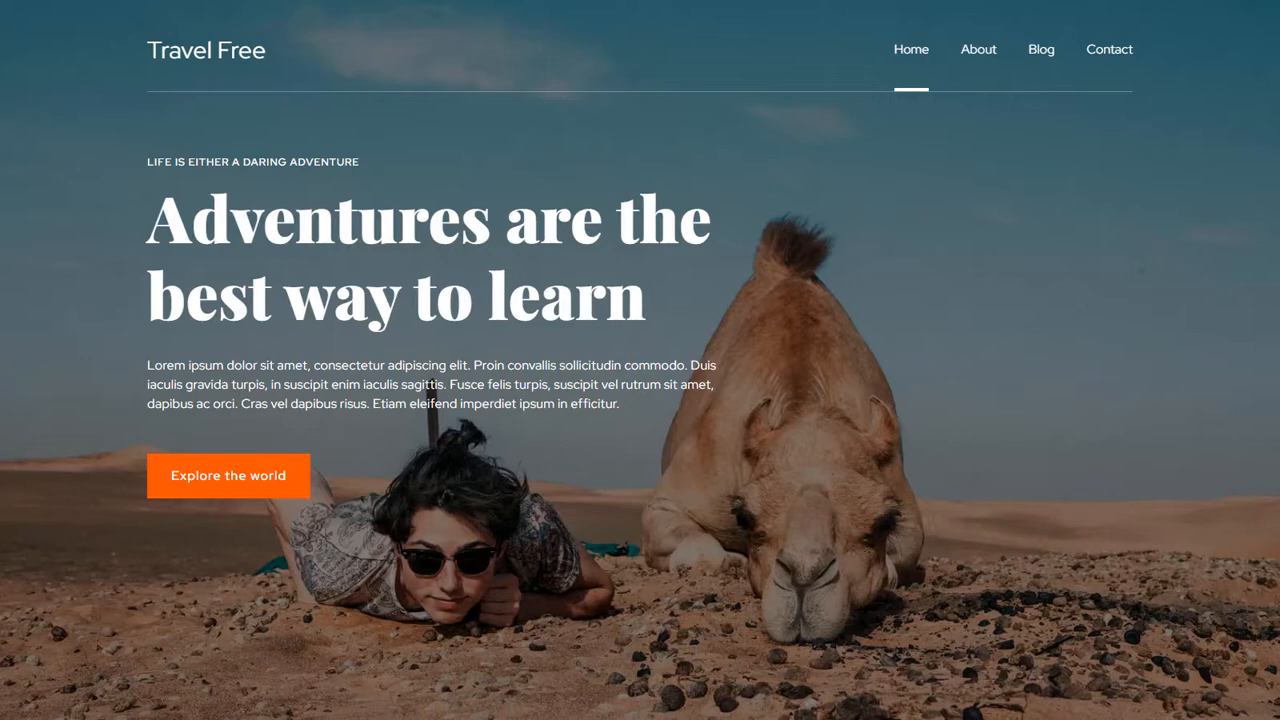
Step: Look over the dashboard, then go to Themes and browse themes available to install
{"action": "scroll", "scroll_direction": "down", "scroll_amount": 3}
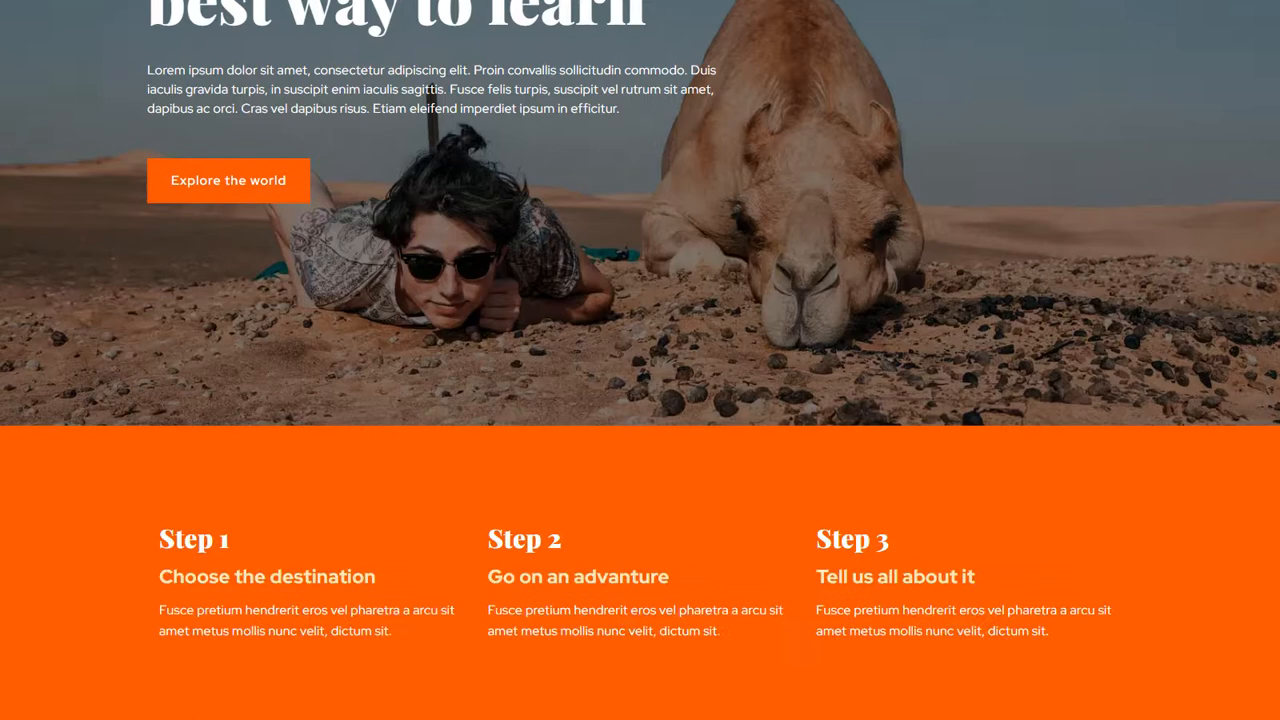
{"action": "scroll", "scroll_direction": "down", "scroll_amount": 3}
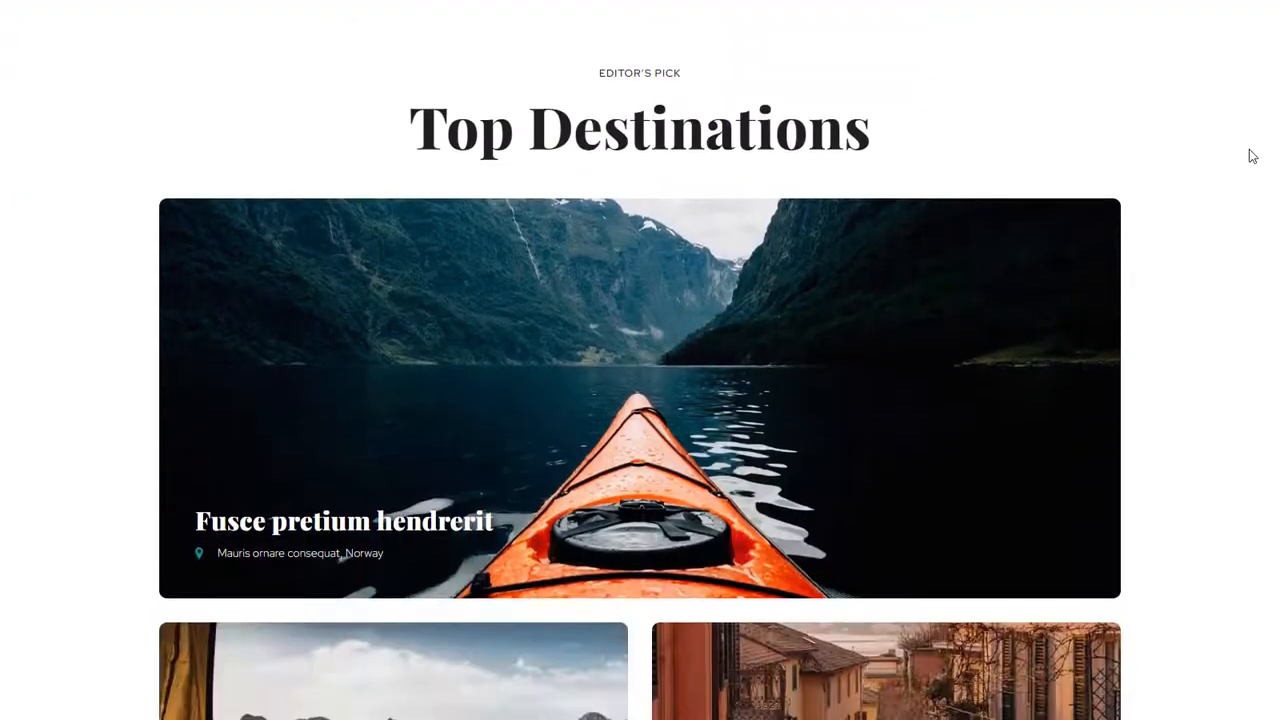
{"action": "scroll", "scroll_direction": "down", "scroll_amount": 3}
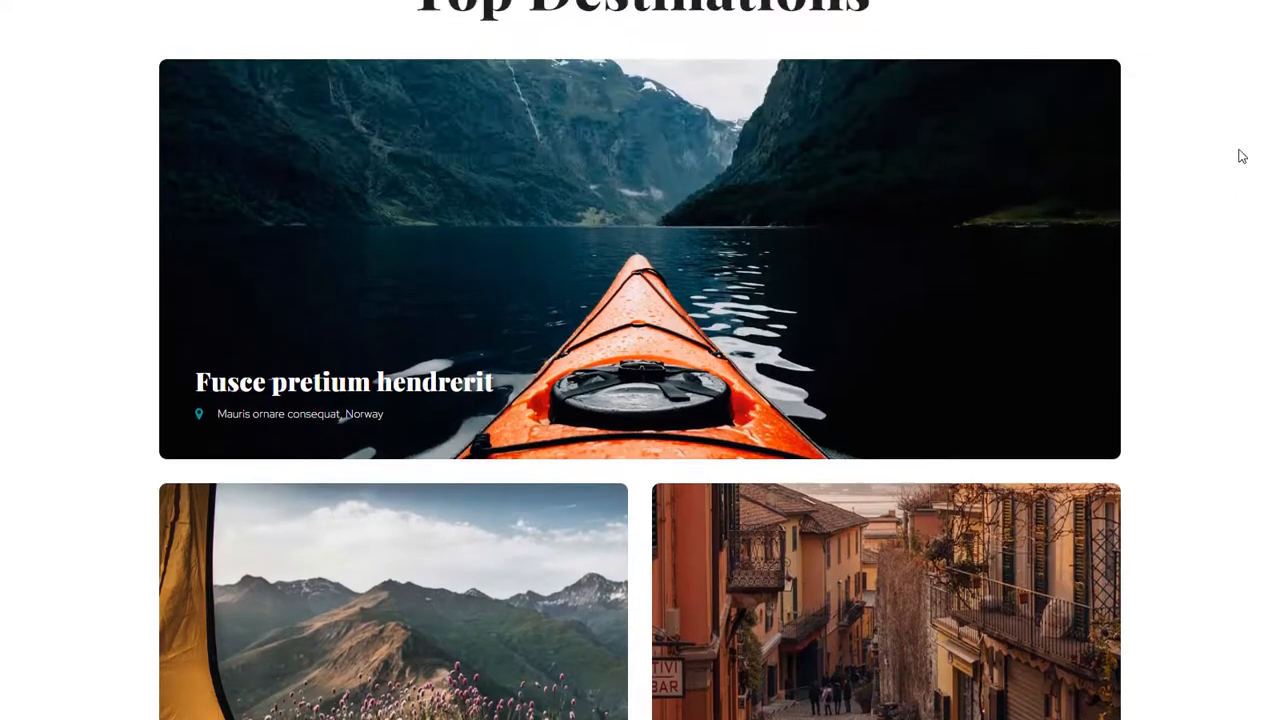
{"action": "scroll", "scroll_direction": "up", "scroll_amount": 3}
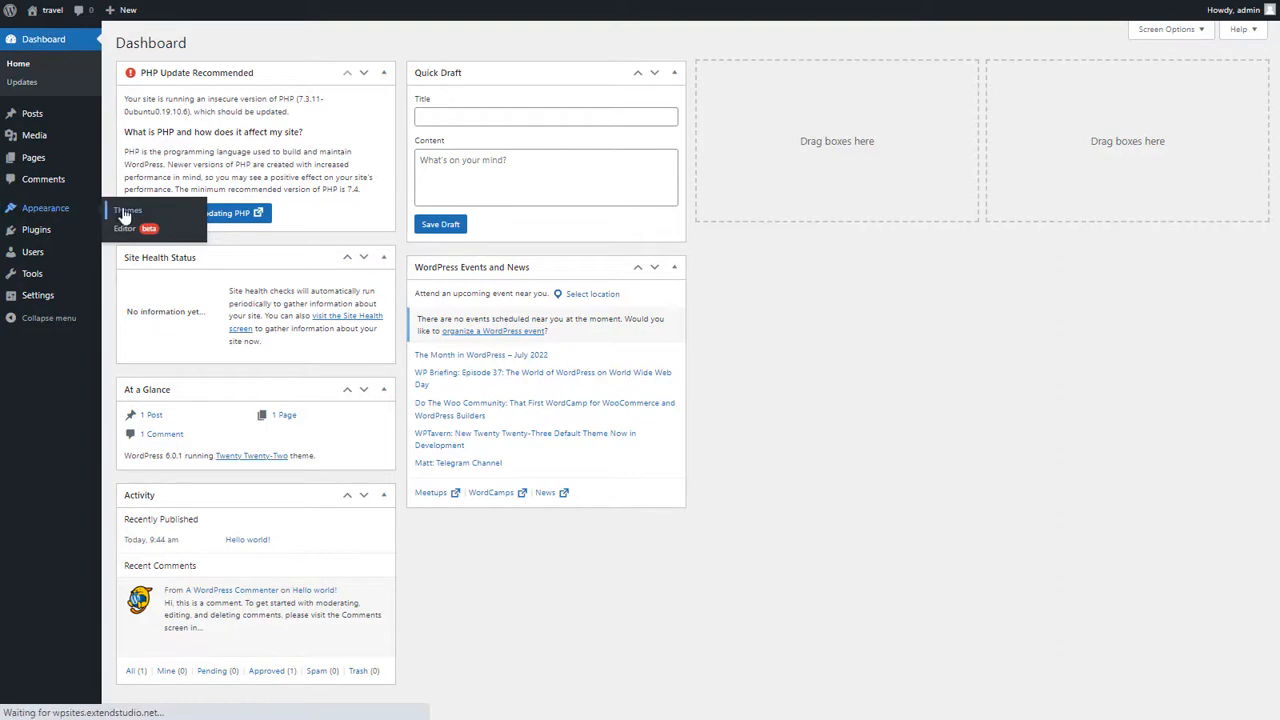
{"action": "left_click", "coordinate": [128, 210]}
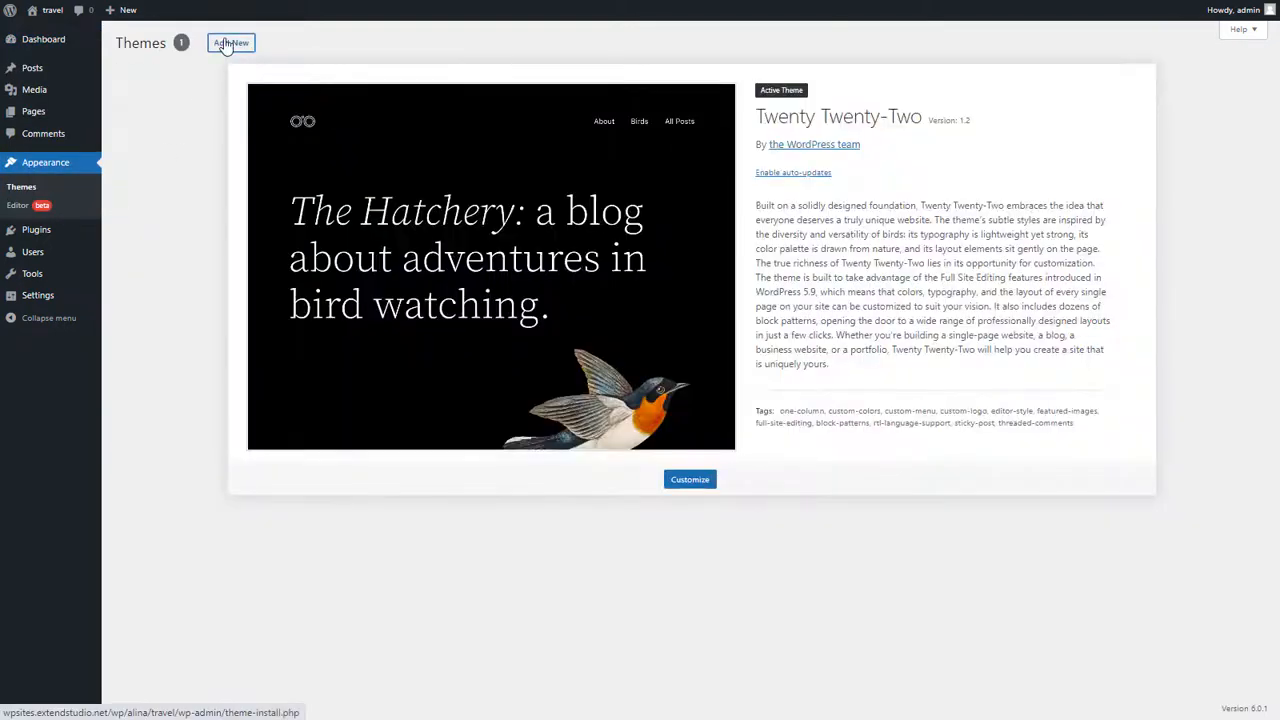
{"action": "left_click", "coordinate": [232, 44]}
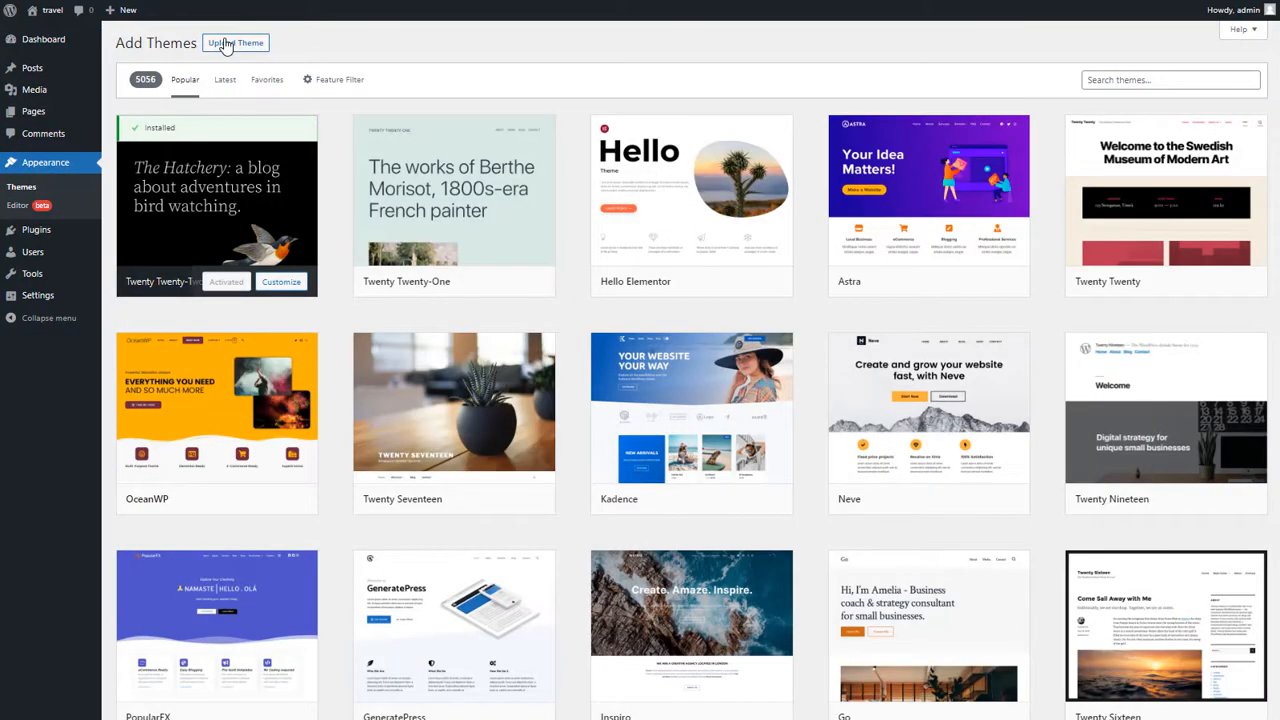
Step: Search 'elevate', install and activate Elevate WP, then return to Twenty Twenty-Two
{"action": "type", "text": "elevate"}
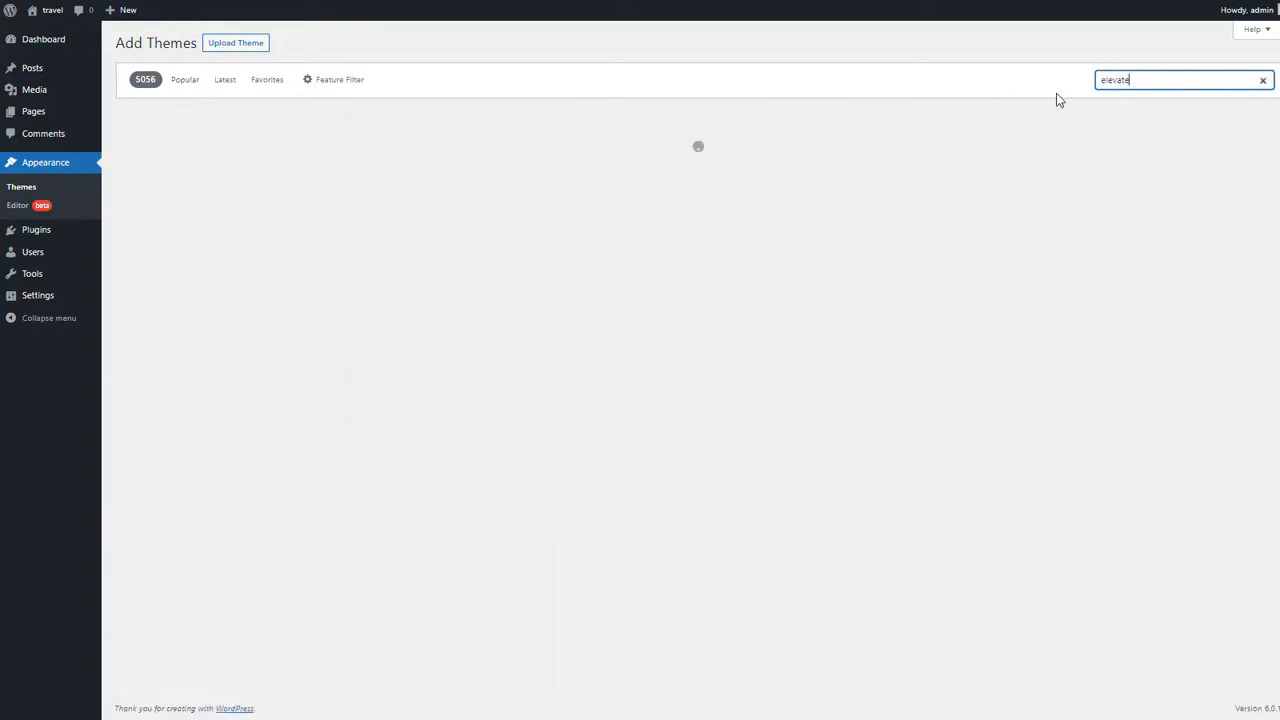
{"action": "left_click", "coordinate": [232, 284]}
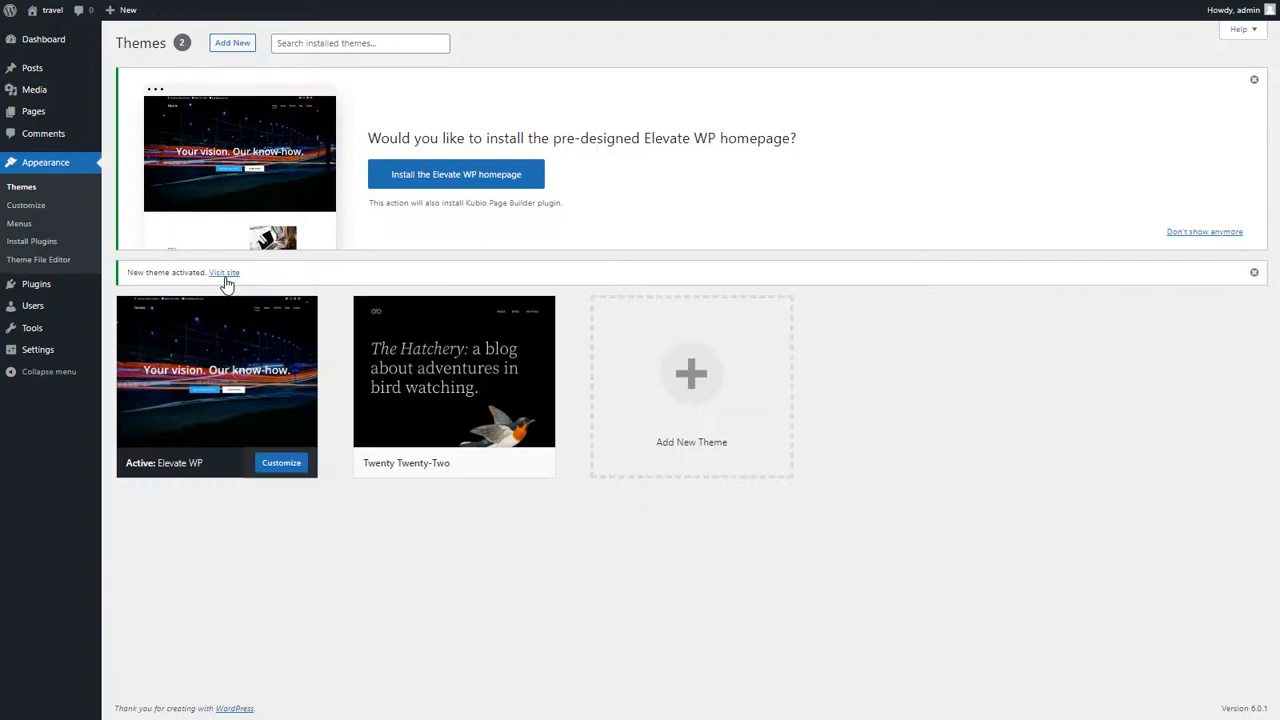
{"action": "left_click", "coordinate": [454, 374]}
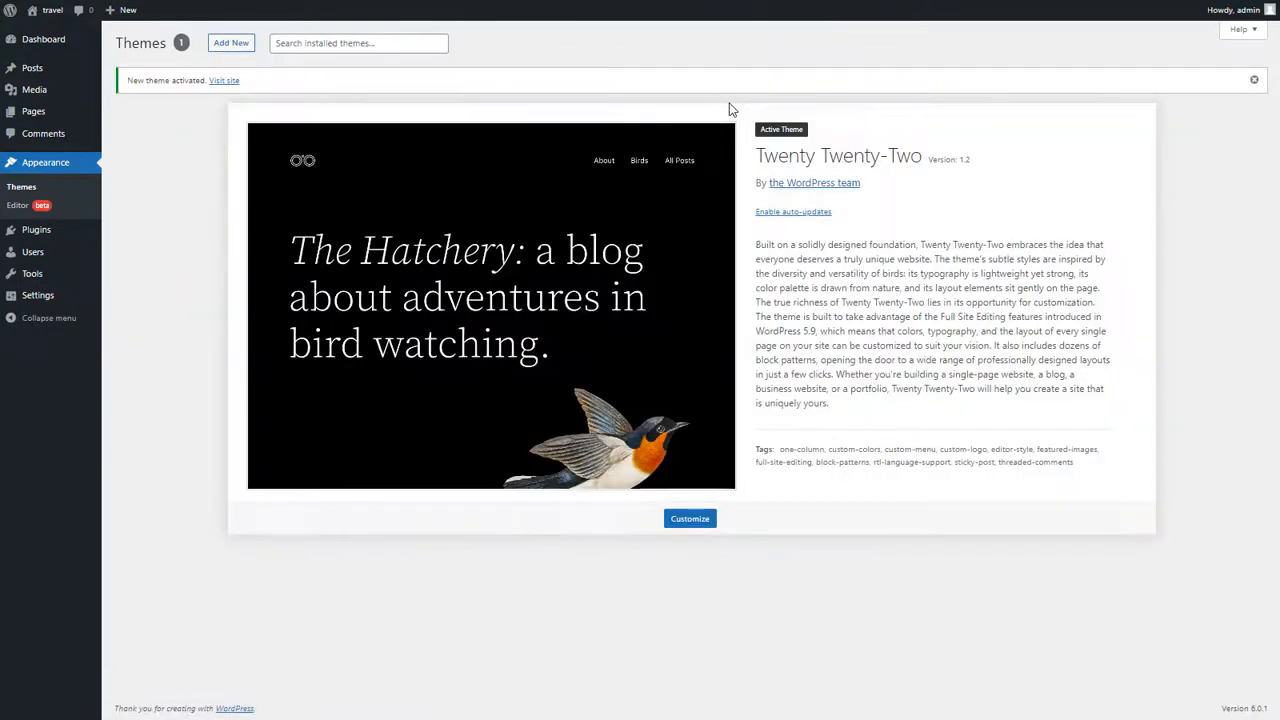
{"action": "mouse_move", "coordinate": [330, 22]}
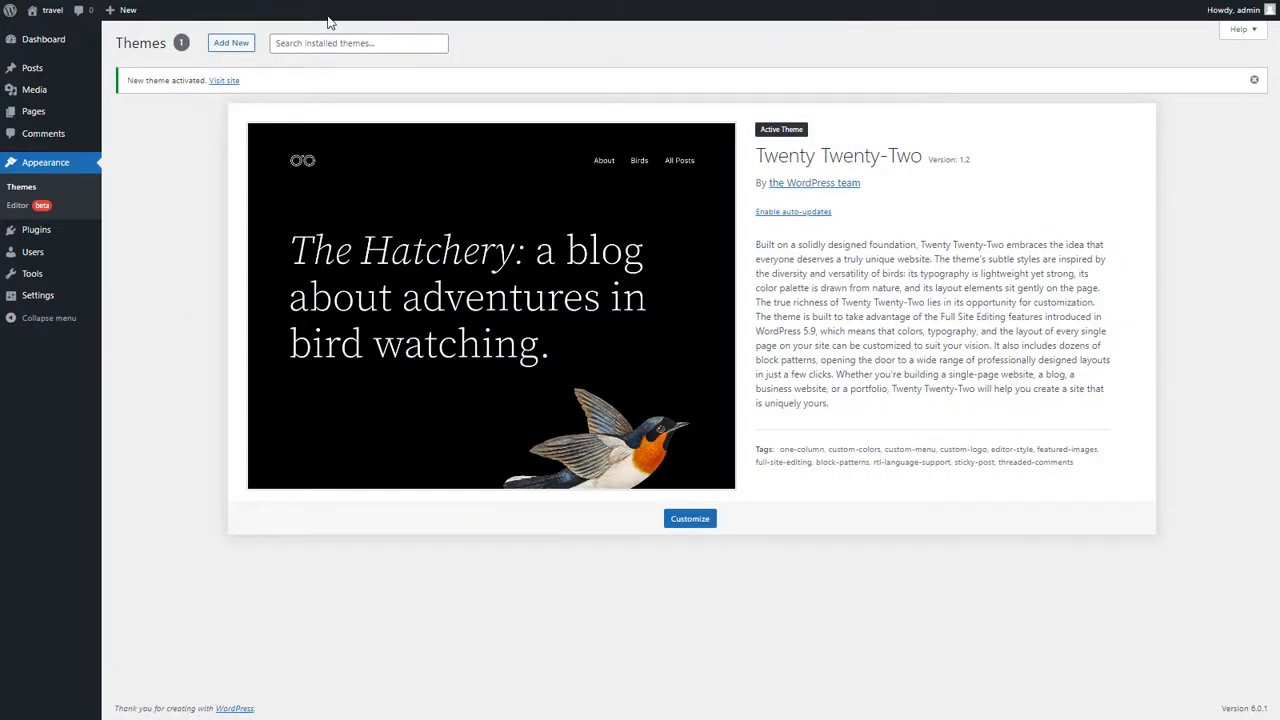
{"action": "mouse_move", "coordinate": [32, 112]}
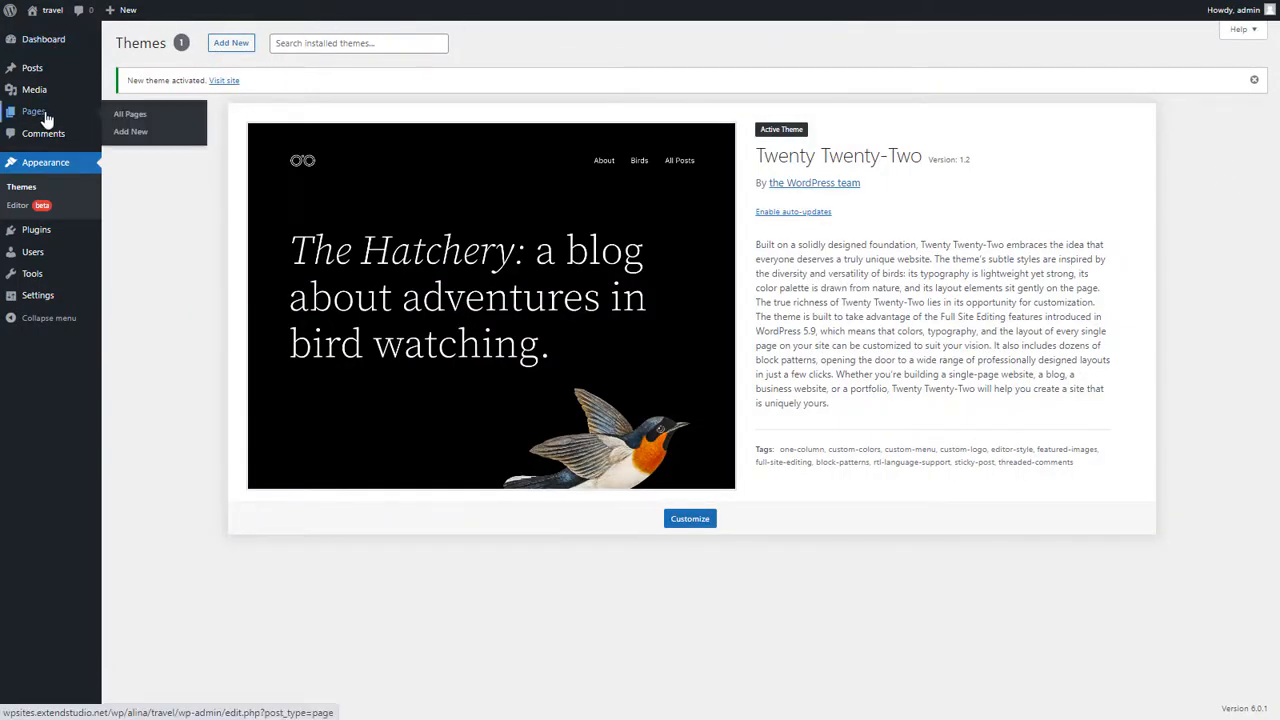
Step: View All Posts, then show the Media Library's file upload area
{"action": "left_click", "coordinate": [32, 68]}
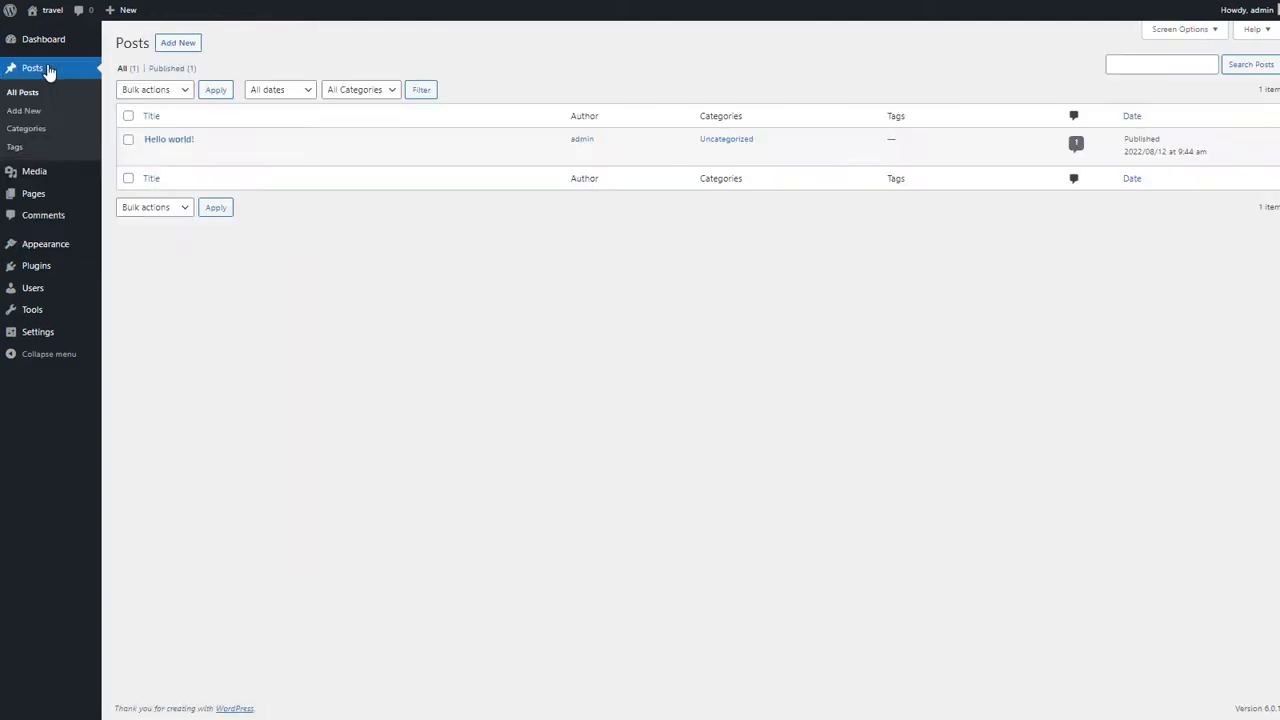
{"action": "mouse_move", "coordinate": [168, 140]}
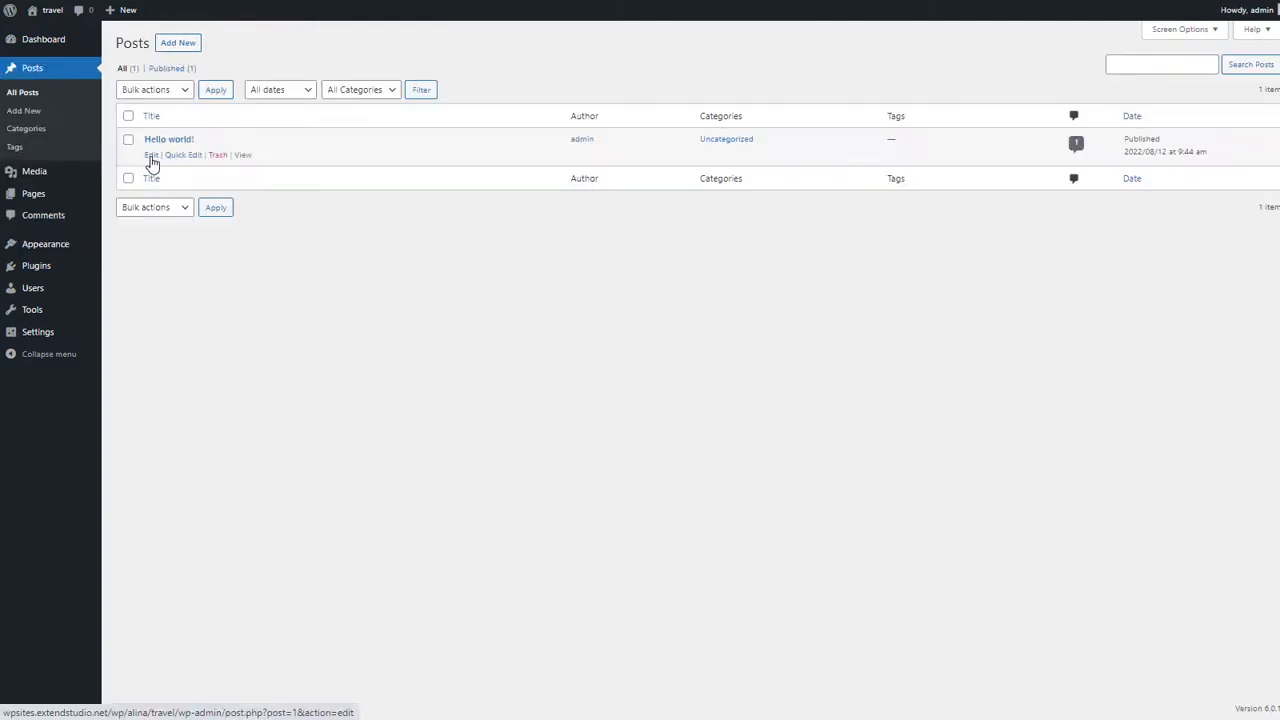
{"action": "mouse_move", "coordinate": [244, 156]}
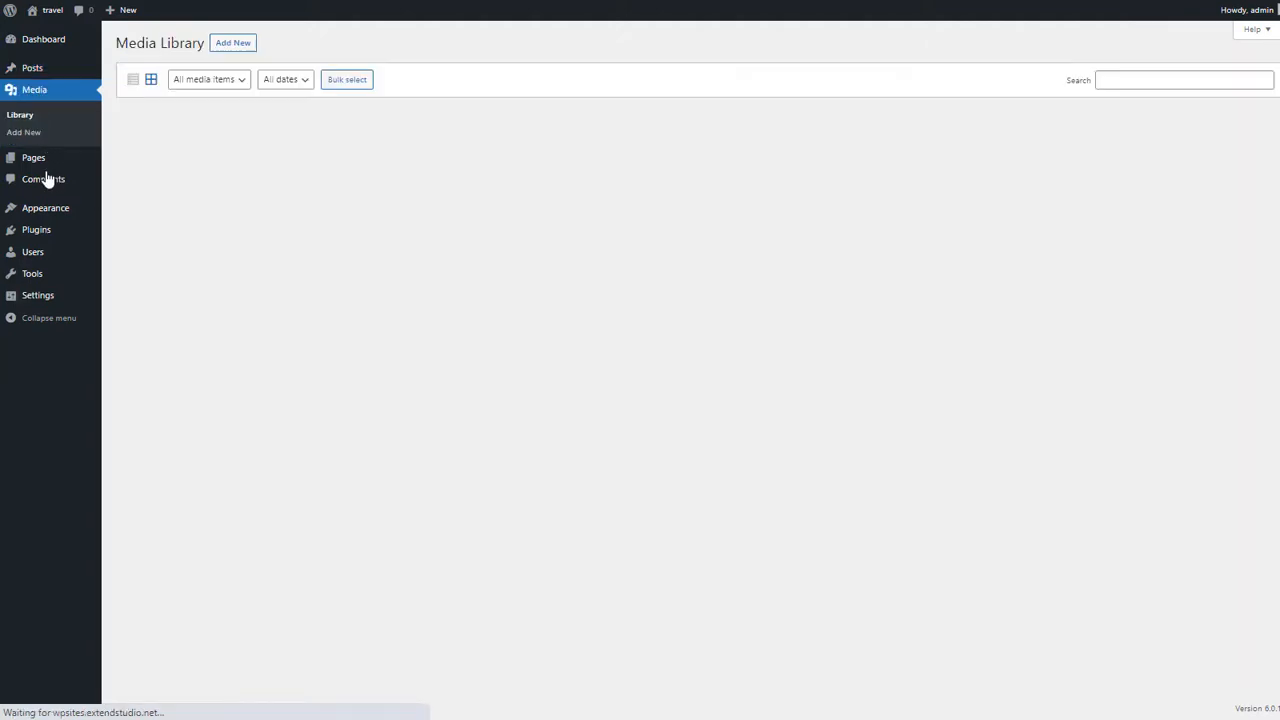
{"action": "left_click", "coordinate": [232, 42]}
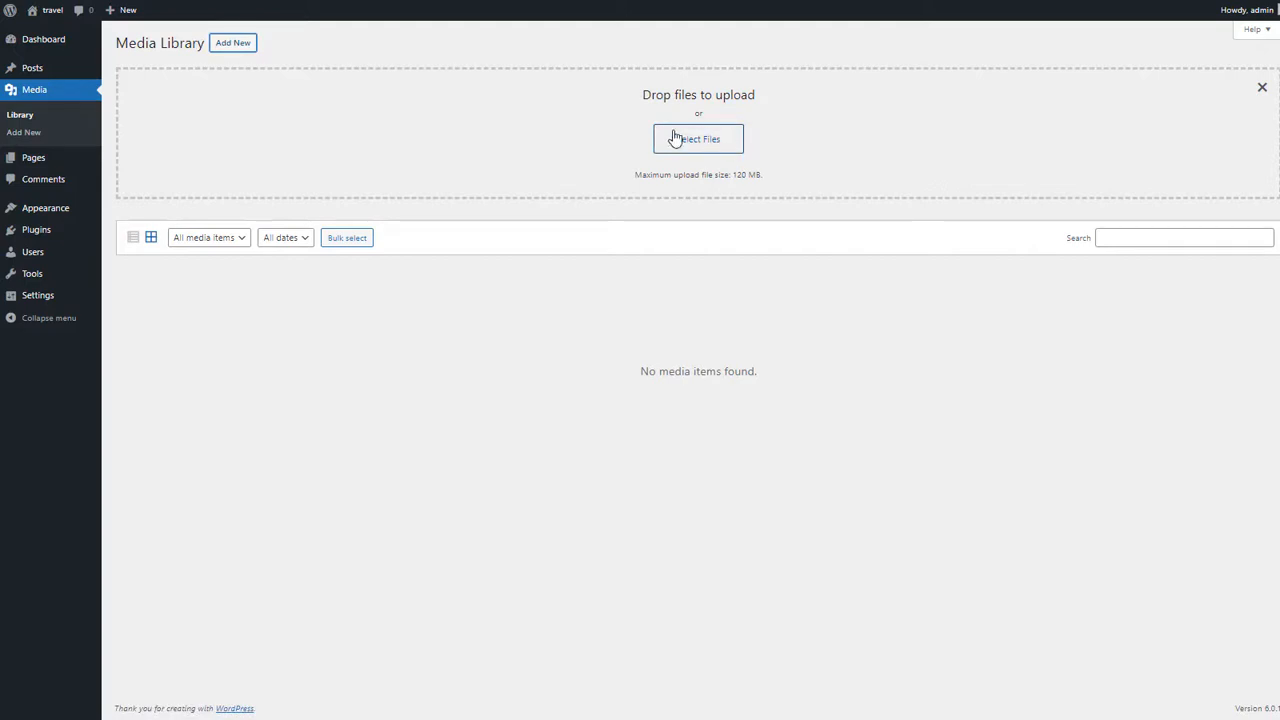
{"action": "mouse_move", "coordinate": [658, 122]}
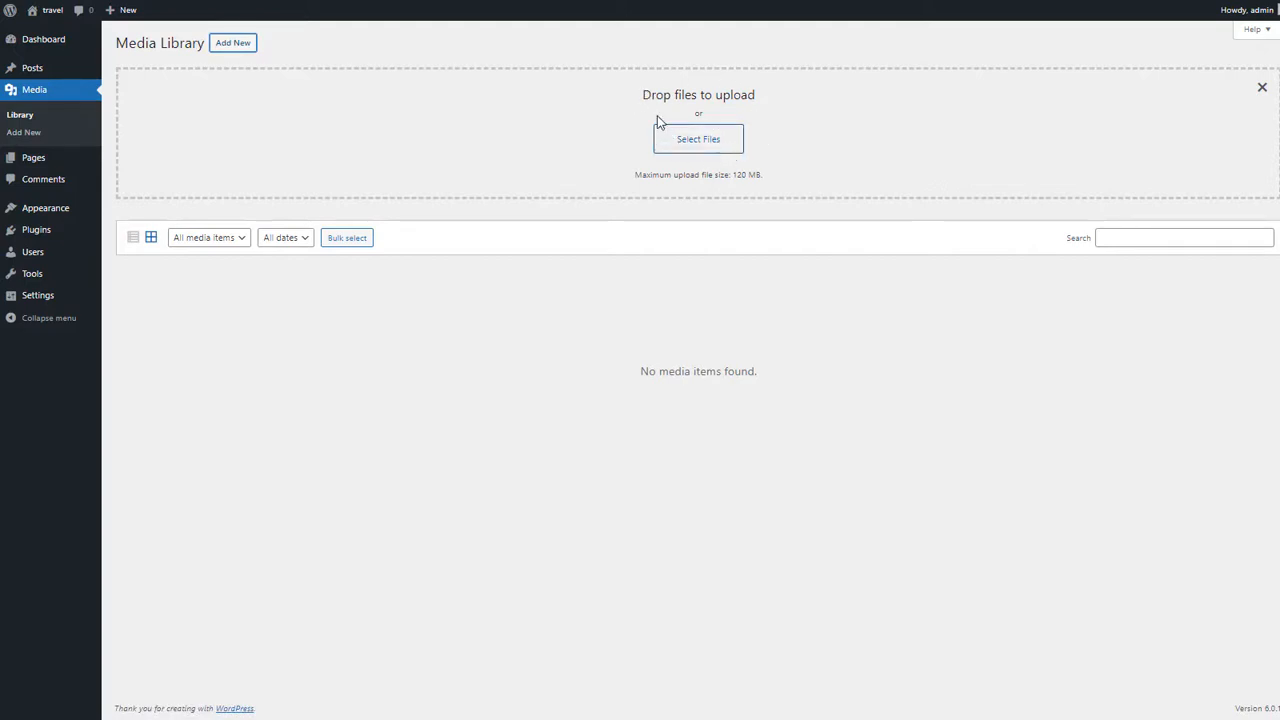
{"action": "mouse_move", "coordinate": [36, 228]}
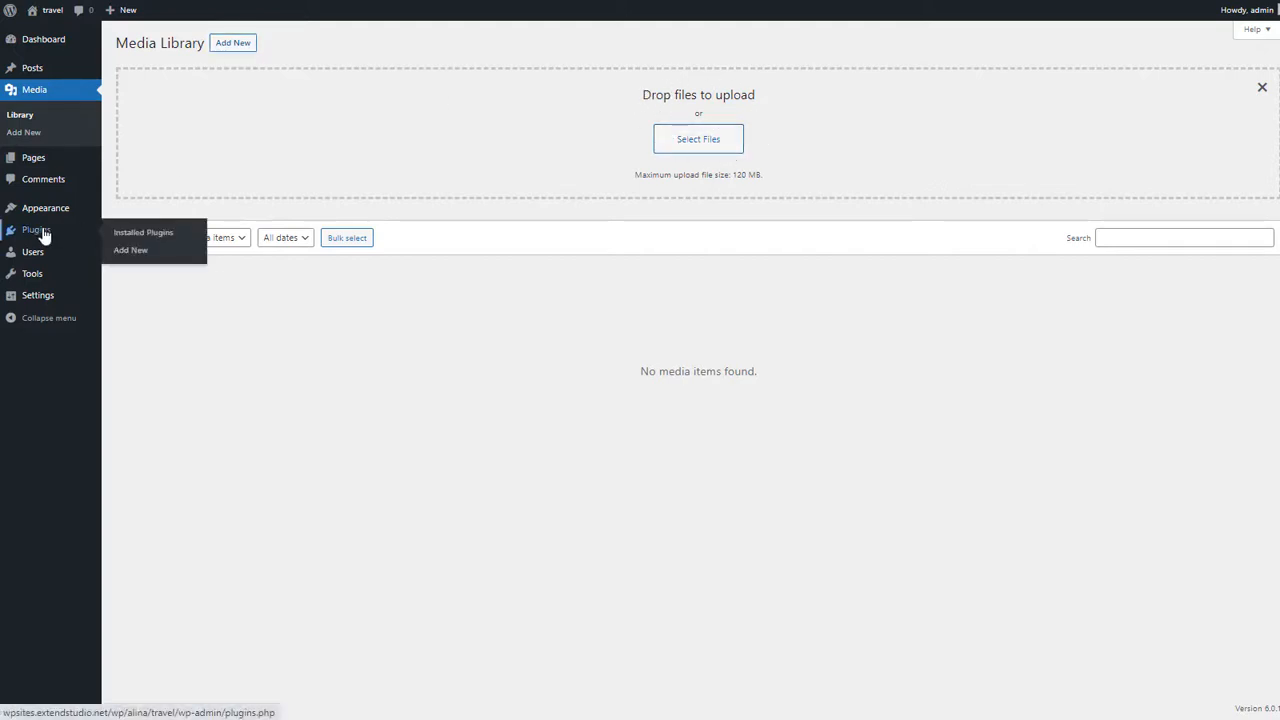
Step: Go to Add New plugins and look through the Featured list
{"action": "left_click", "coordinate": [130, 250]}
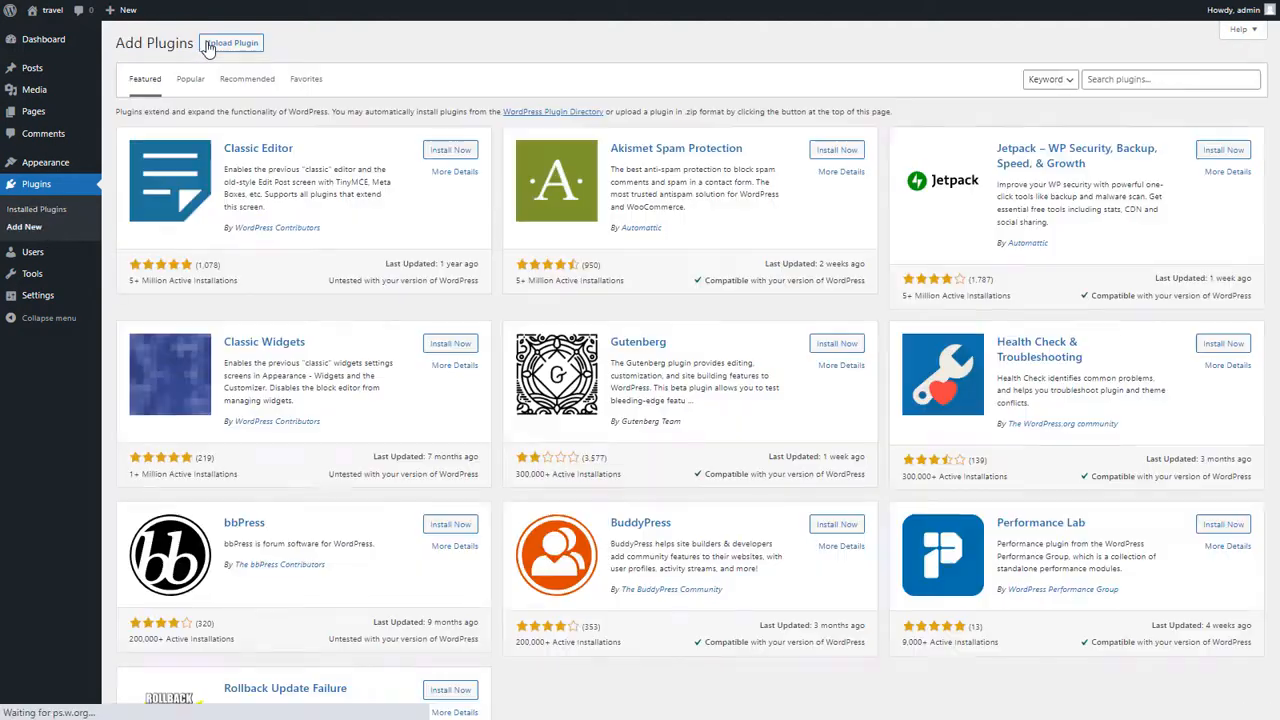
{"action": "scroll", "scroll_direction": "down", "scroll_amount": 3}
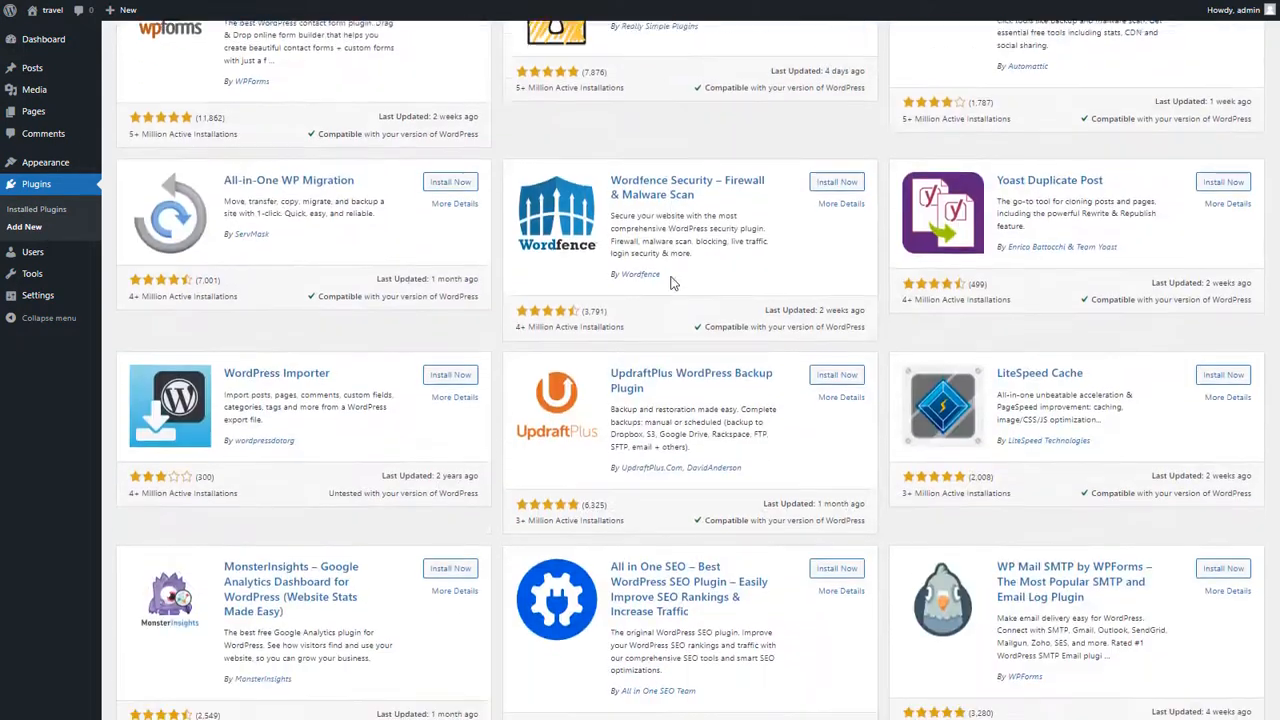
{"action": "scroll", "scroll_direction": "up", "scroll_amount": 3}
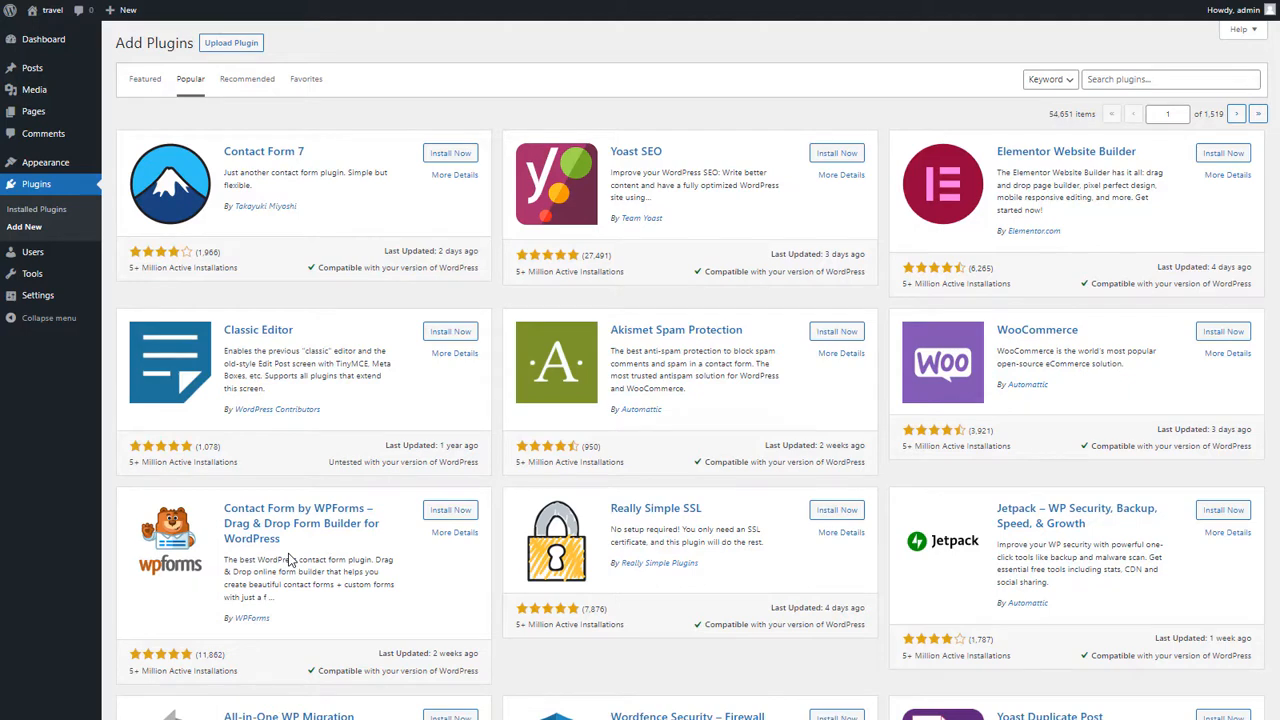
{"action": "mouse_move", "coordinate": [1132, 564]}
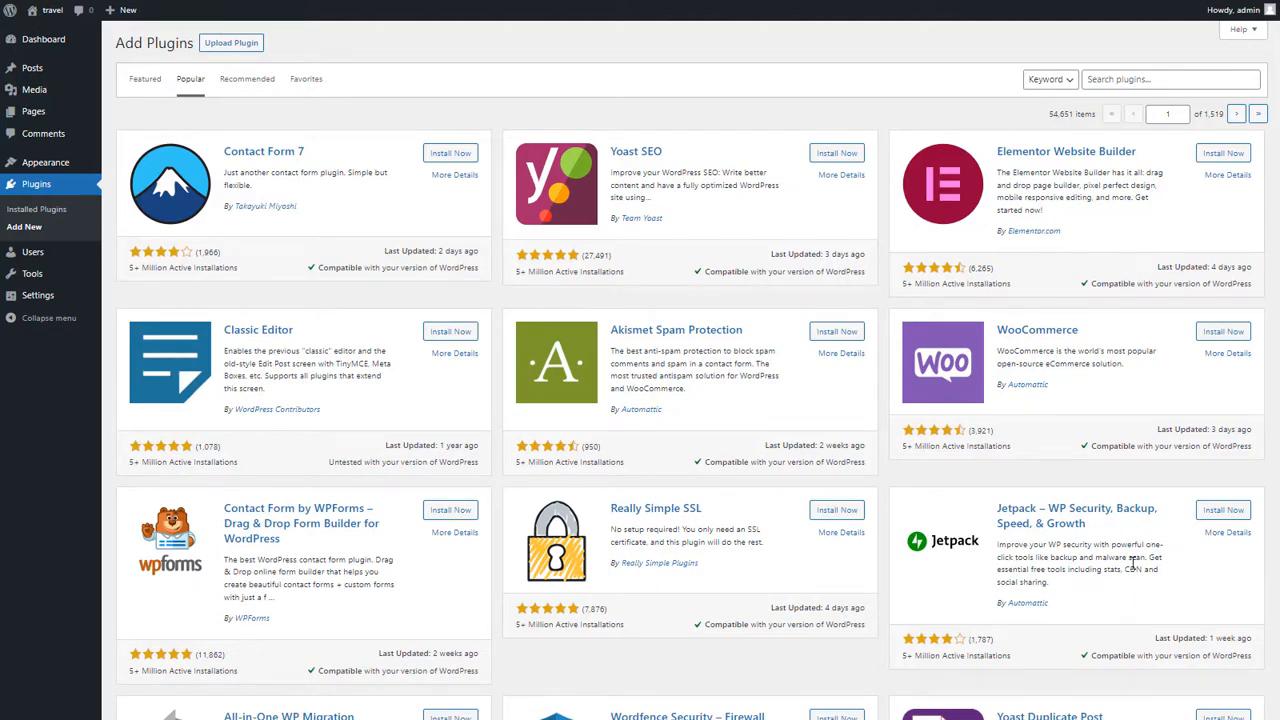
{"action": "mouse_move", "coordinate": [1100, 538]}
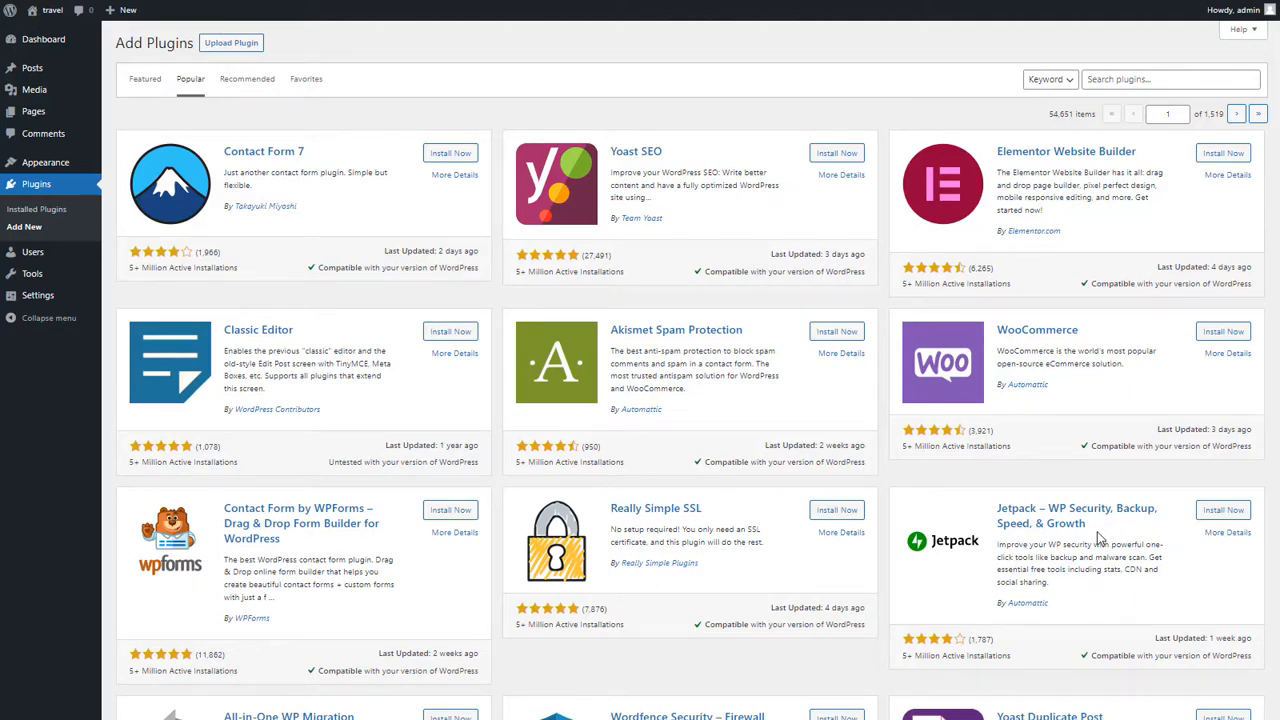
Step: Search 'kubio', install Kubio Page Builder and activate it
{"action": "type", "text": "kubio"}
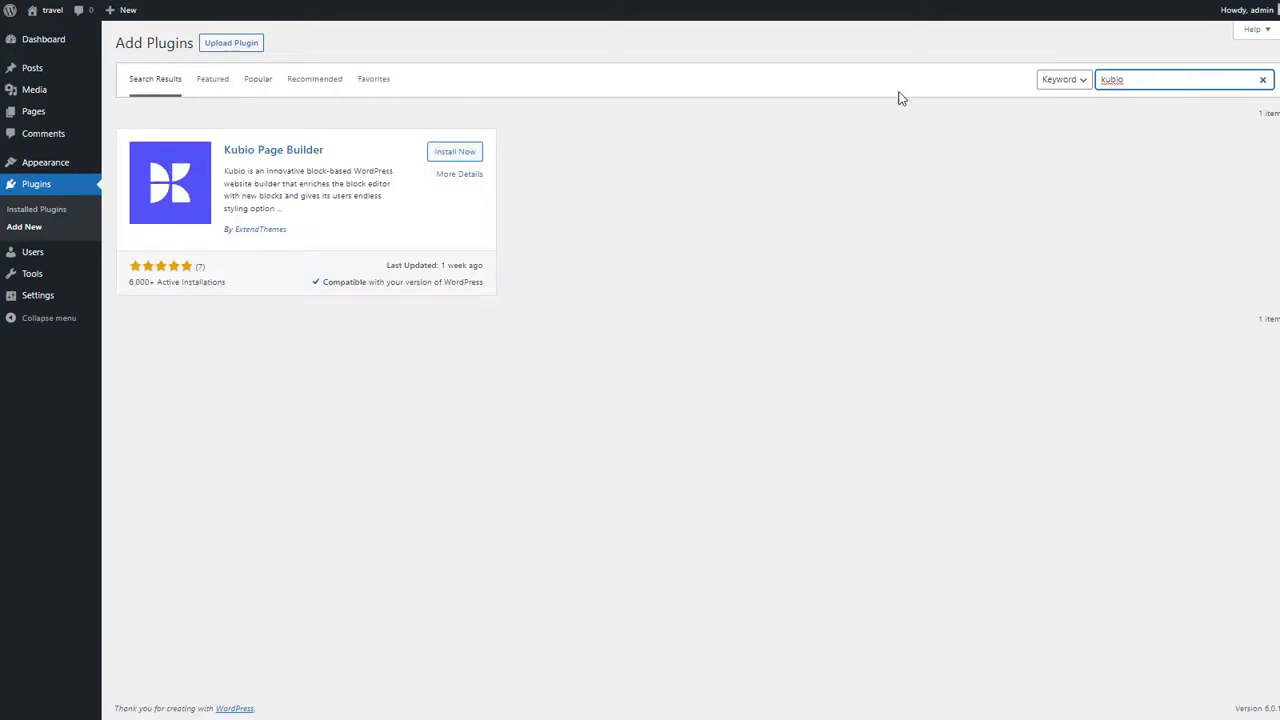
{"action": "left_click", "coordinate": [454, 152]}
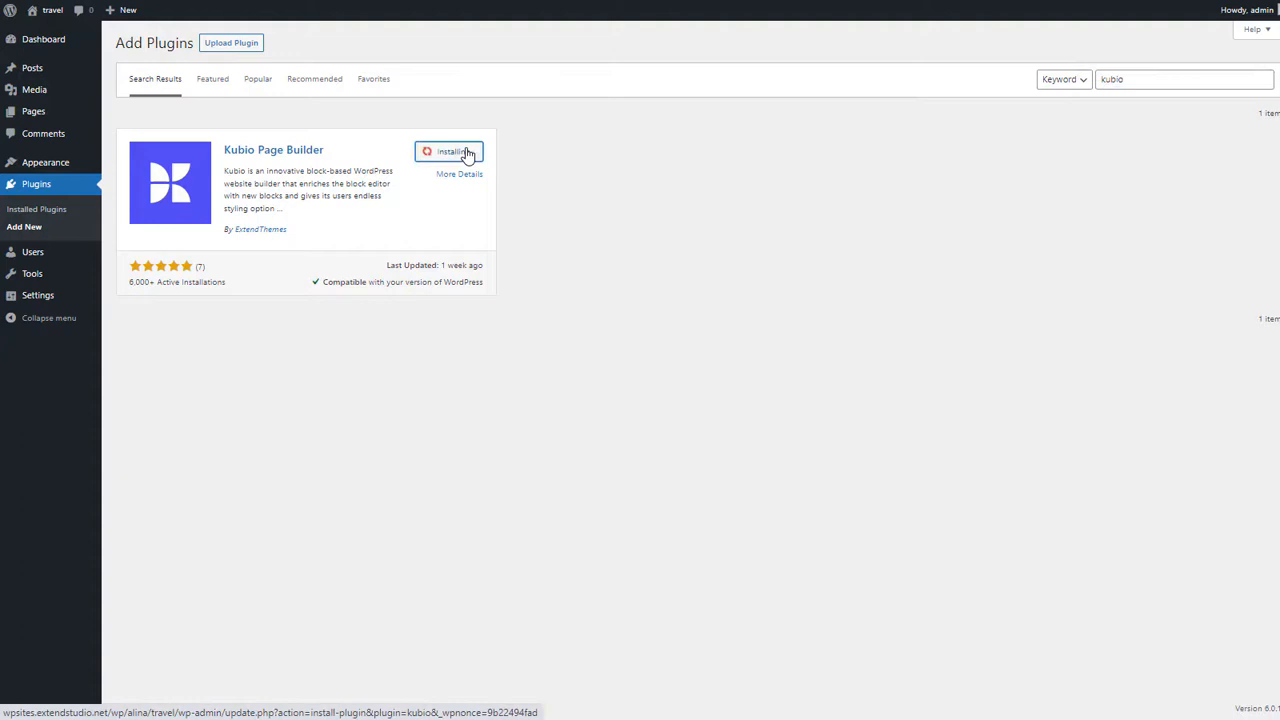
{"action": "left_click", "coordinate": [452, 152]}
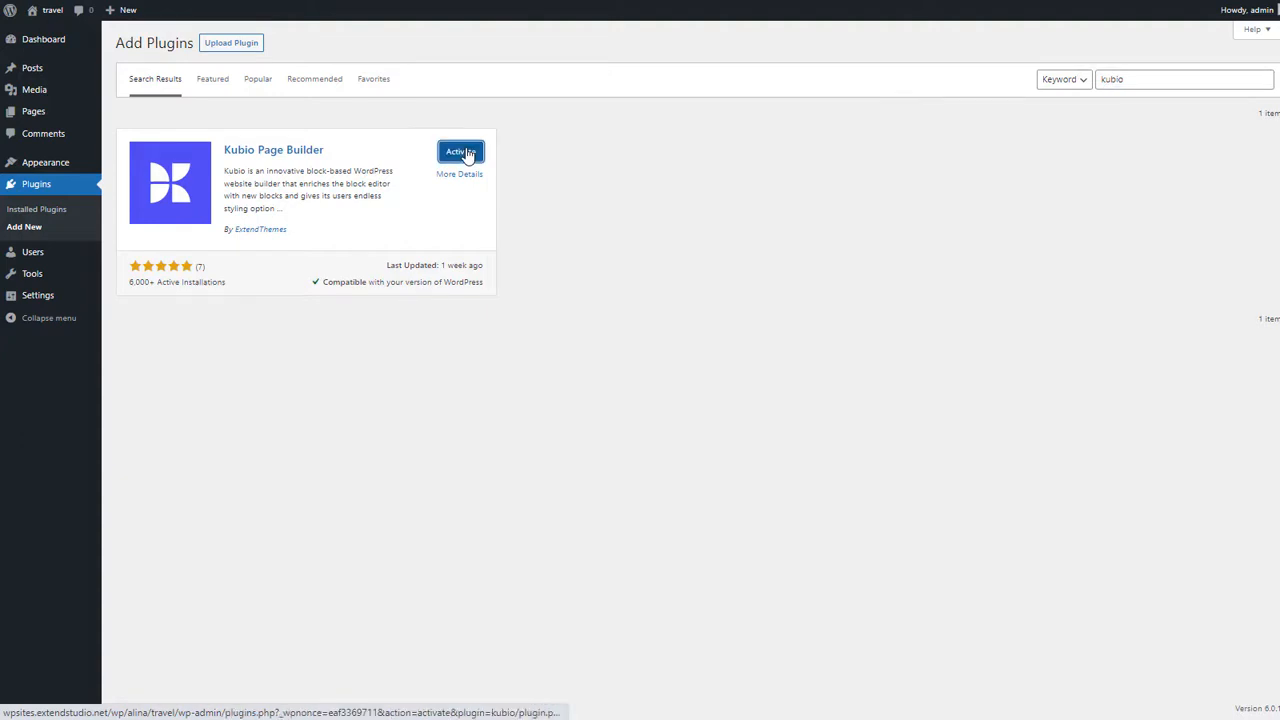
{"action": "left_click", "coordinate": [460, 152]}
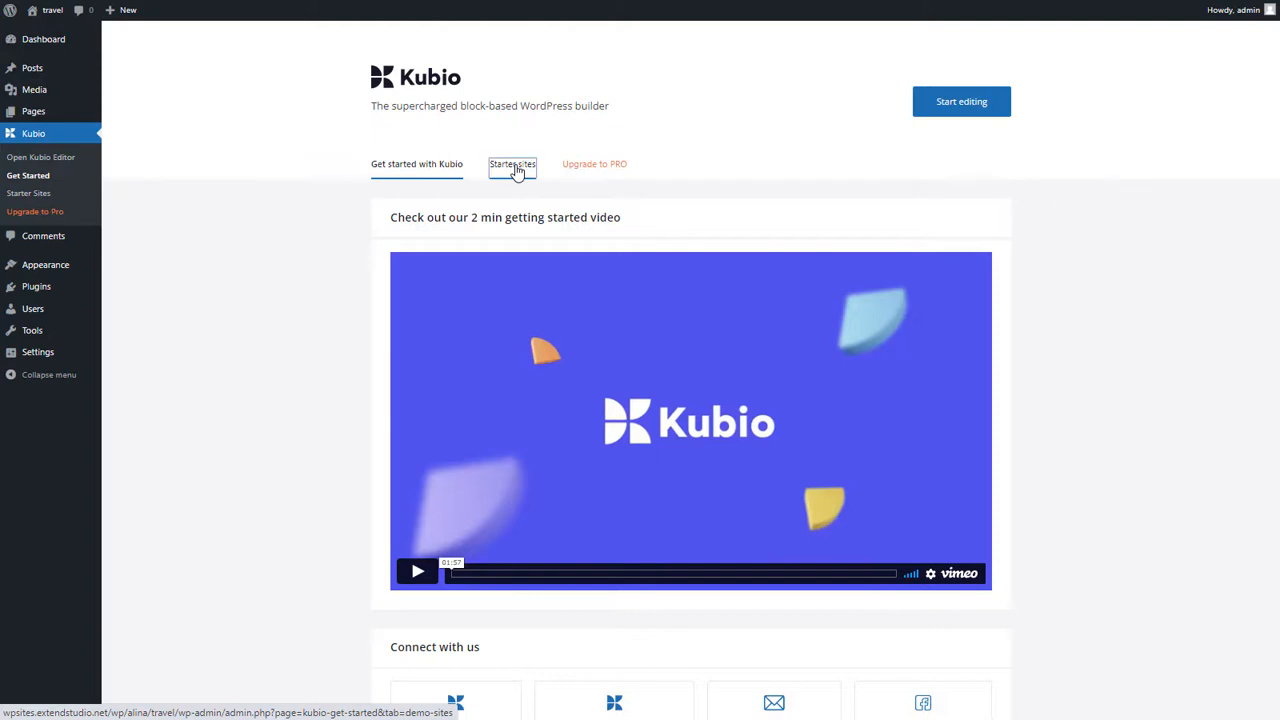
Step: From Kubio's Starter Sites, import the Travel Free design and confirm the import
{"action": "left_click", "coordinate": [512, 164]}
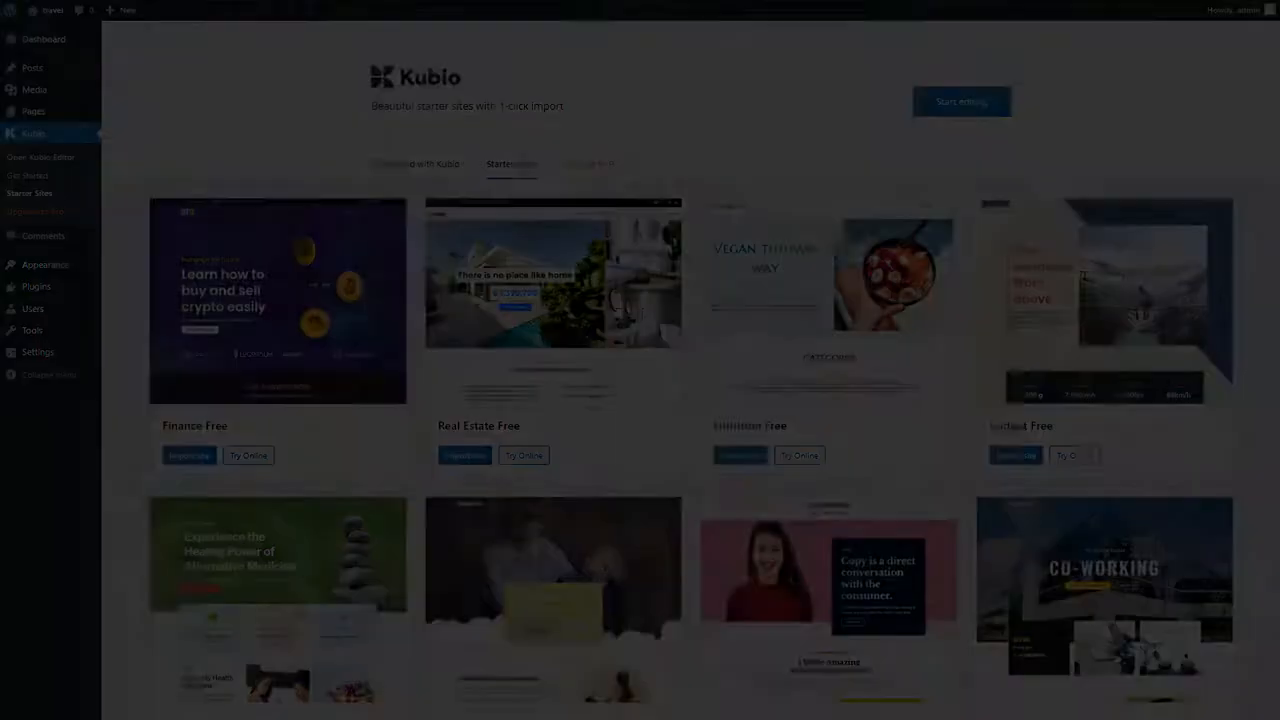
{"action": "scroll", "scroll_direction": "down", "scroll_amount": 3}
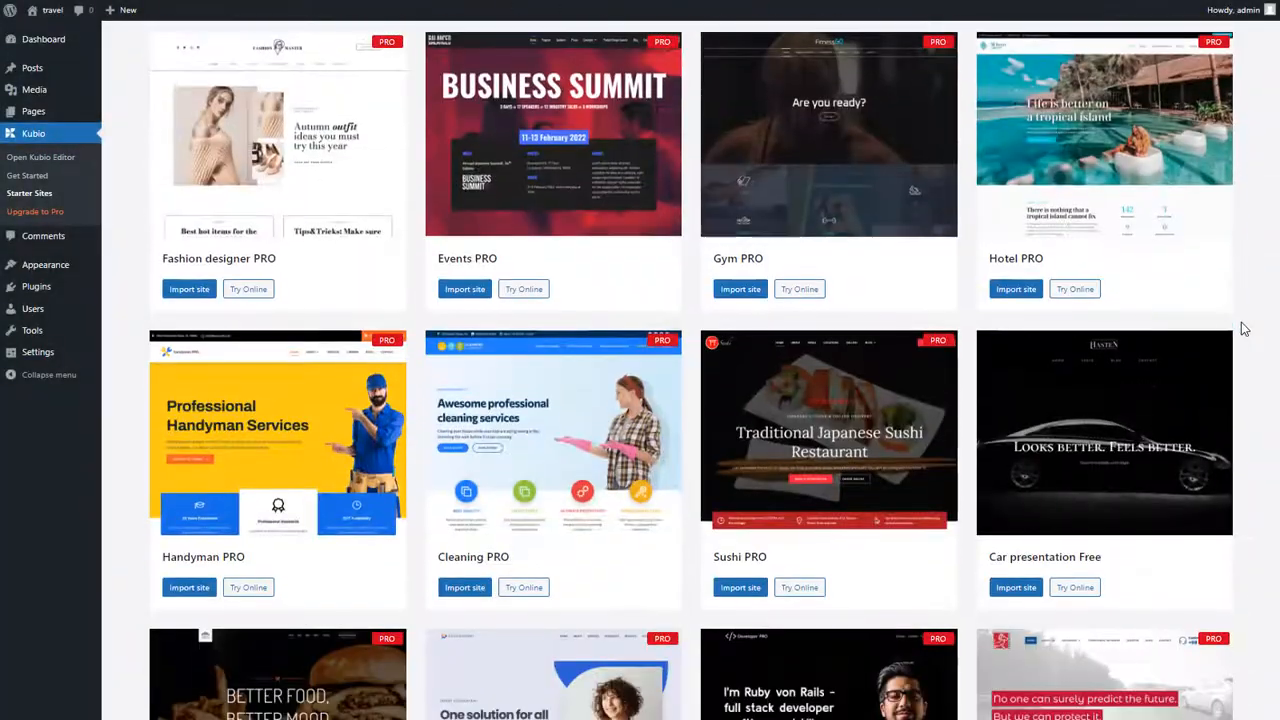
{"action": "scroll", "scroll_direction": "down", "scroll_amount": 3}
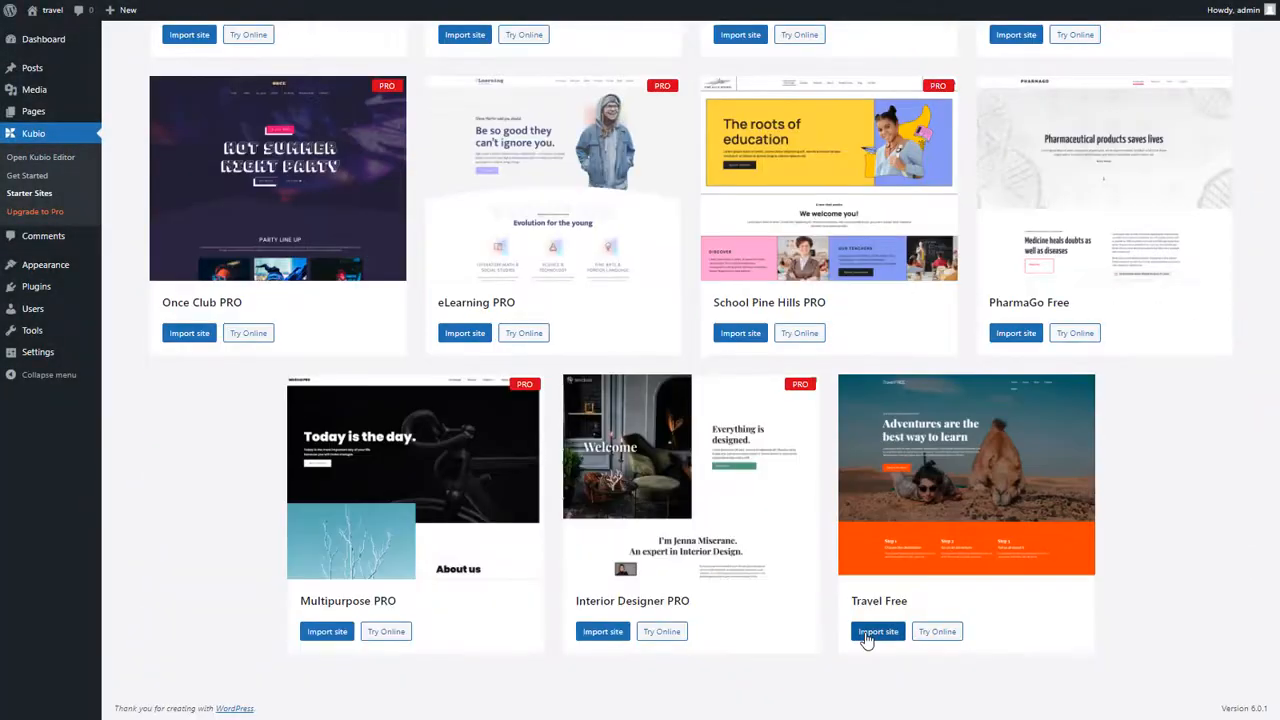
{"action": "left_click", "coordinate": [876, 632]}
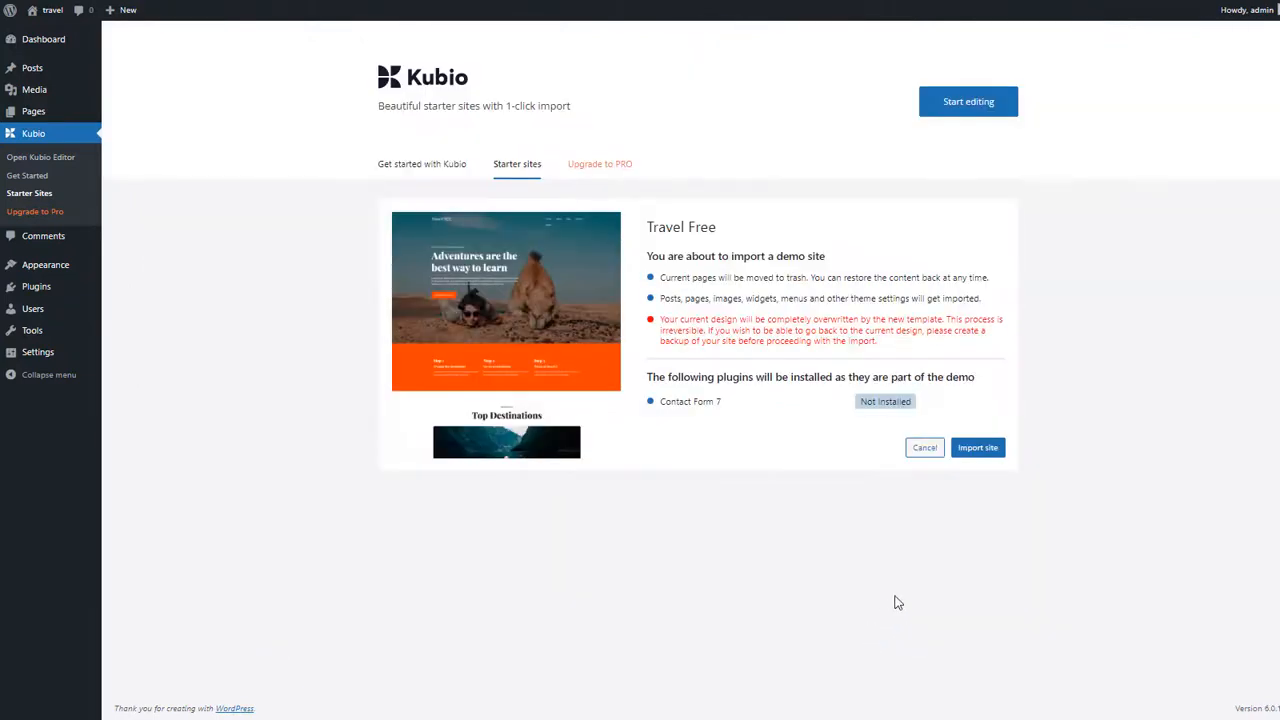
{"action": "left_click", "coordinate": [976, 448]}
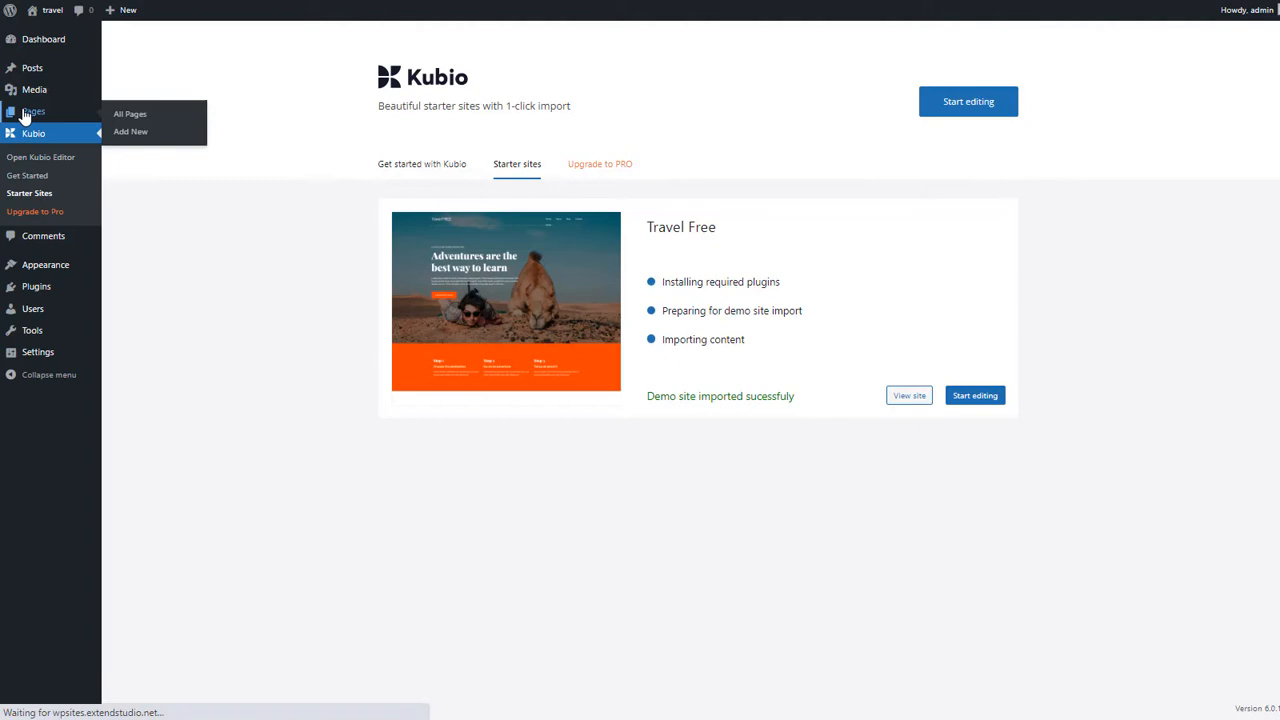
Step: From All Pages, open Front Page with 'Edit with Kubio'
{"action": "left_click", "coordinate": [130, 112]}
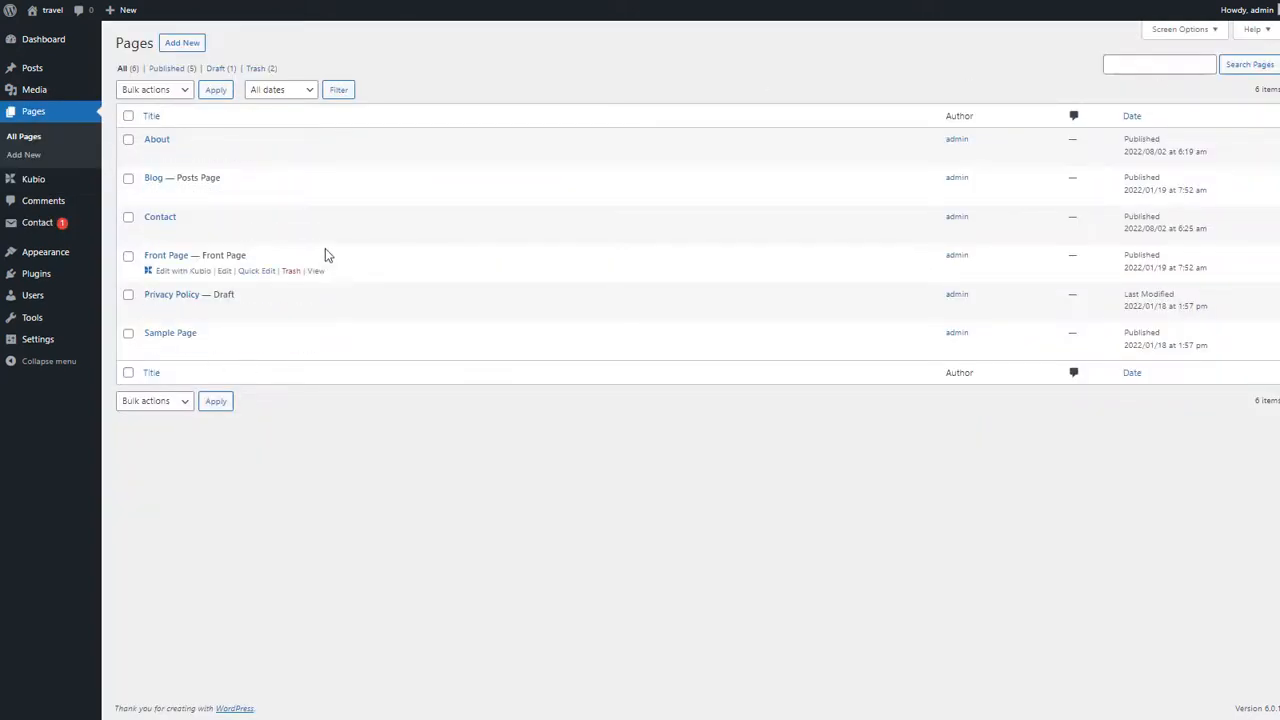
{"action": "mouse_move", "coordinate": [176, 276]}
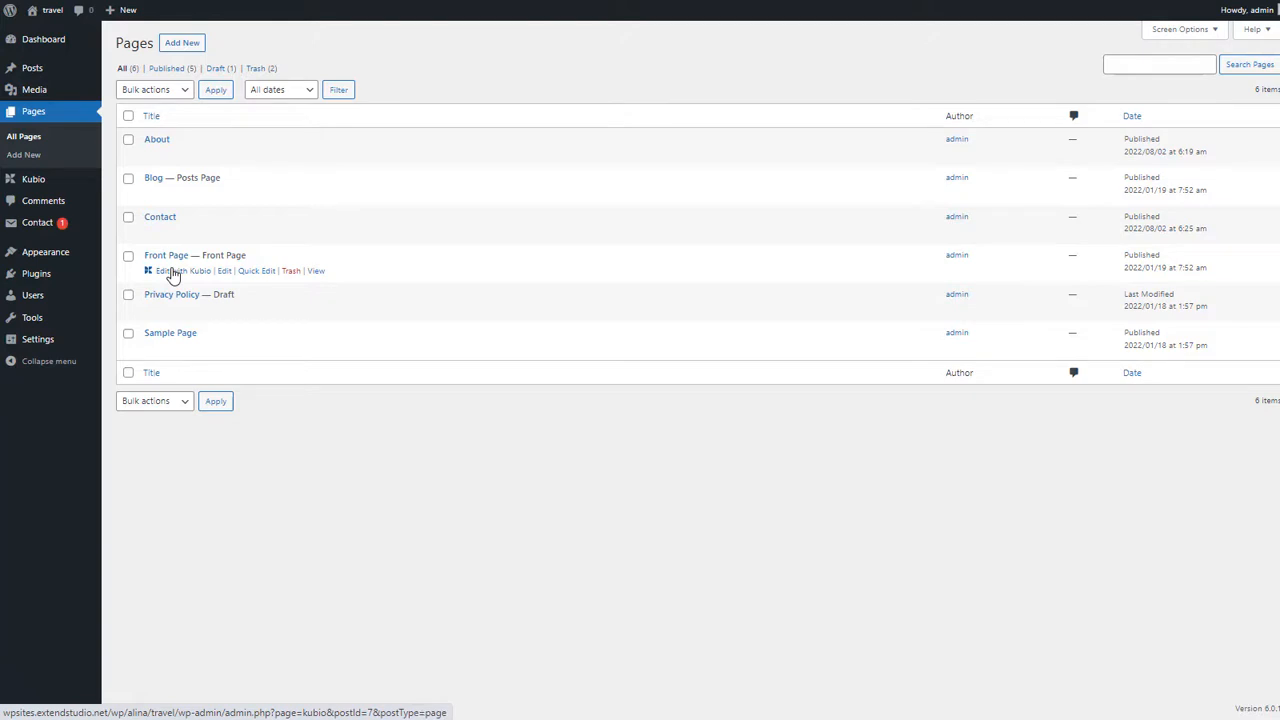
{"action": "left_click", "coordinate": [176, 270]}
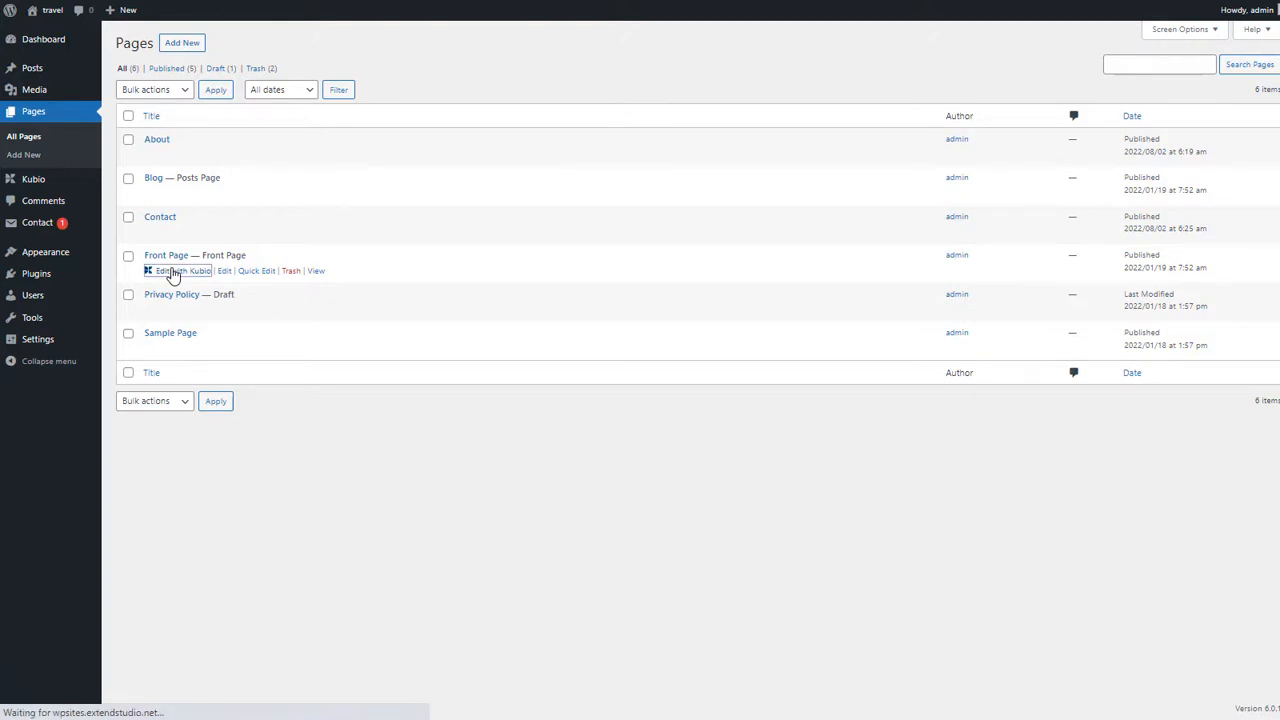
{"action": "left_click", "coordinate": [176, 272]}
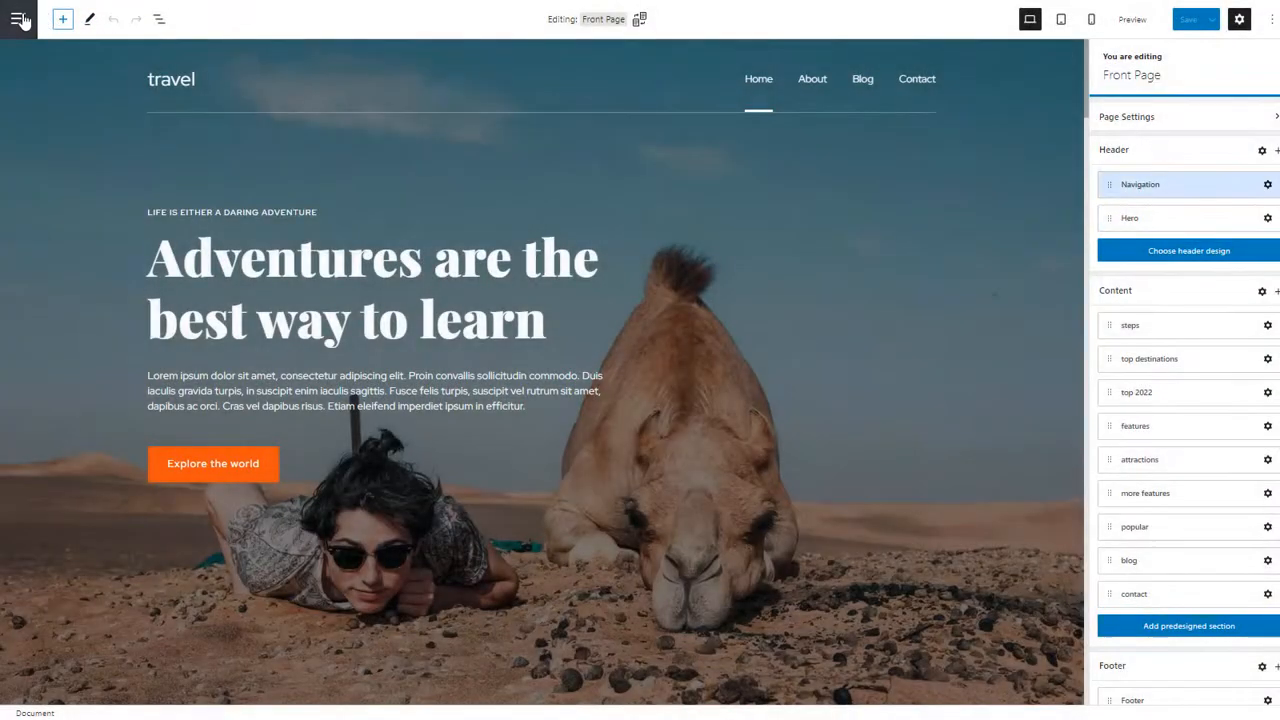
{"action": "left_click", "coordinate": [20, 18]}
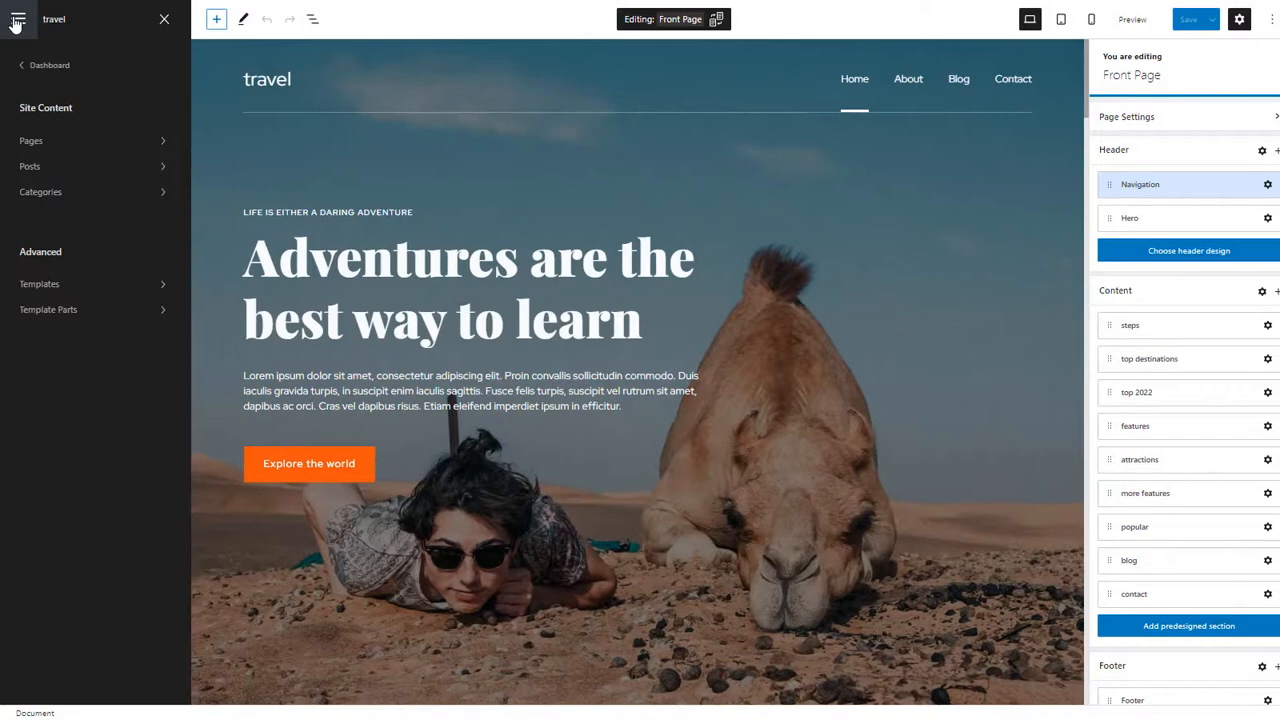
{"action": "left_click", "coordinate": [32, 140]}
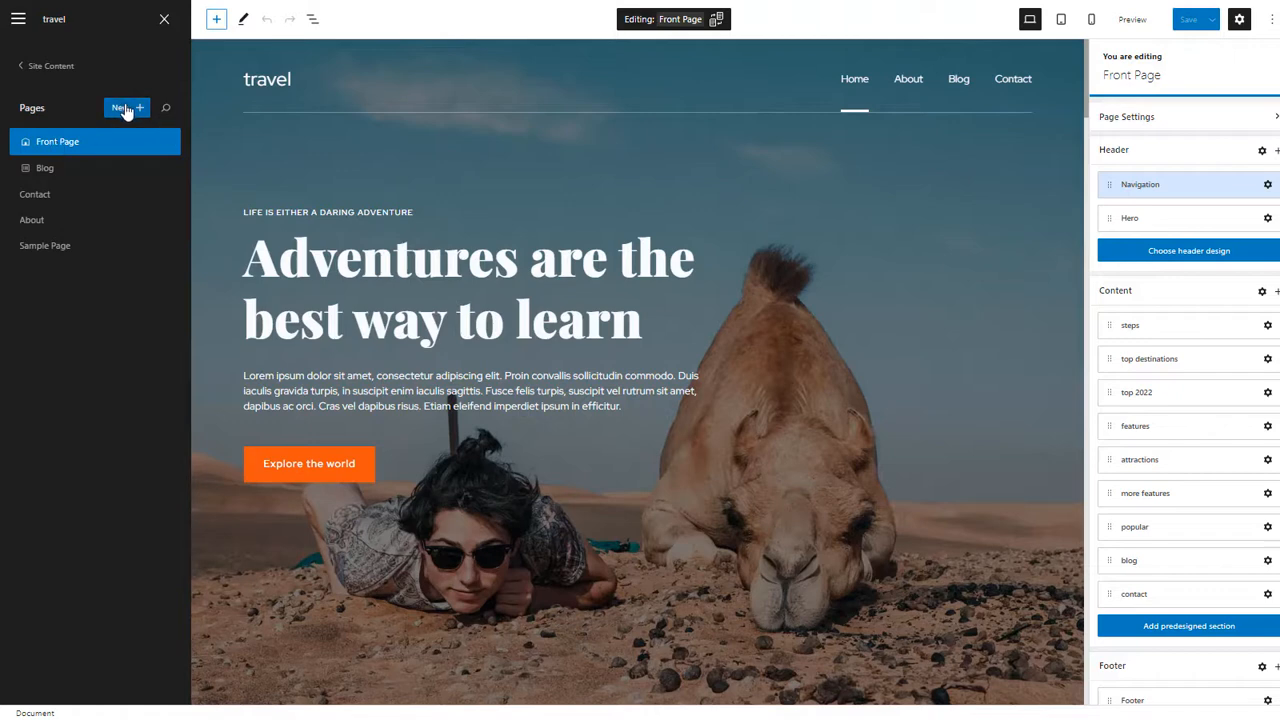
{"action": "left_click", "coordinate": [168, 194]}
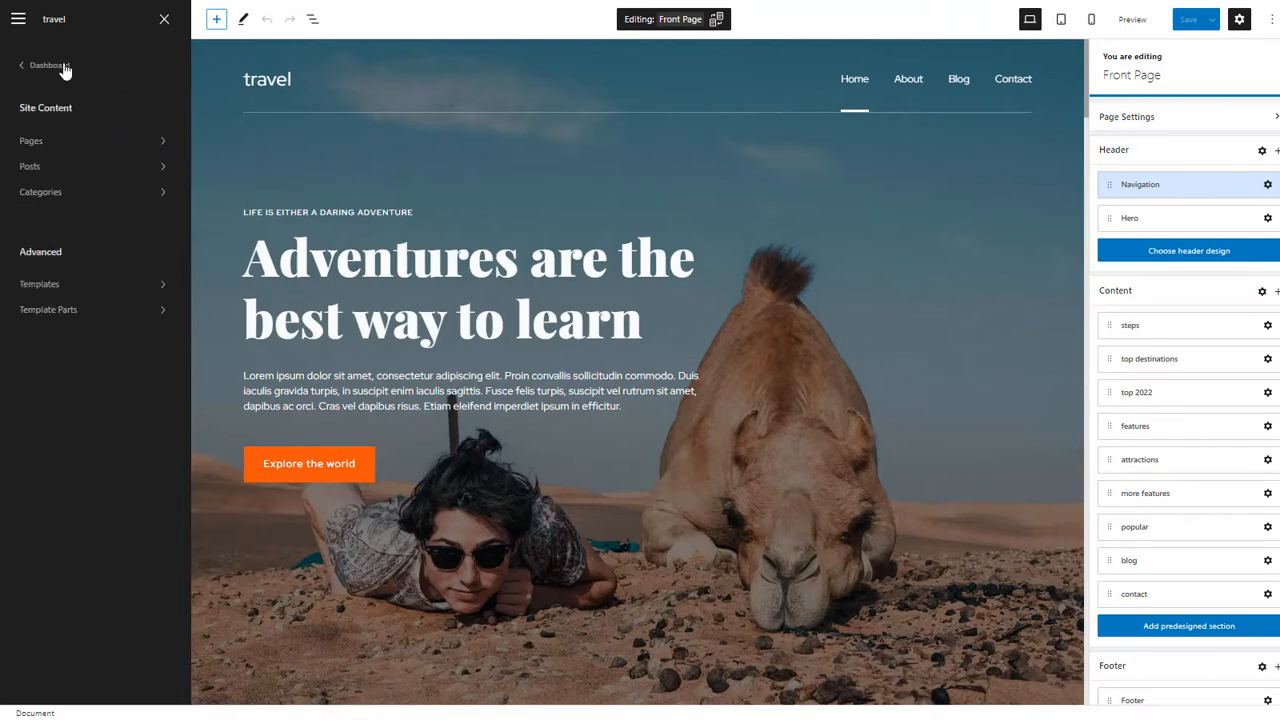
{"action": "mouse_move", "coordinate": [168, 20]}
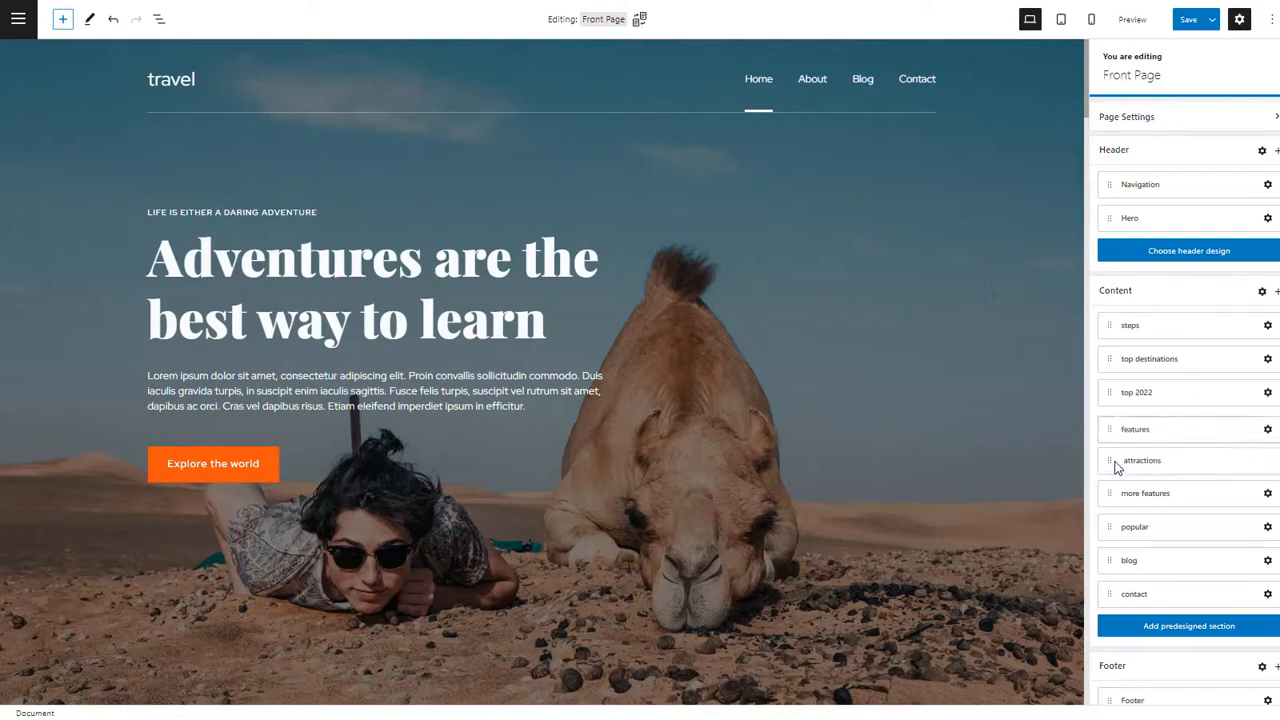
{"action": "left_click", "coordinate": [1136, 426]}
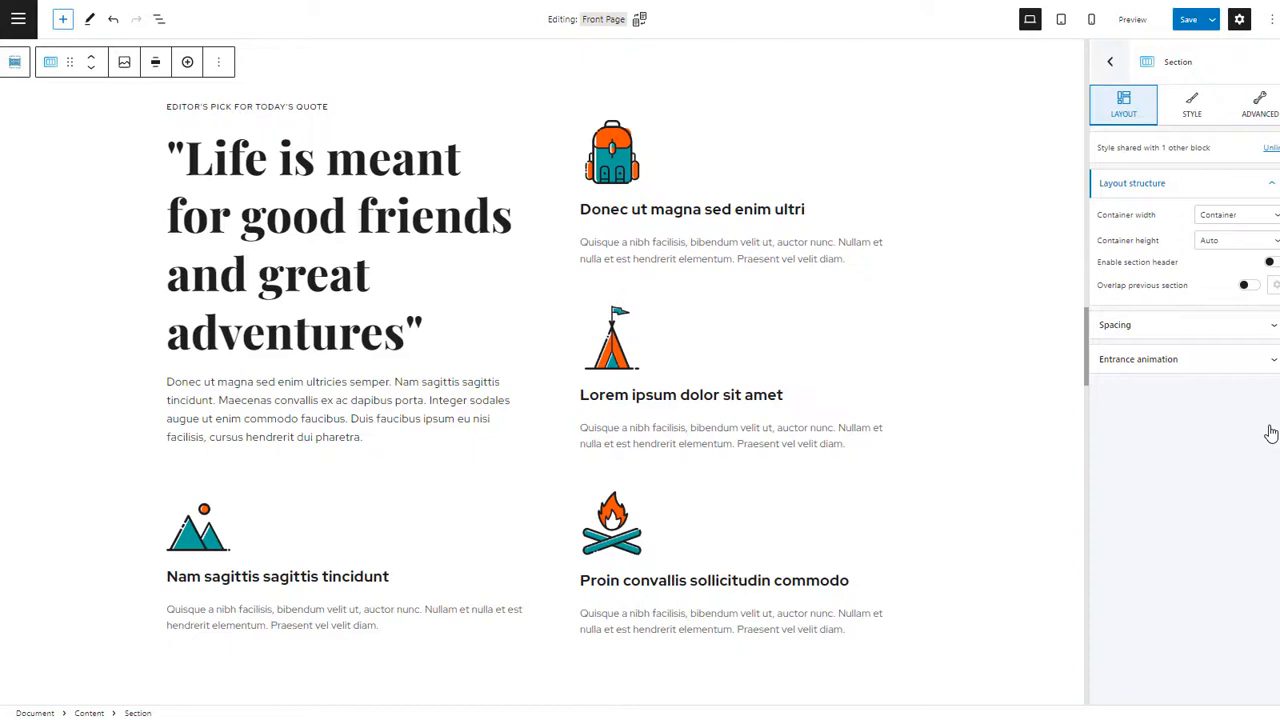
{"action": "mouse_move", "coordinate": [1144, 60]}
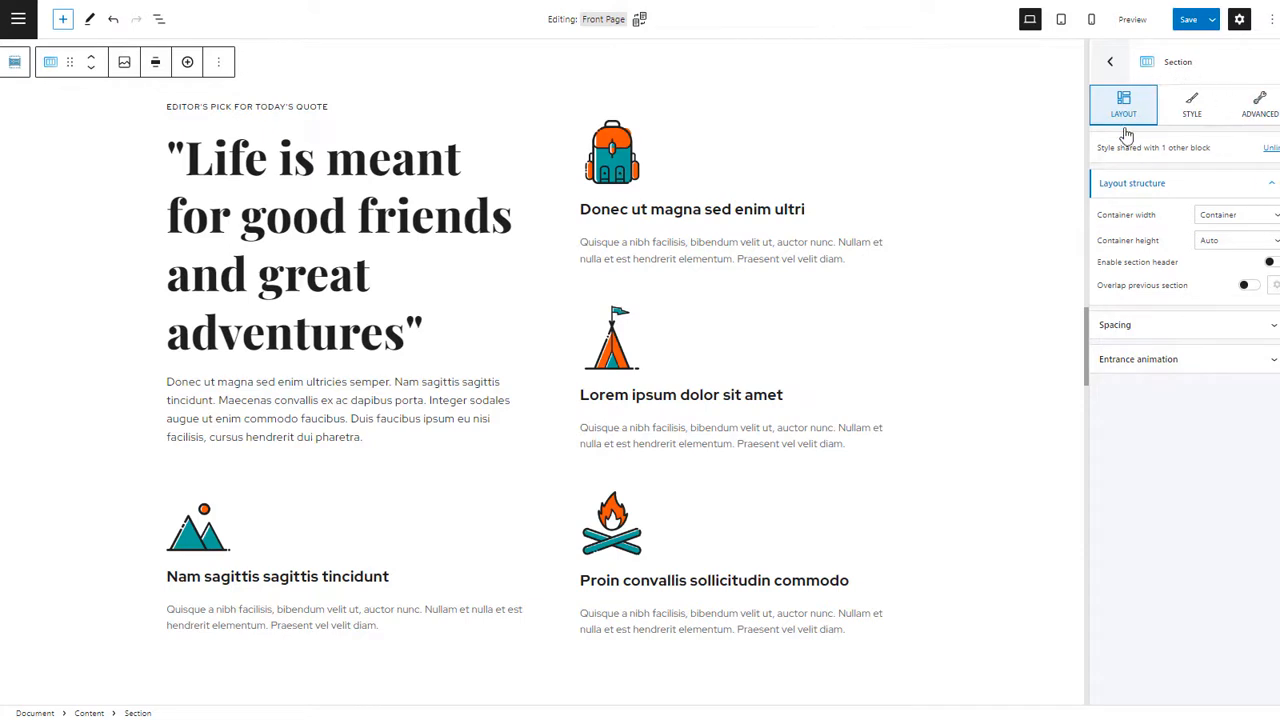
{"action": "mouse_move", "coordinate": [1180, 150]}
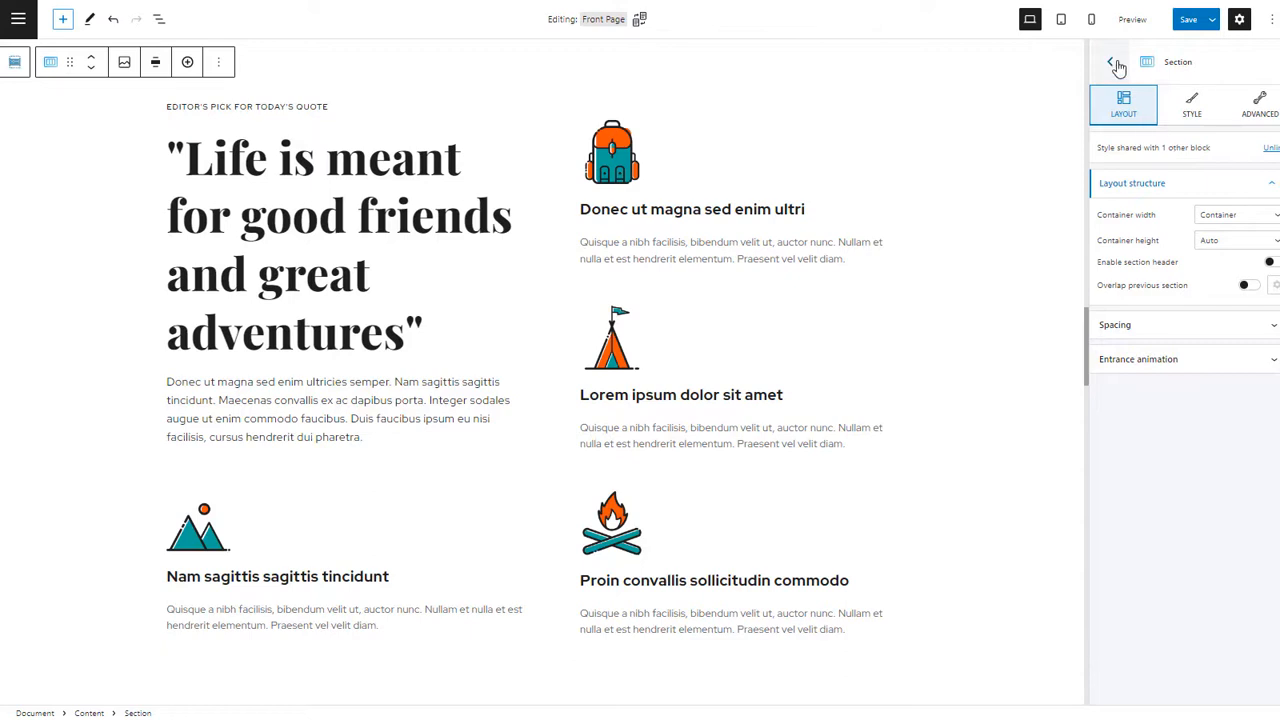
{"action": "left_click", "coordinate": [1110, 62]}
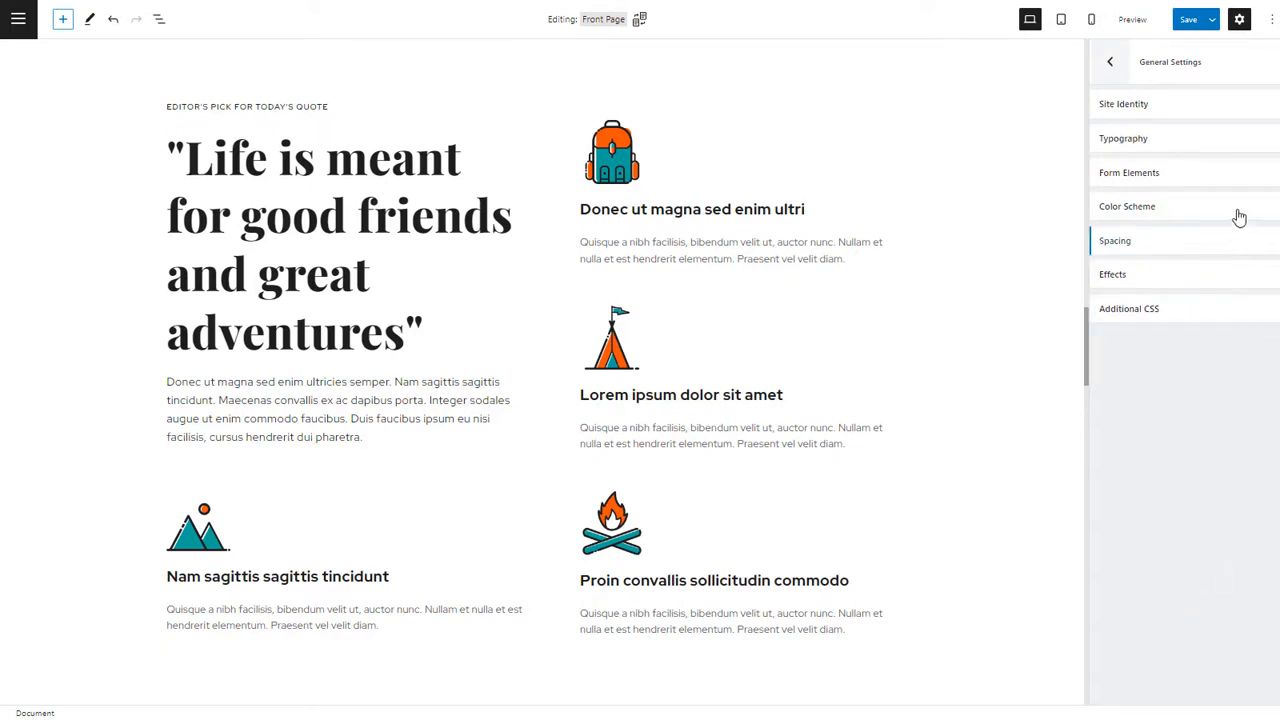
{"action": "left_click", "coordinate": [1124, 138]}
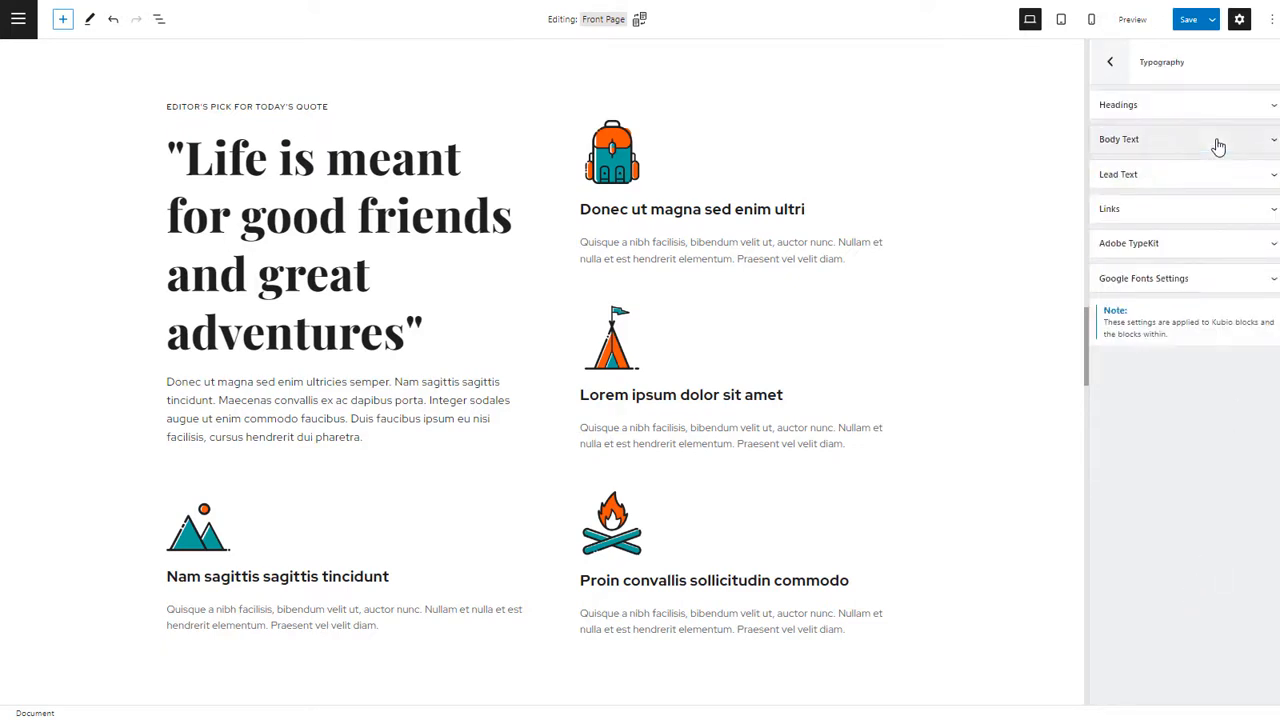
{"action": "left_click", "coordinate": [1118, 104]}
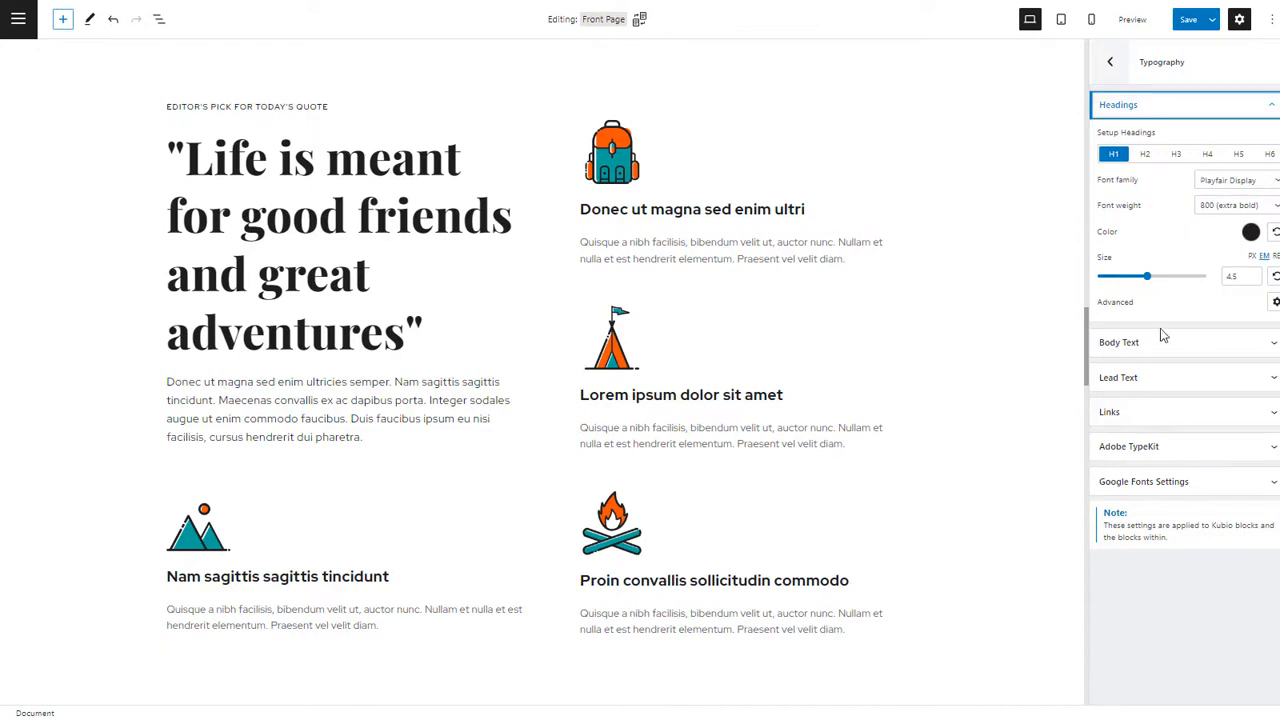
{"action": "mouse_move", "coordinate": [1110, 62]}
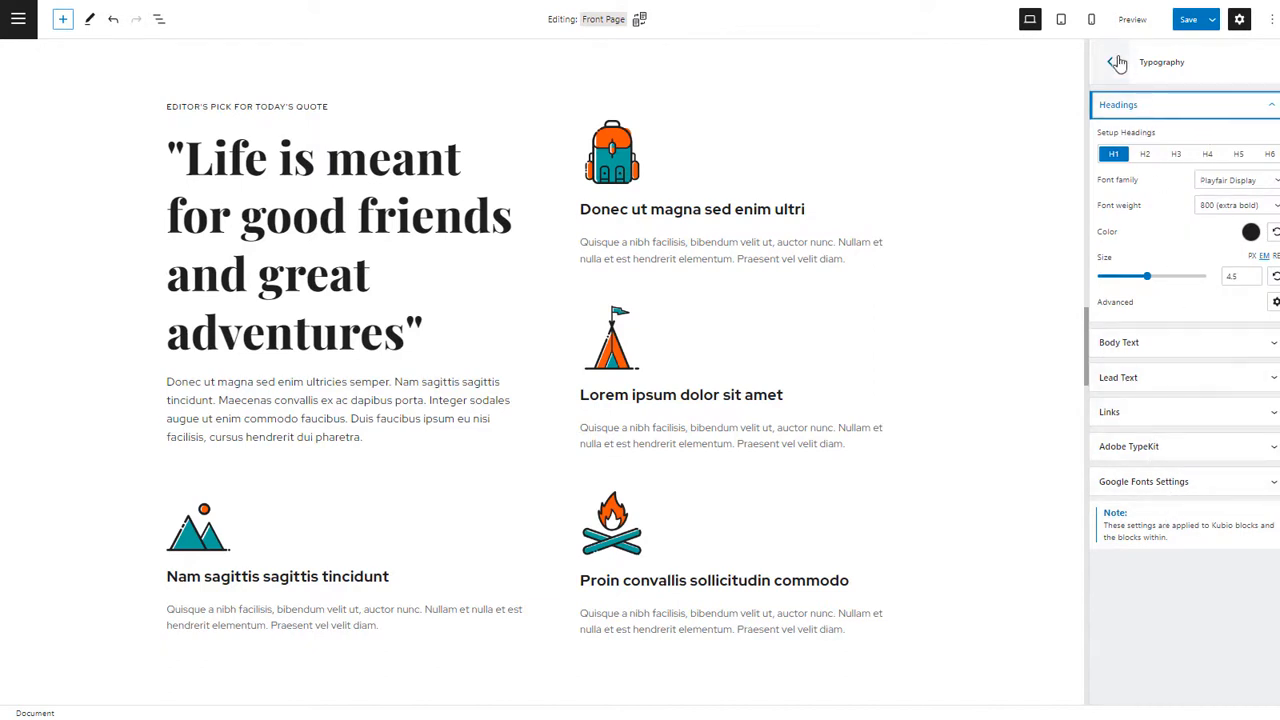
{"action": "left_click", "coordinate": [1108, 62]}
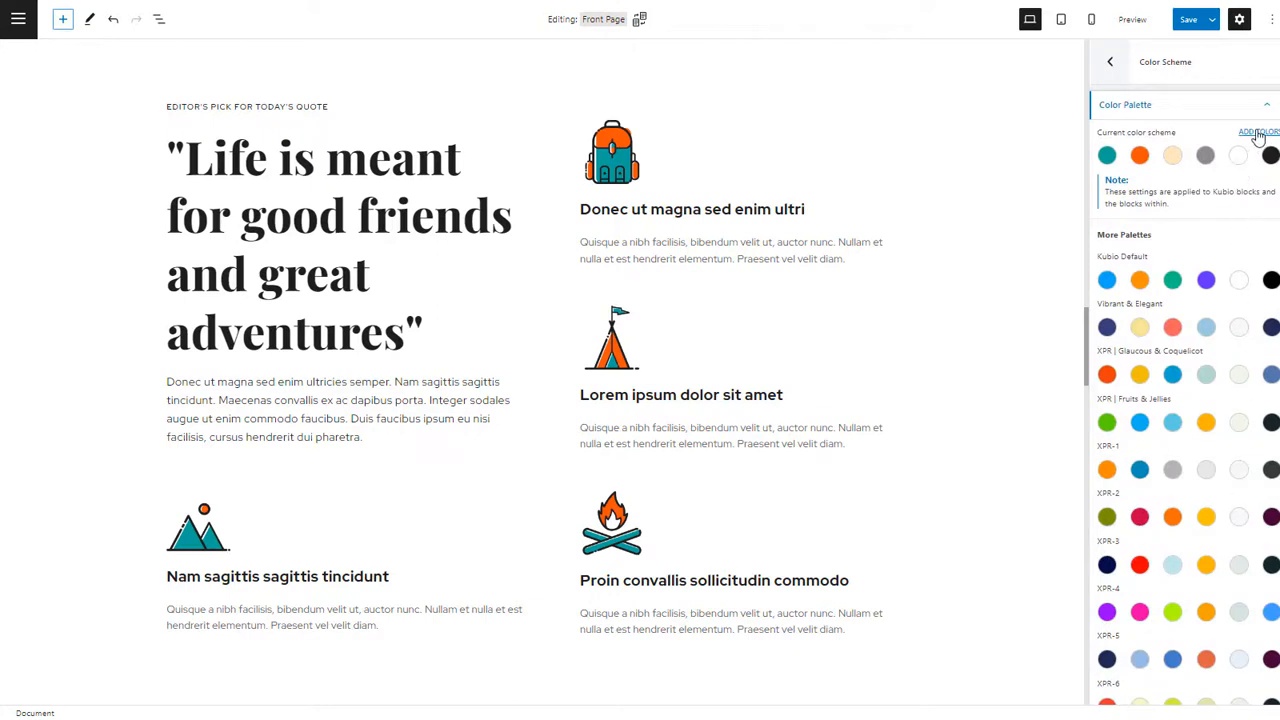
{"action": "left_click", "coordinate": [1108, 60]}
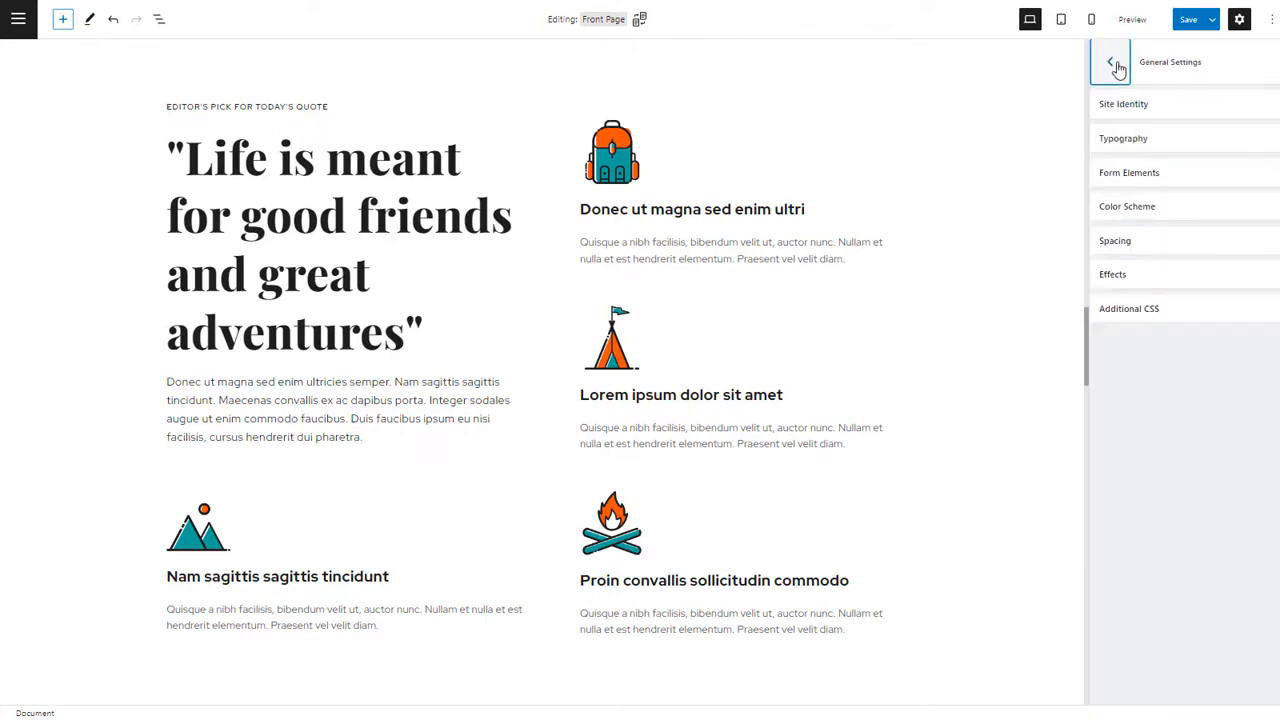
{"action": "left_click", "coordinate": [1116, 240]}
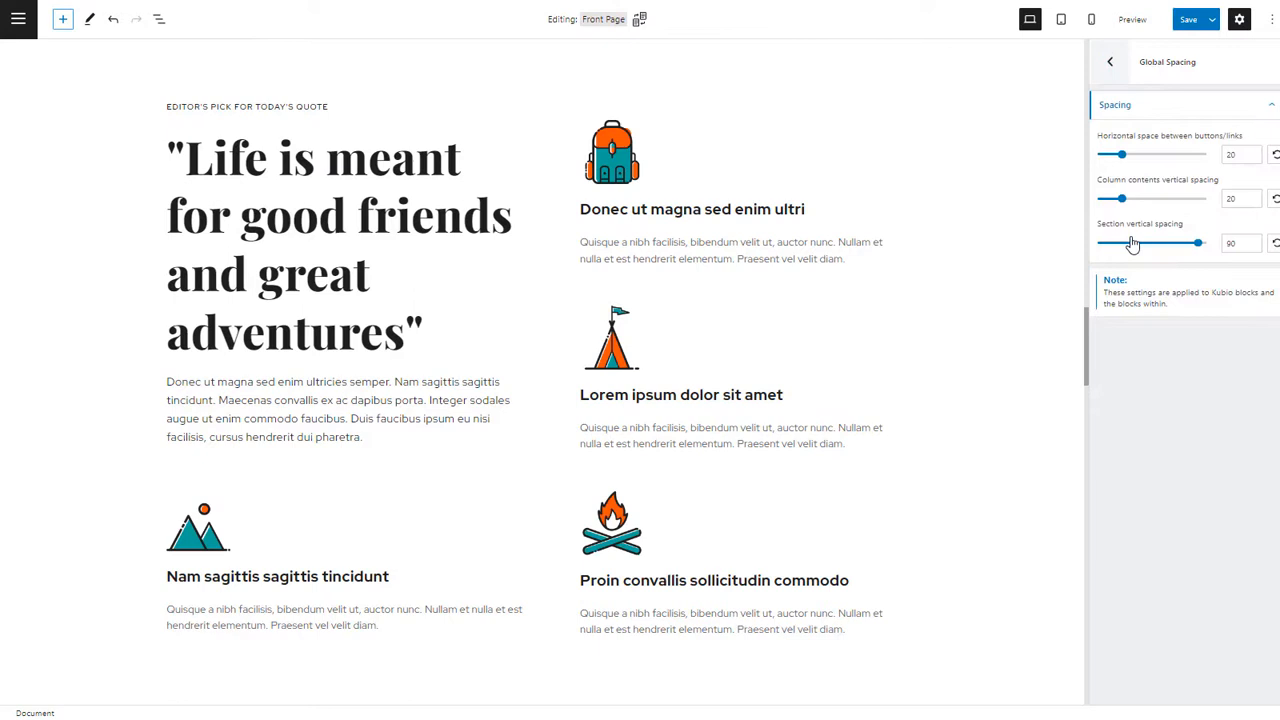
{"action": "left_click", "coordinate": [1108, 60]}
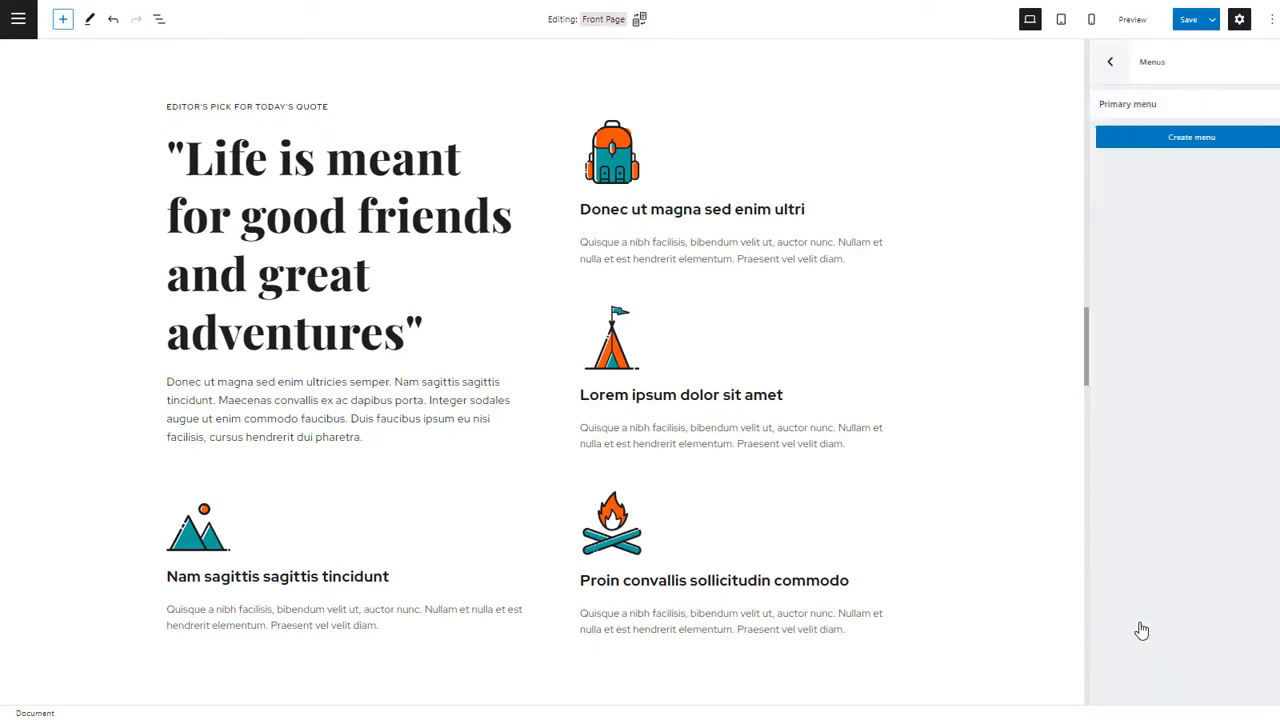
{"action": "left_click", "coordinate": [1192, 136]}
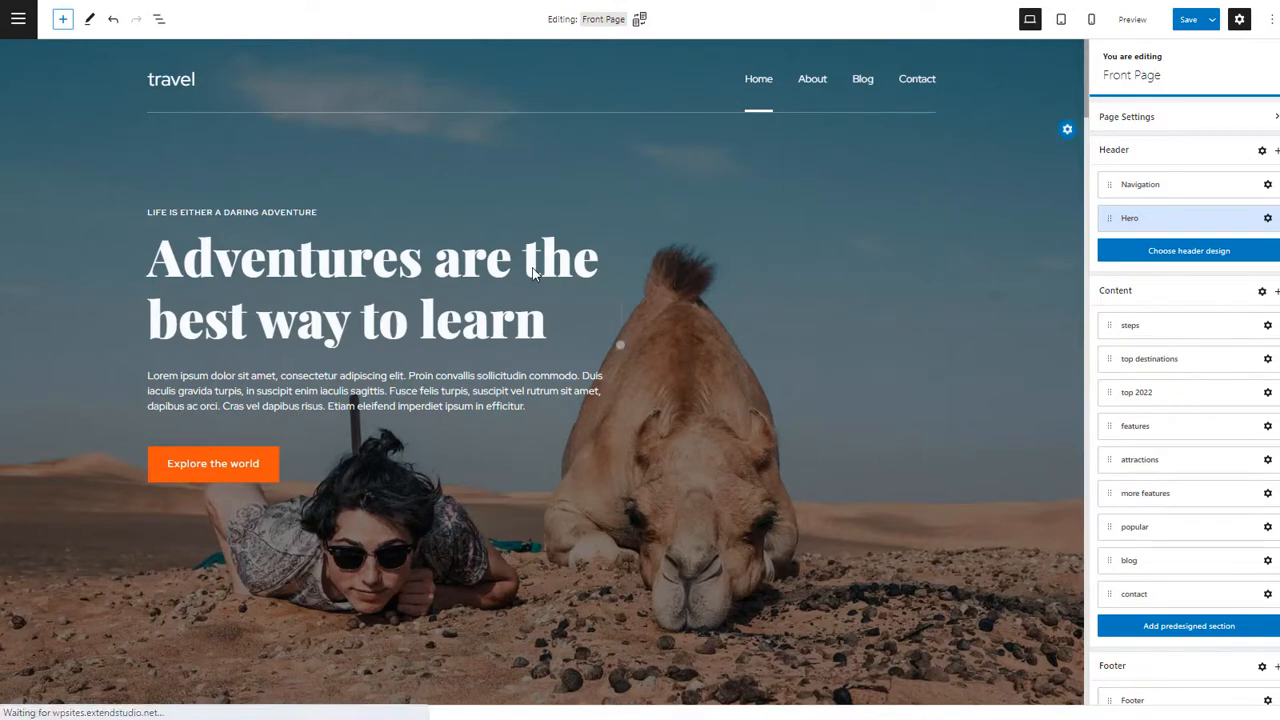
{"action": "left_click", "coordinate": [372, 256]}
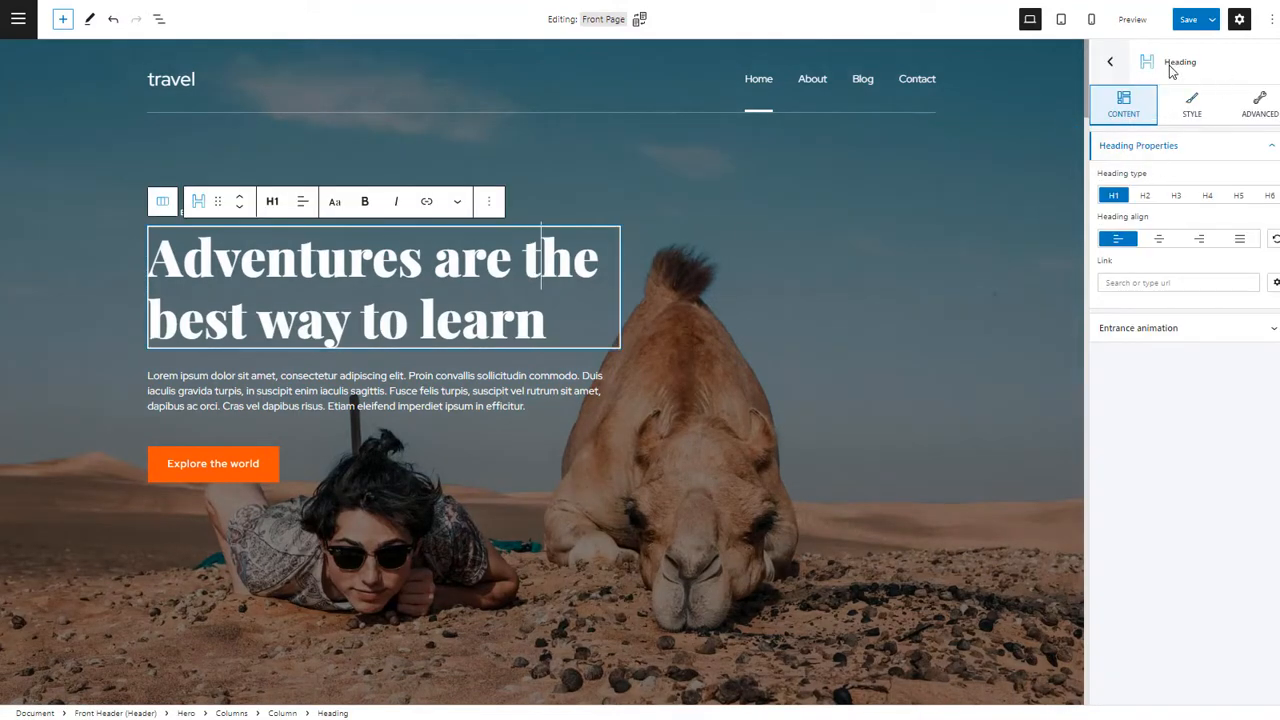
{"action": "left_click", "coordinate": [380, 390]}
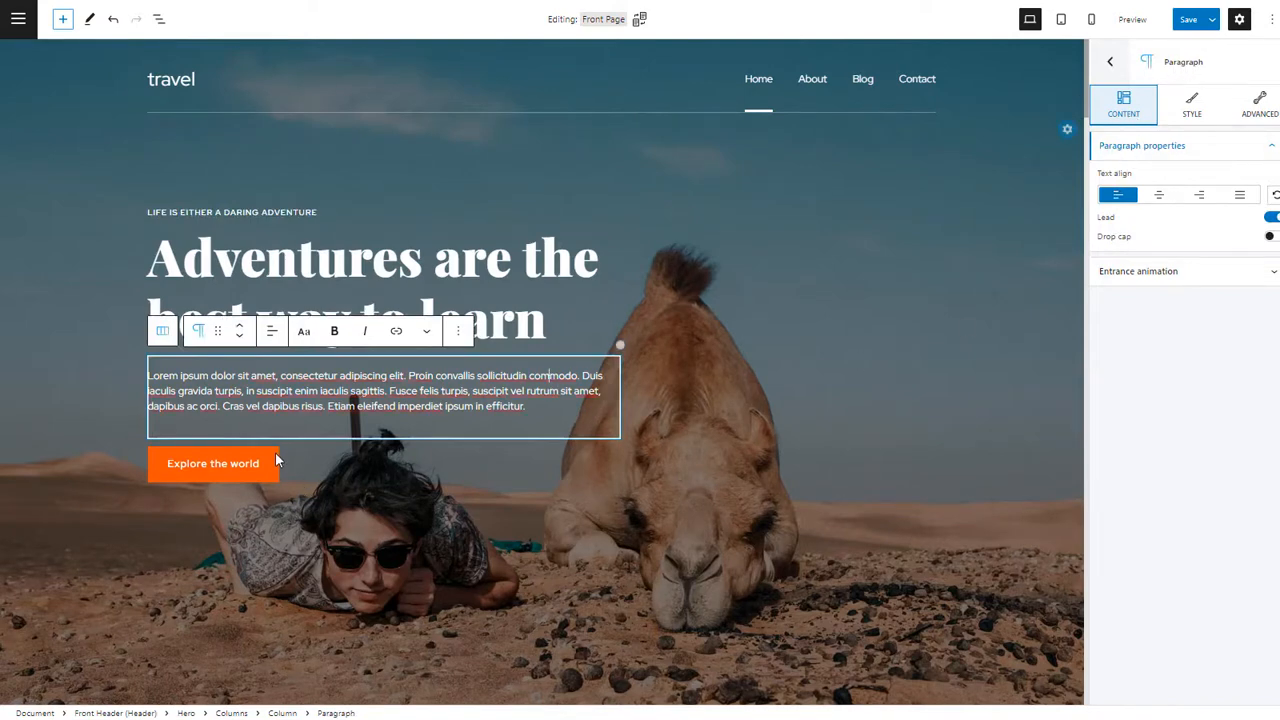
{"action": "left_click", "coordinate": [212, 464]}
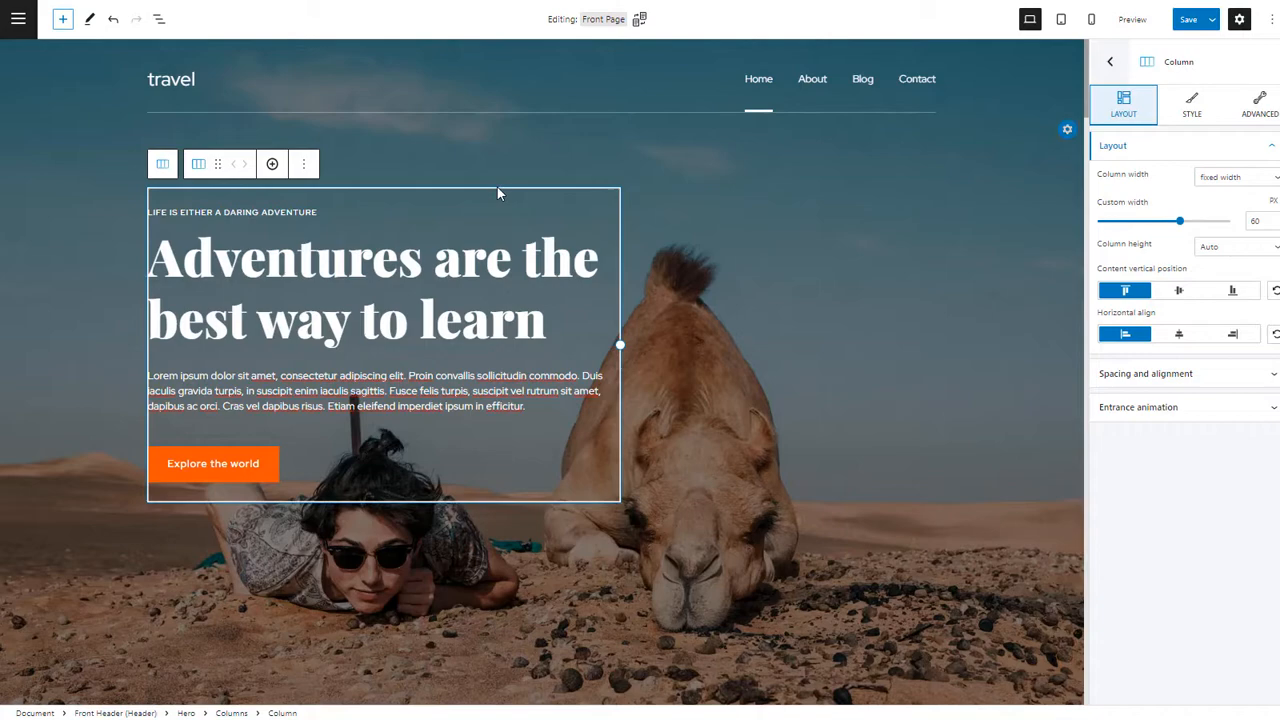
{"action": "scroll", "scroll_direction": "down", "scroll_amount": 3}
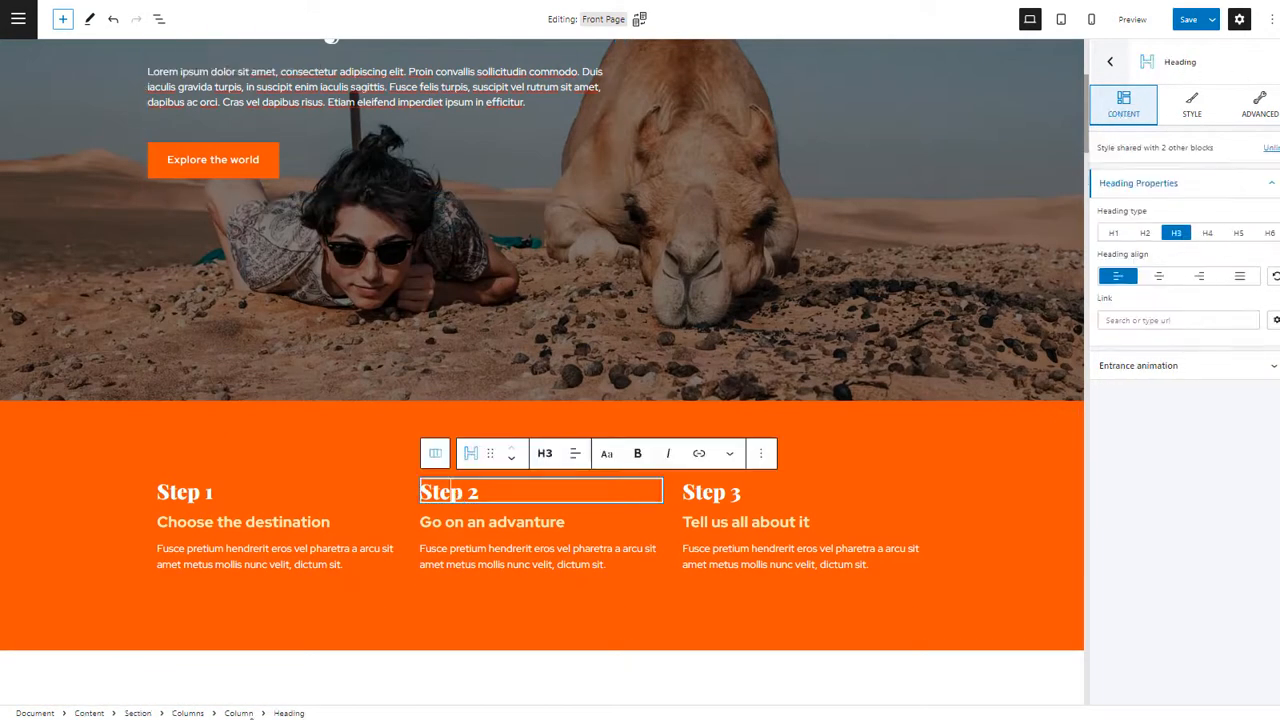
{"action": "left_click", "coordinate": [460, 434]}
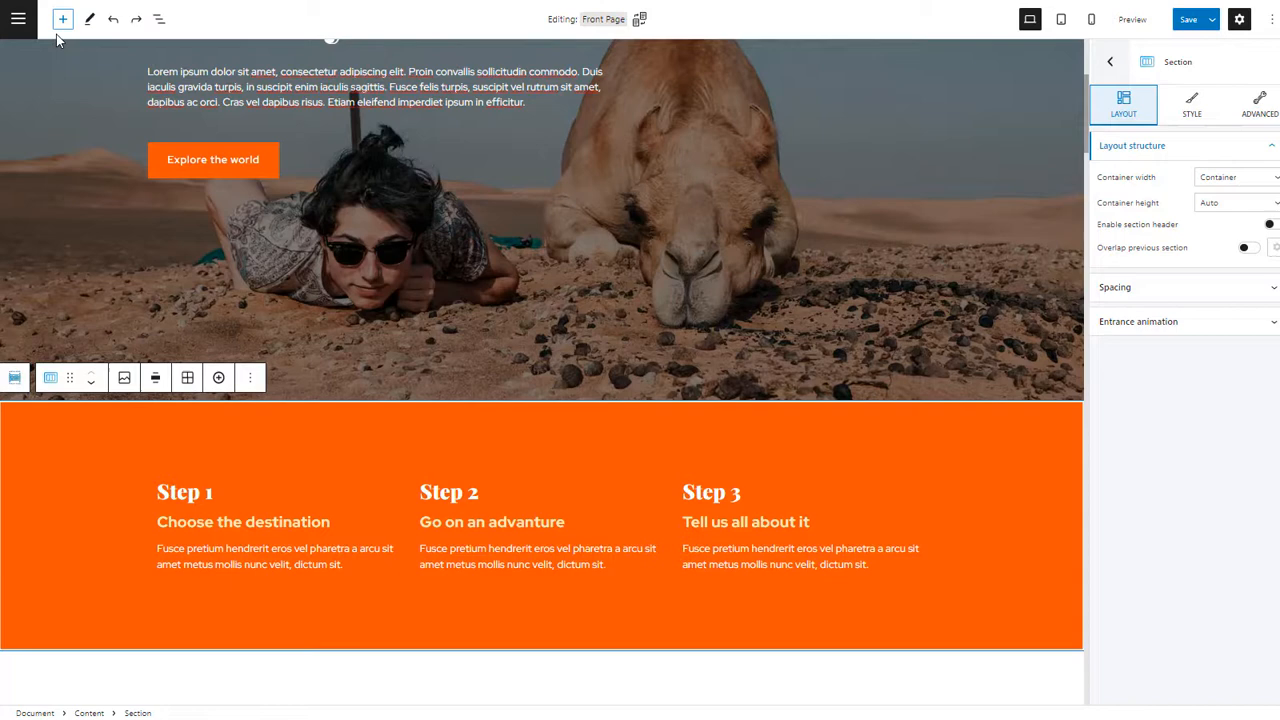
Step: Show the block library from the + button and scroll through the Blocks list
{"action": "left_click", "coordinate": [62, 20]}
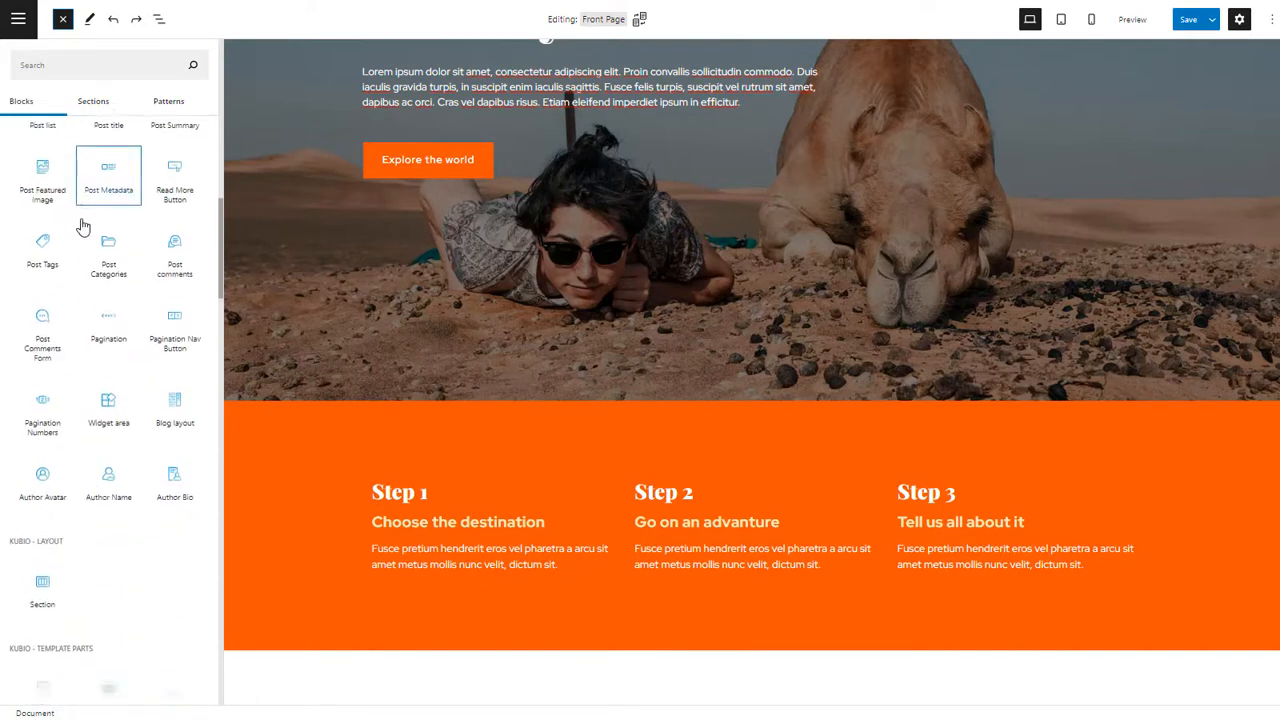
{"action": "scroll", "scroll_direction": "down", "scroll_amount": 3}
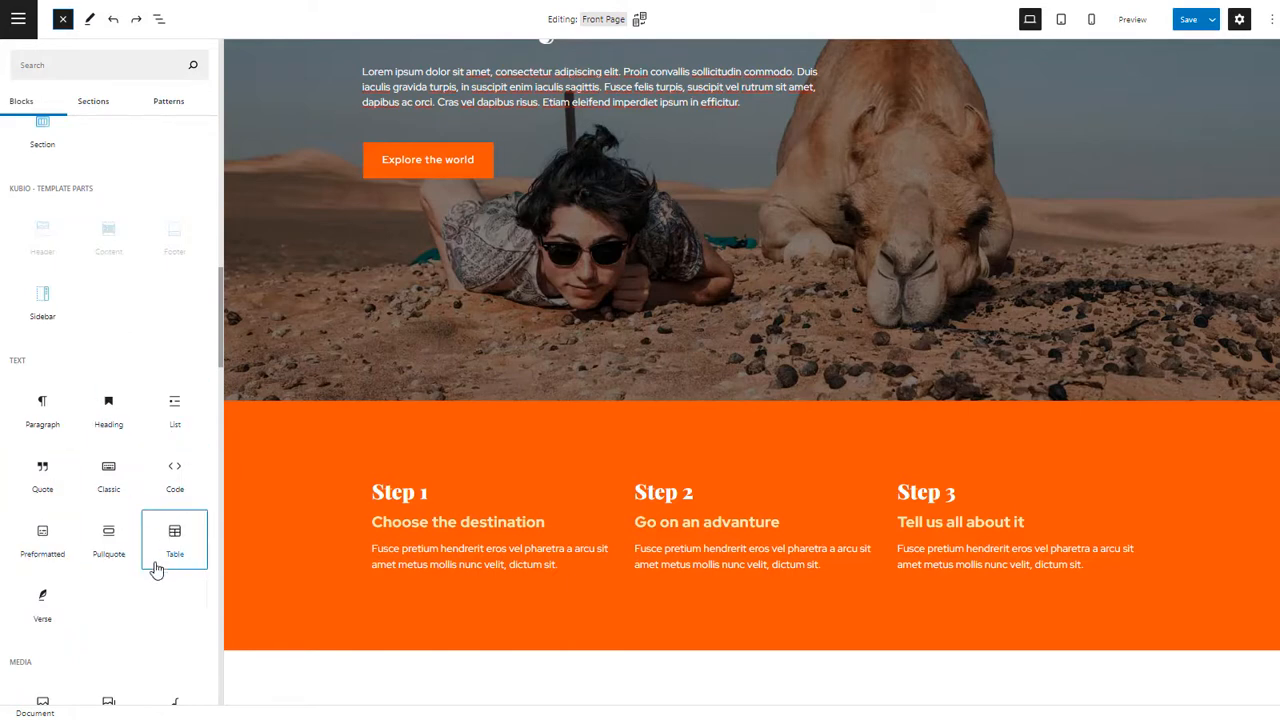
{"action": "mouse_move", "coordinate": [174, 476]}
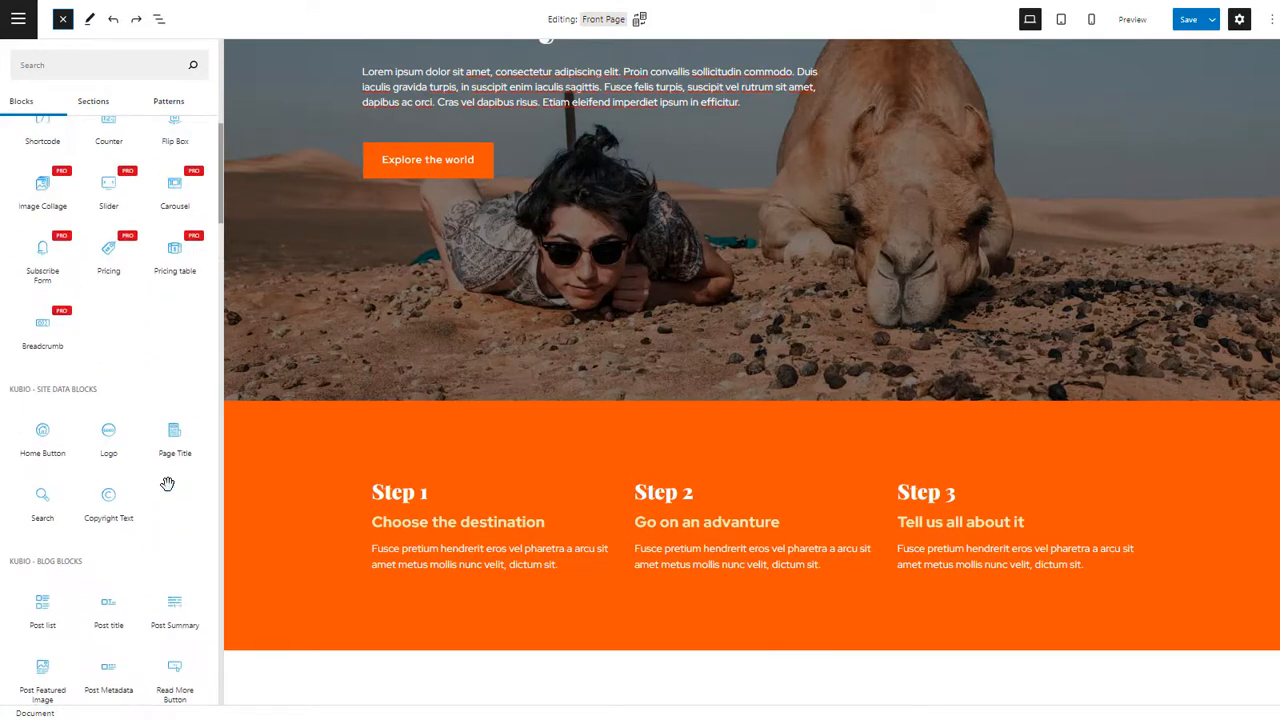
{"action": "scroll", "scroll_direction": "down", "scroll_amount": 3}
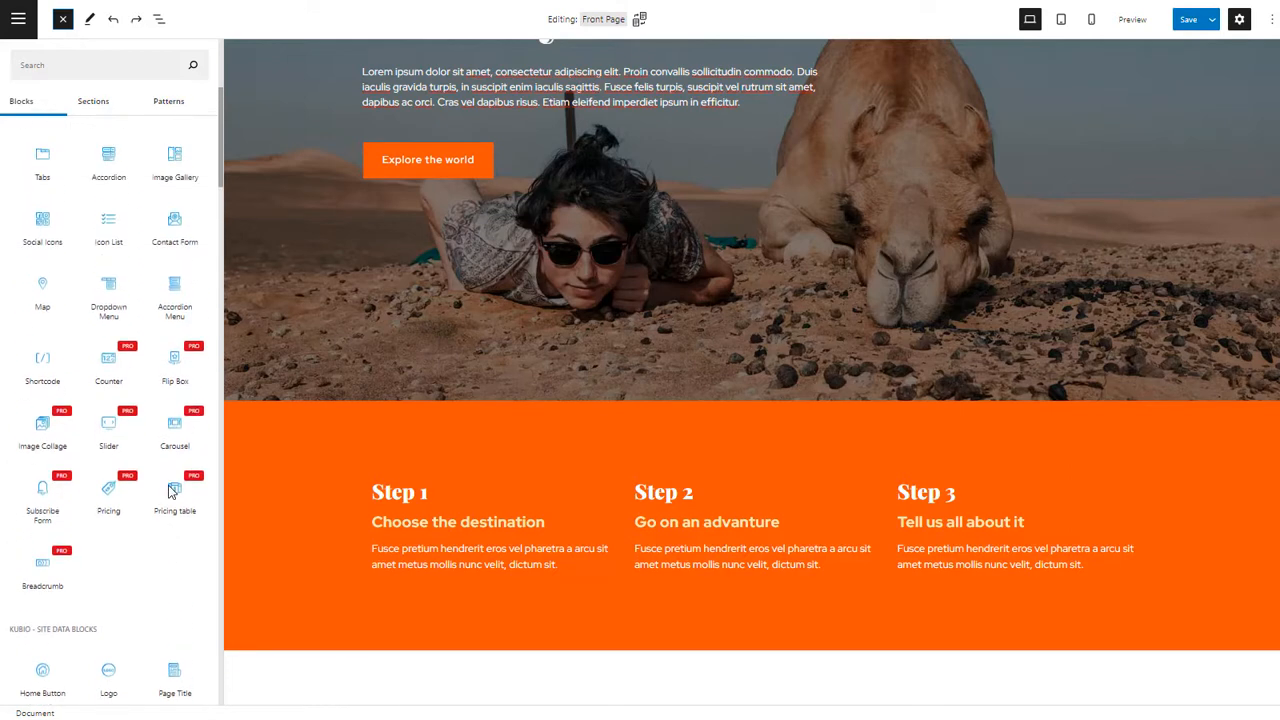
{"action": "scroll", "scroll_direction": "down", "scroll_amount": 3}
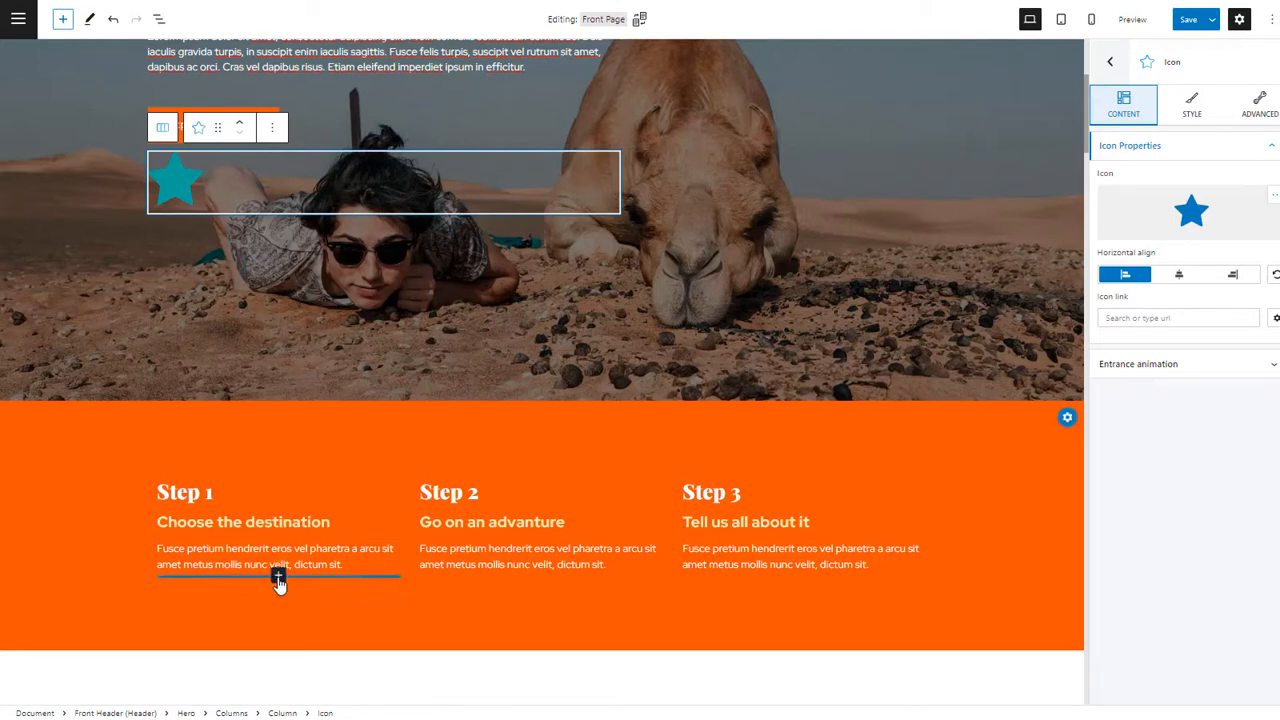
Step: Search the library for 'divider' and scroll to the page bottom for a new section
{"action": "left_click", "coordinate": [278, 576]}
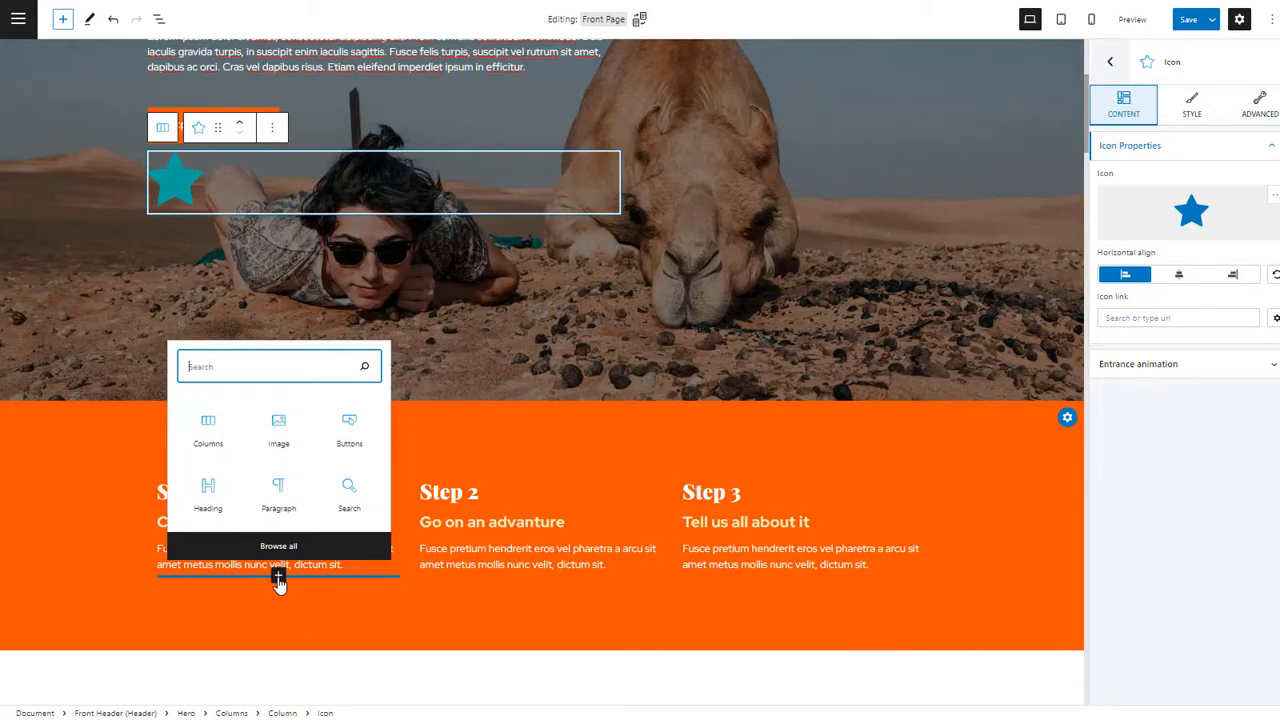
{"action": "type", "text": "divider"}
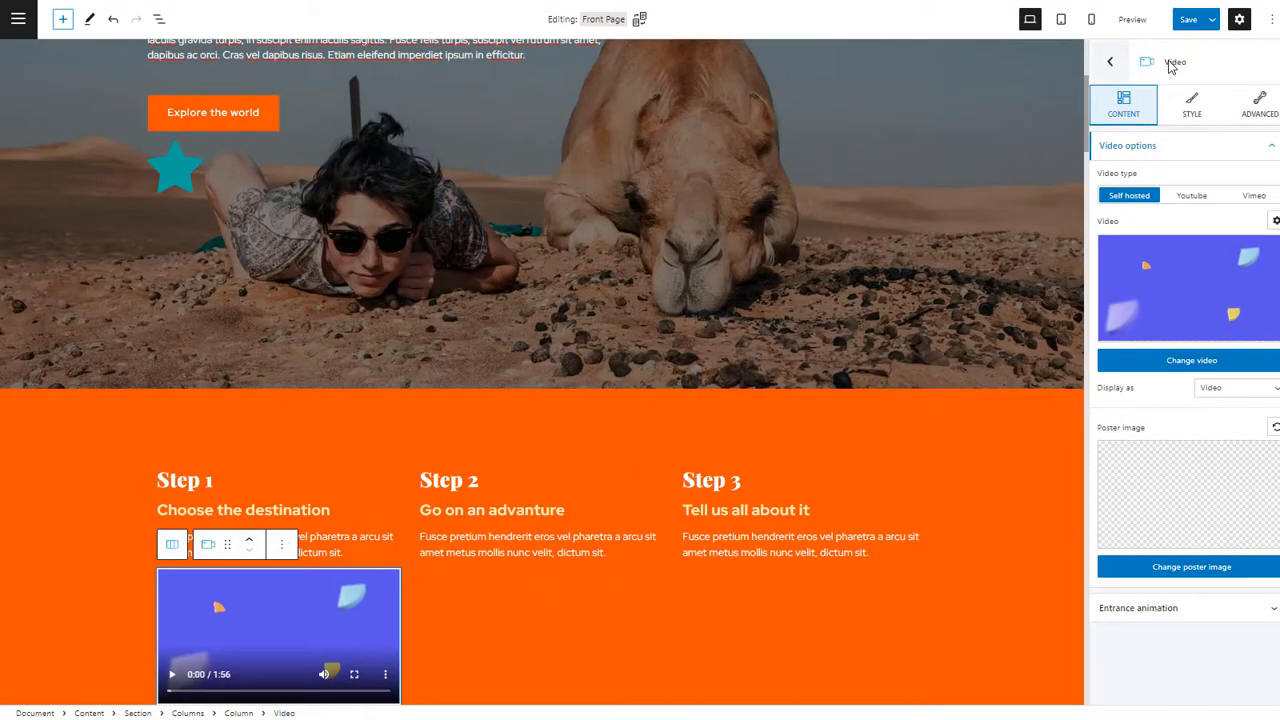
{"action": "scroll", "scroll_direction": "down", "scroll_amount": 3}
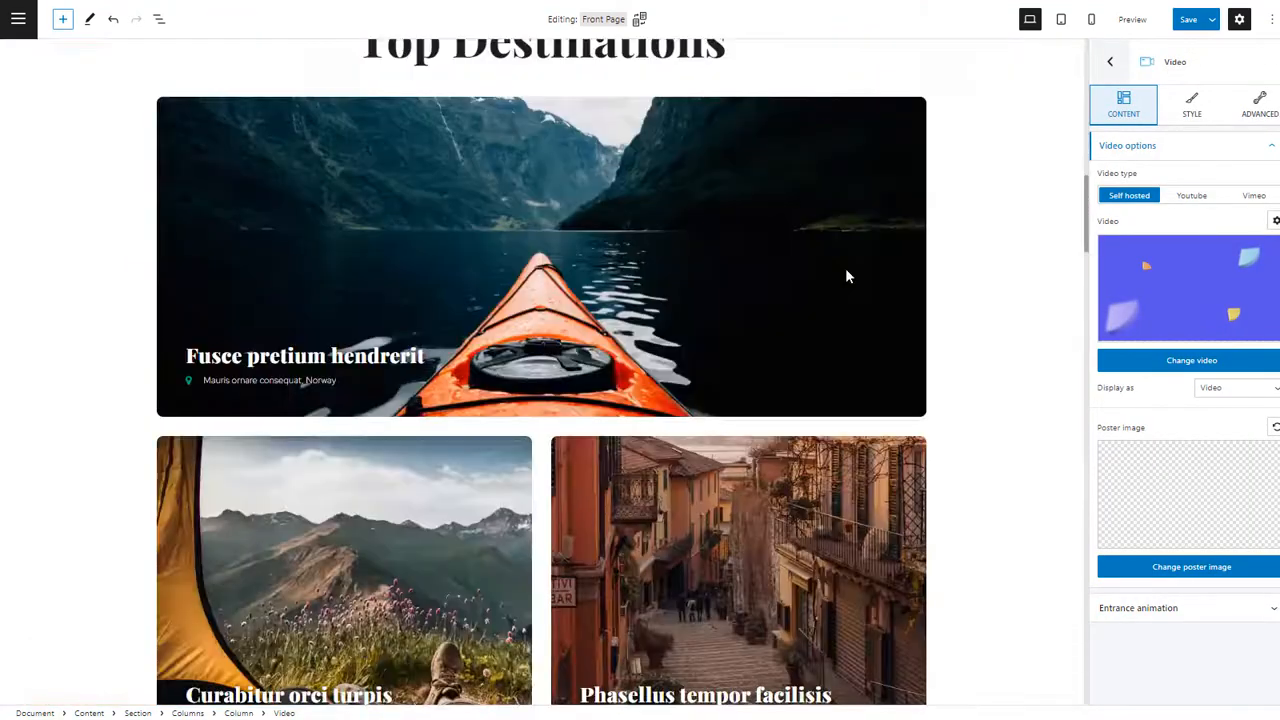
{"action": "scroll", "scroll_direction": "down", "scroll_amount": 3}
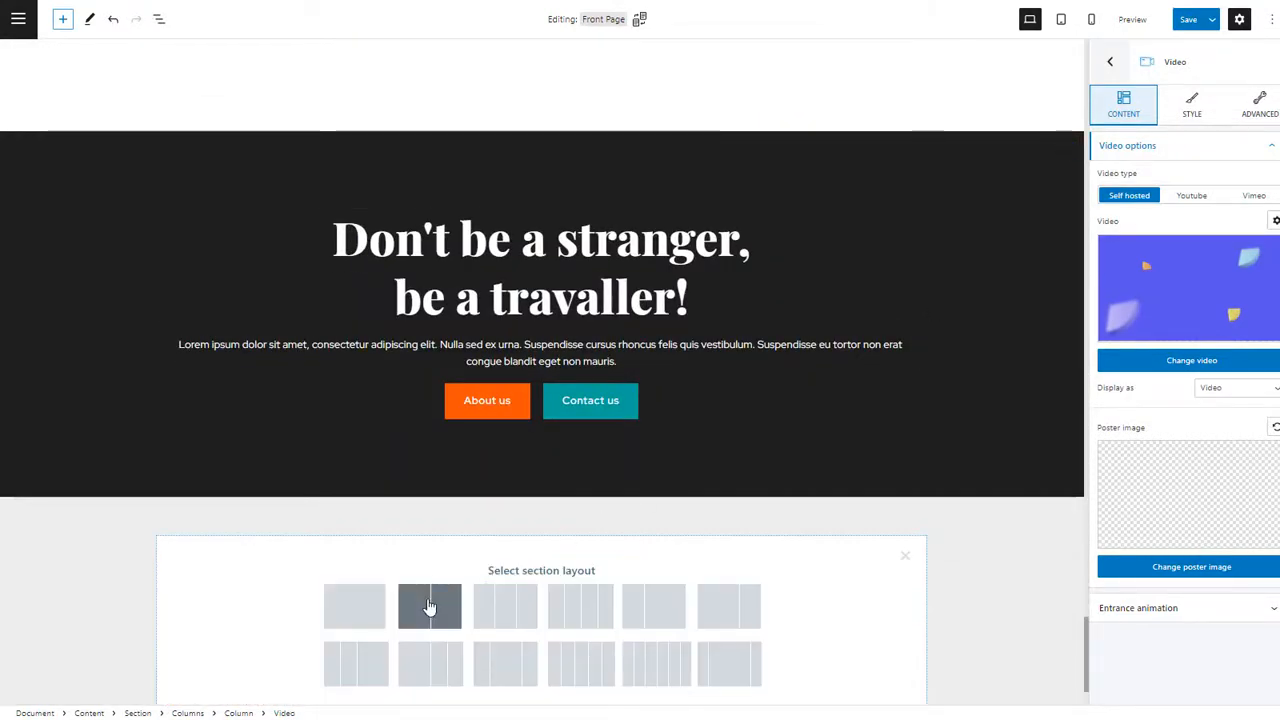
Step: Choose the two-column layout and insert a Map block of New York in the right column
{"action": "left_click", "coordinate": [428, 606]}
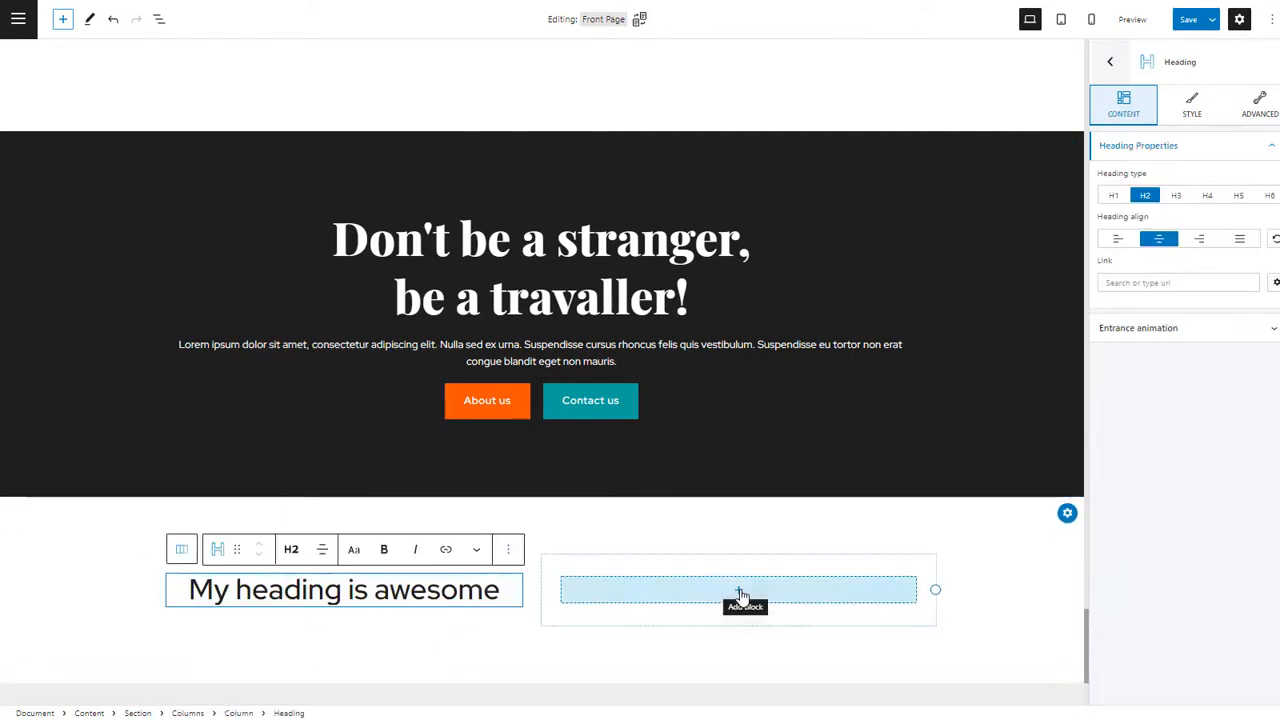
{"action": "left_click", "coordinate": [744, 600]}
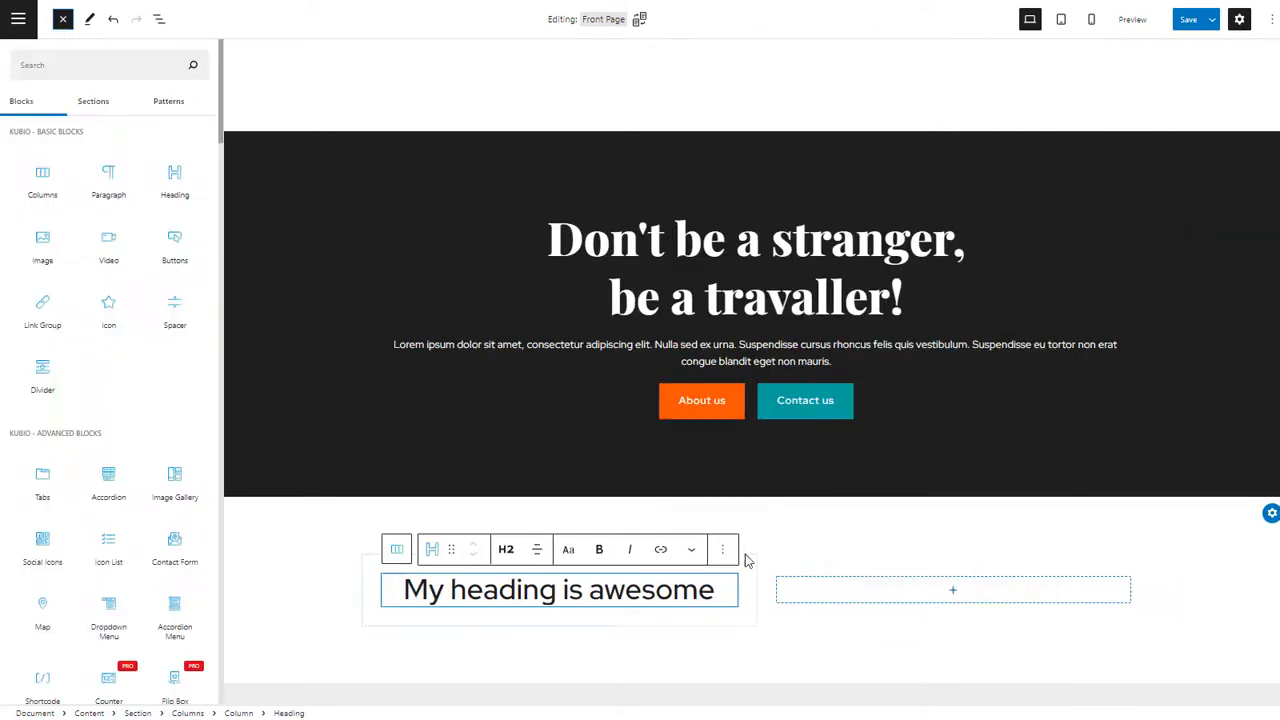
{"action": "type", "text": "map"}
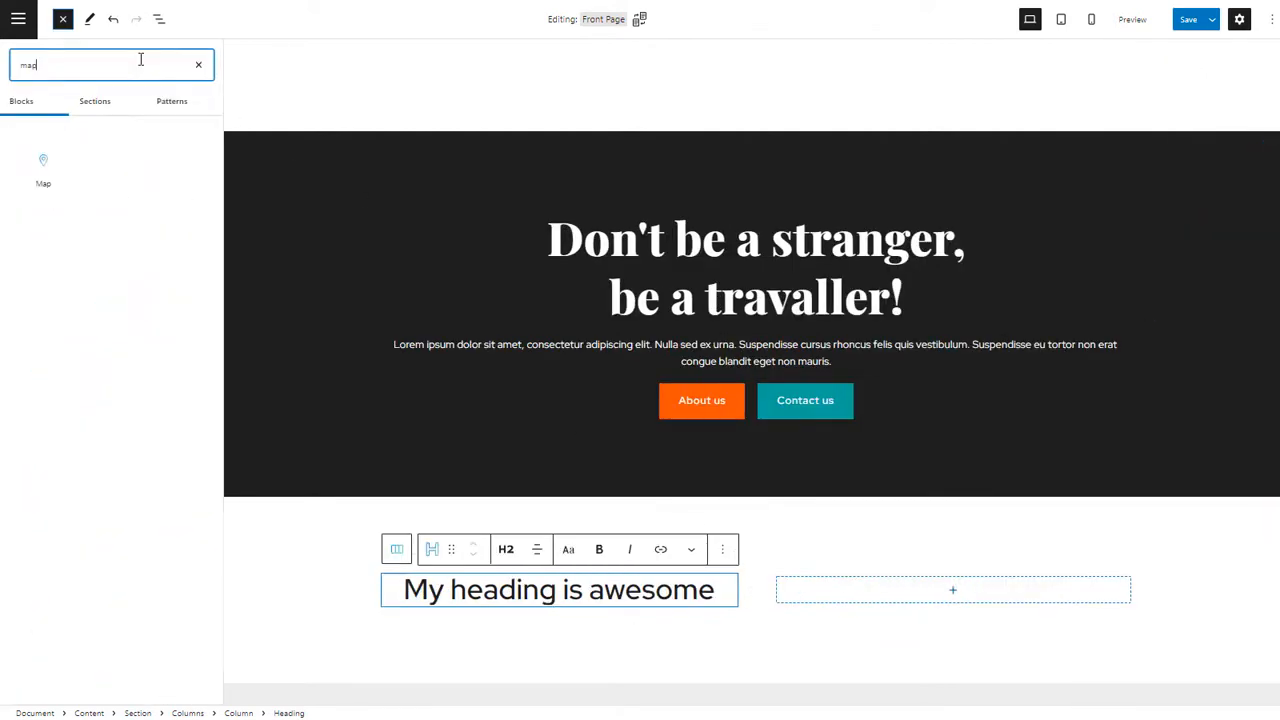
{"action": "left_click", "coordinate": [44, 168]}
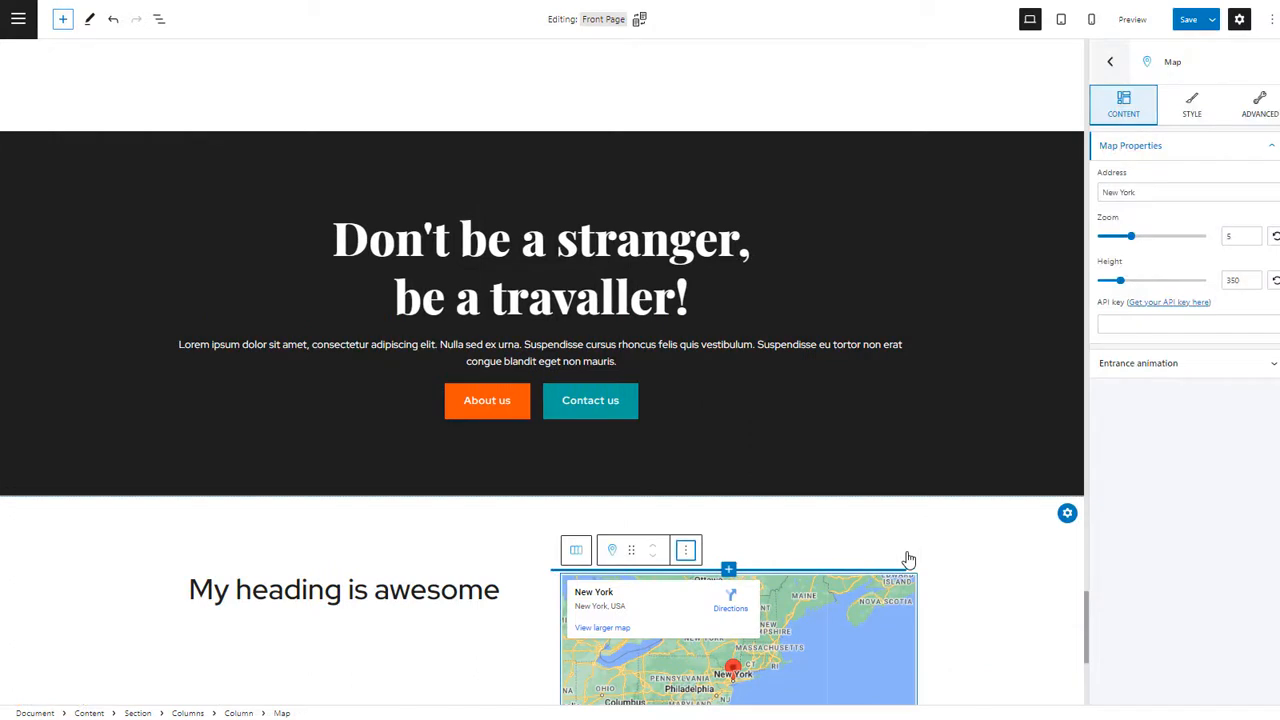
{"action": "left_click", "coordinate": [684, 550]}
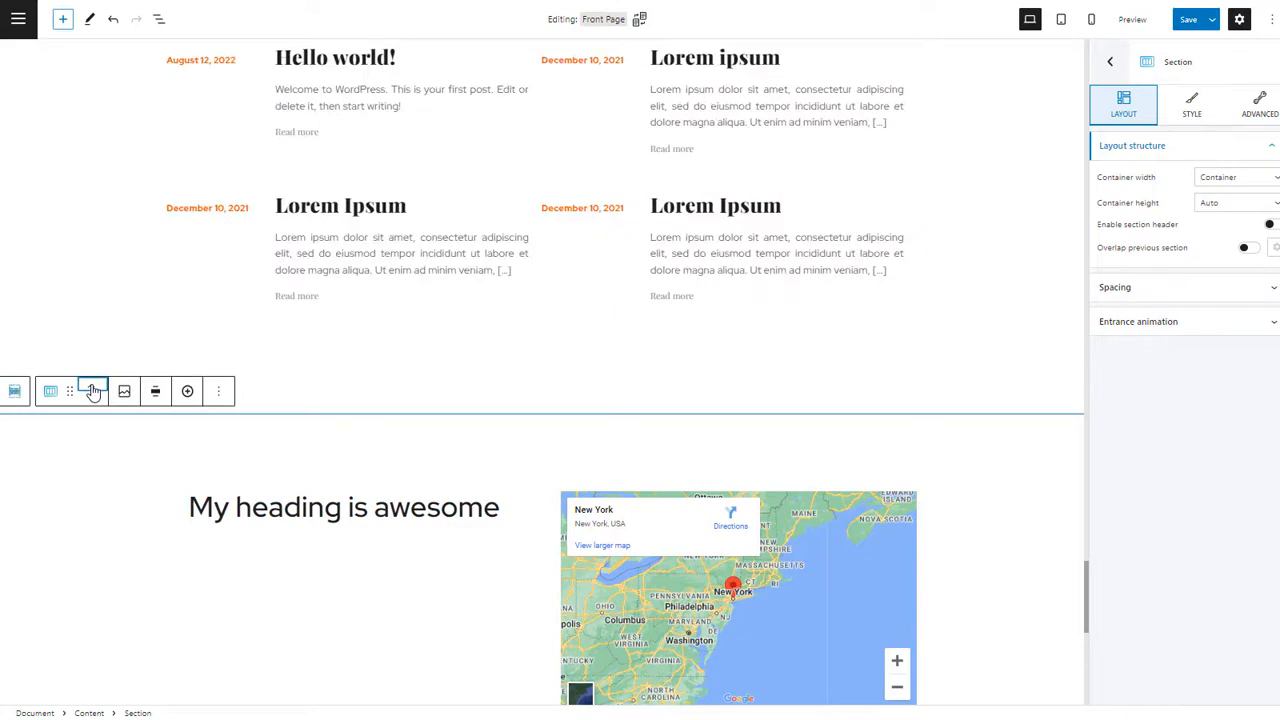
Step: Move the heading-and-map section up one place with its toolbar arrow
{"action": "left_click", "coordinate": [92, 390]}
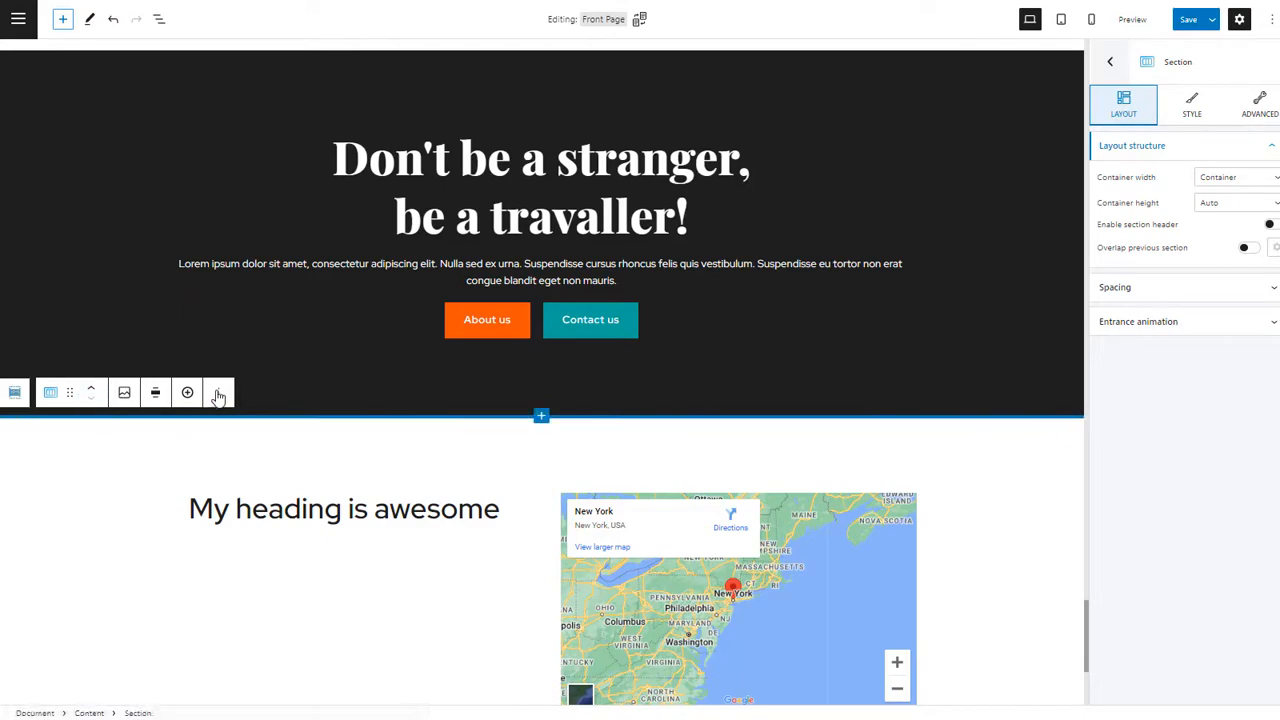
{"action": "left_click", "coordinate": [218, 392]}
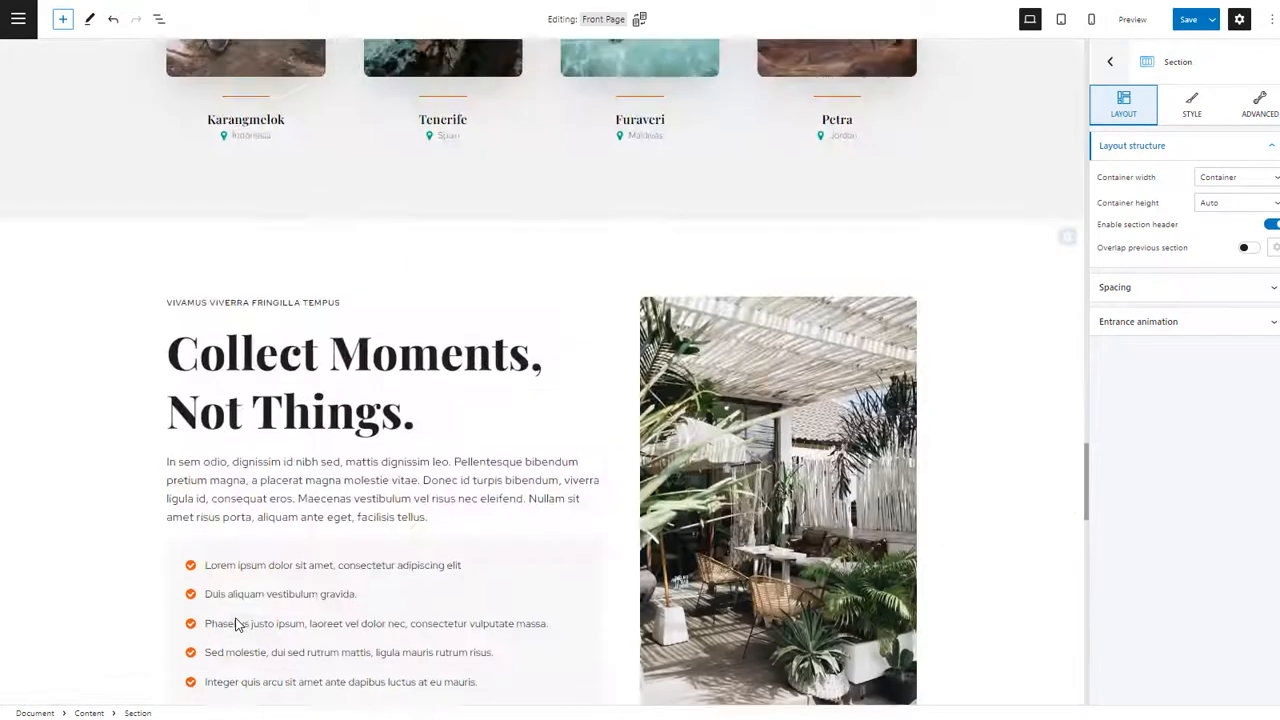
{"action": "scroll", "scroll_direction": "down", "scroll_amount": 3}
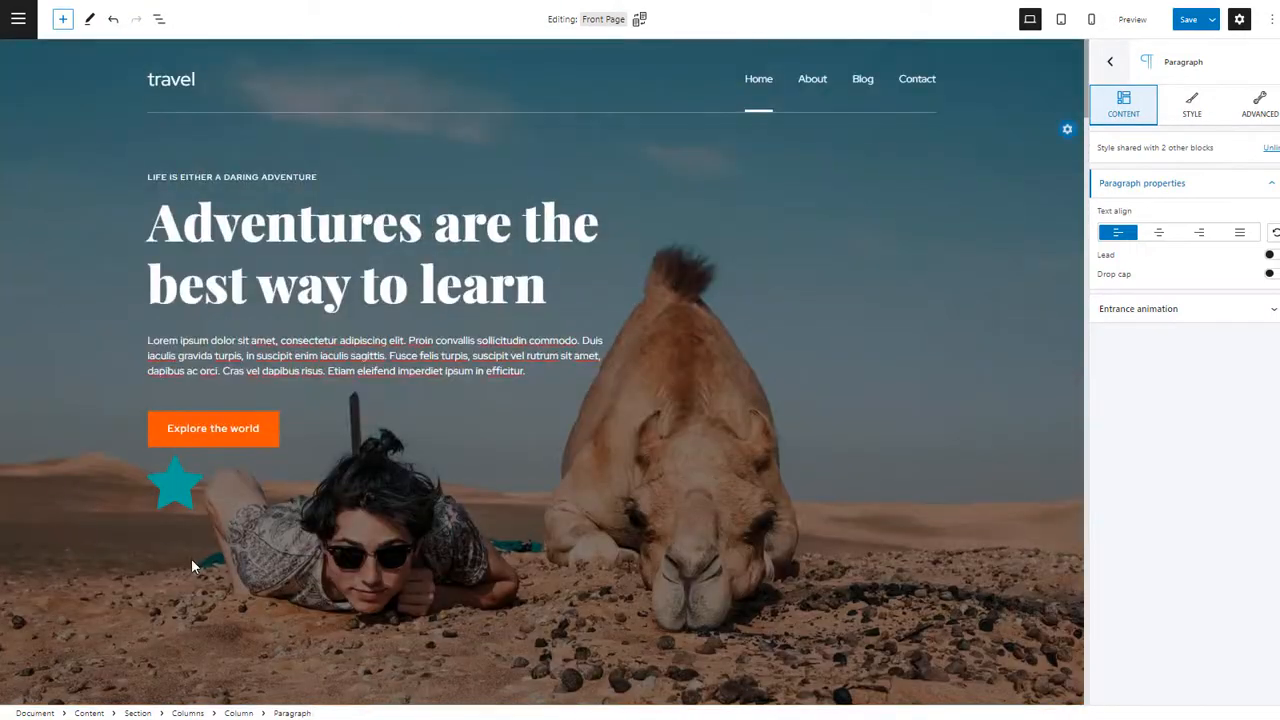
{"action": "left_click", "coordinate": [212, 428]}
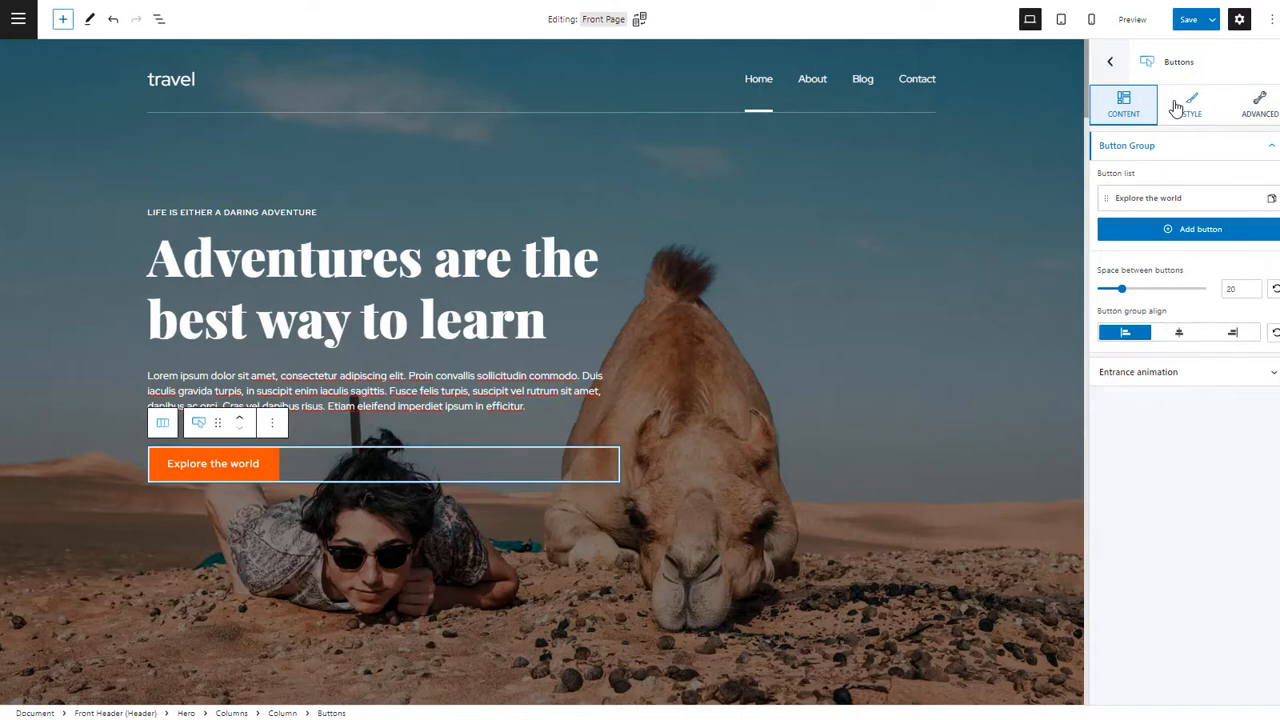
{"action": "mouse_move", "coordinate": [1270, 110]}
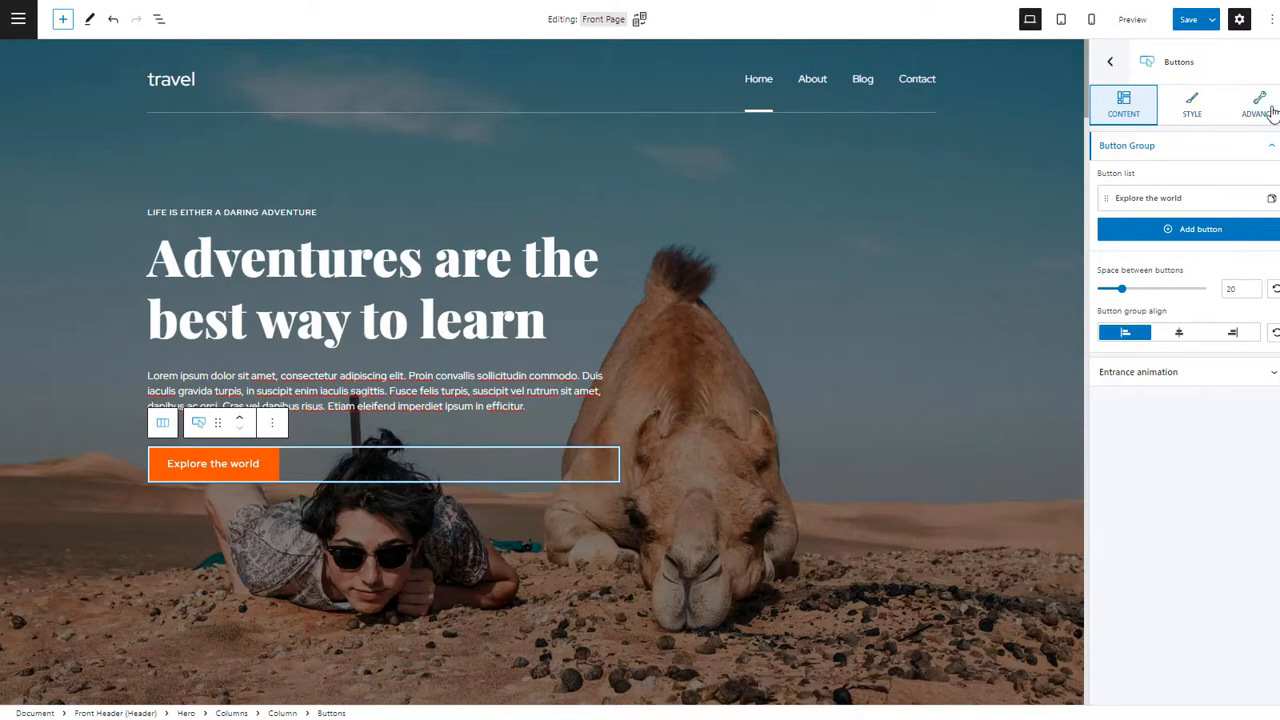
{"action": "left_click", "coordinate": [1258, 104]}
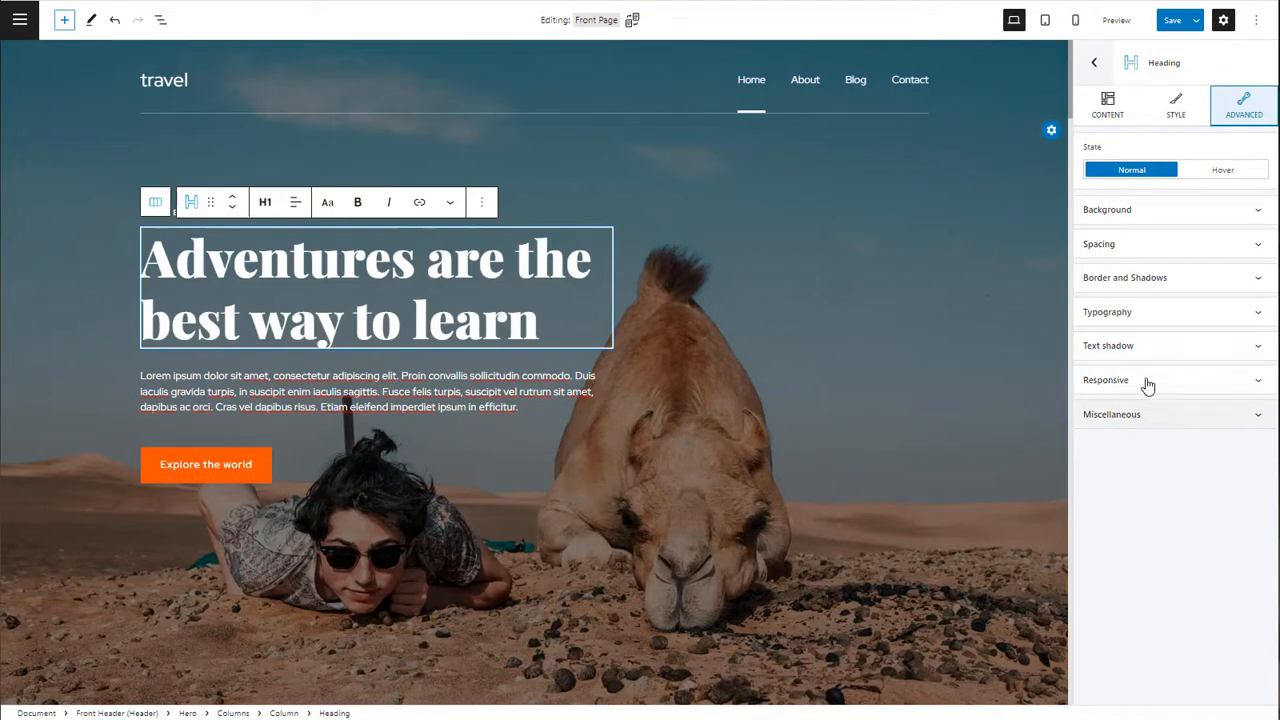
{"action": "left_click", "coordinate": [908, 80]}
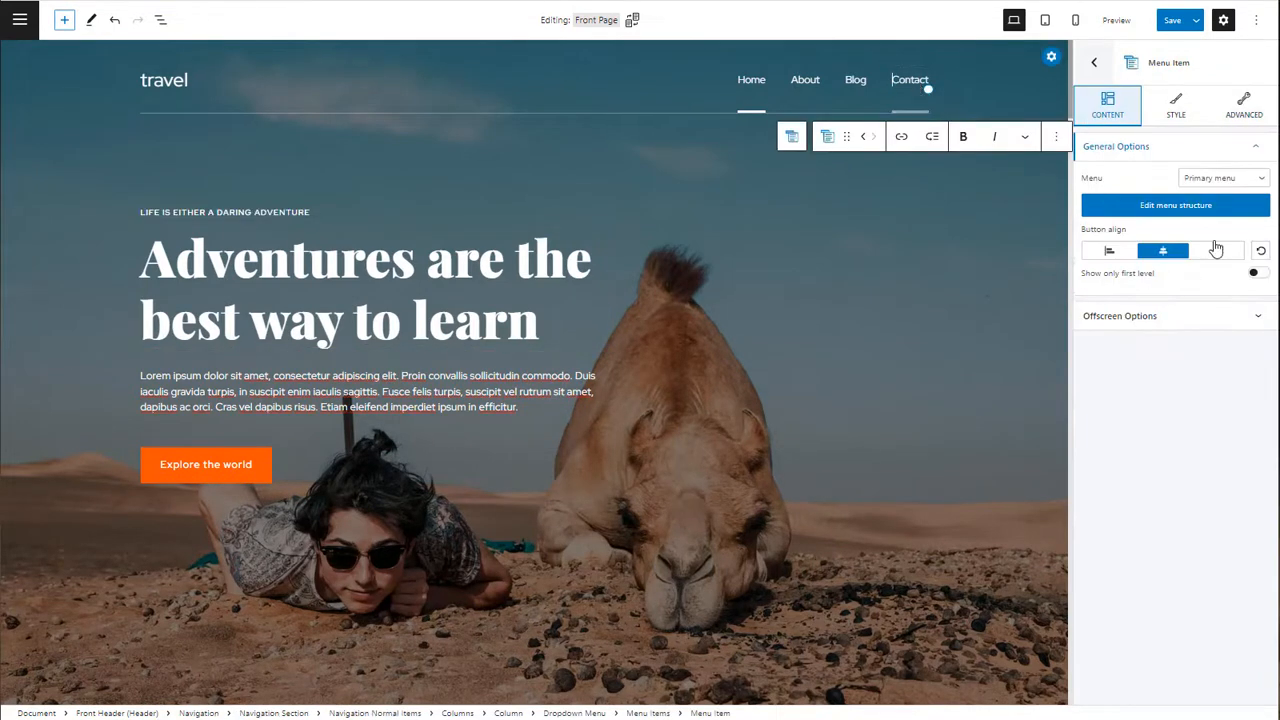
{"action": "left_click", "coordinate": [1244, 104]}
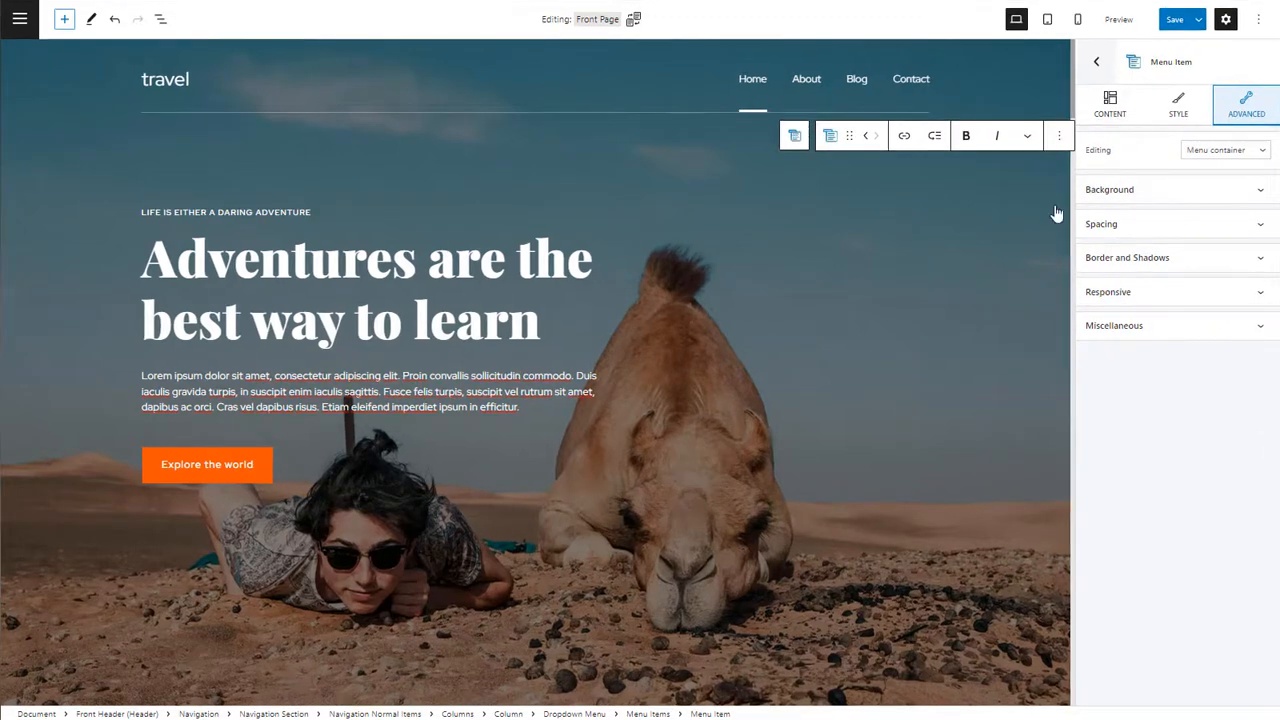
Step: Reword the hero heading to 'Adventures are the best way to live your life' and reach its typography settings
{"action": "left_click", "coordinate": [368, 288]}
{"action": "type", "text": "ive your life"}
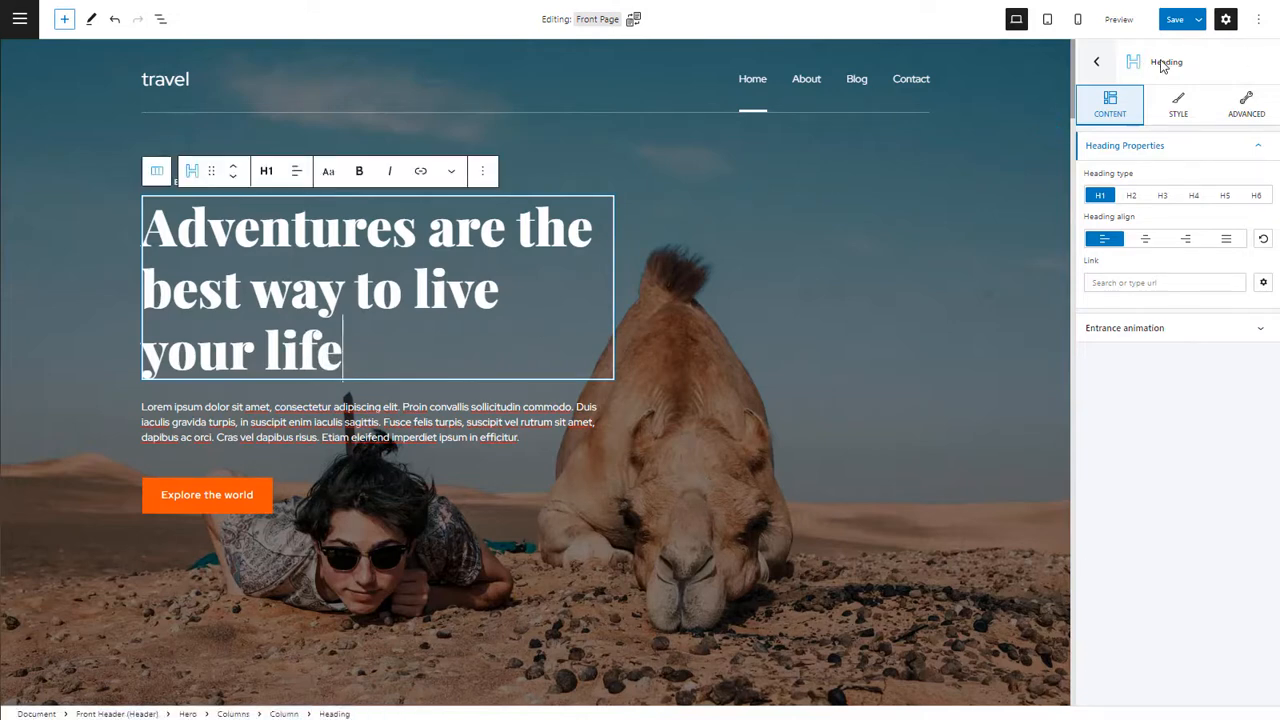
{"action": "left_click", "coordinate": [1246, 104]}
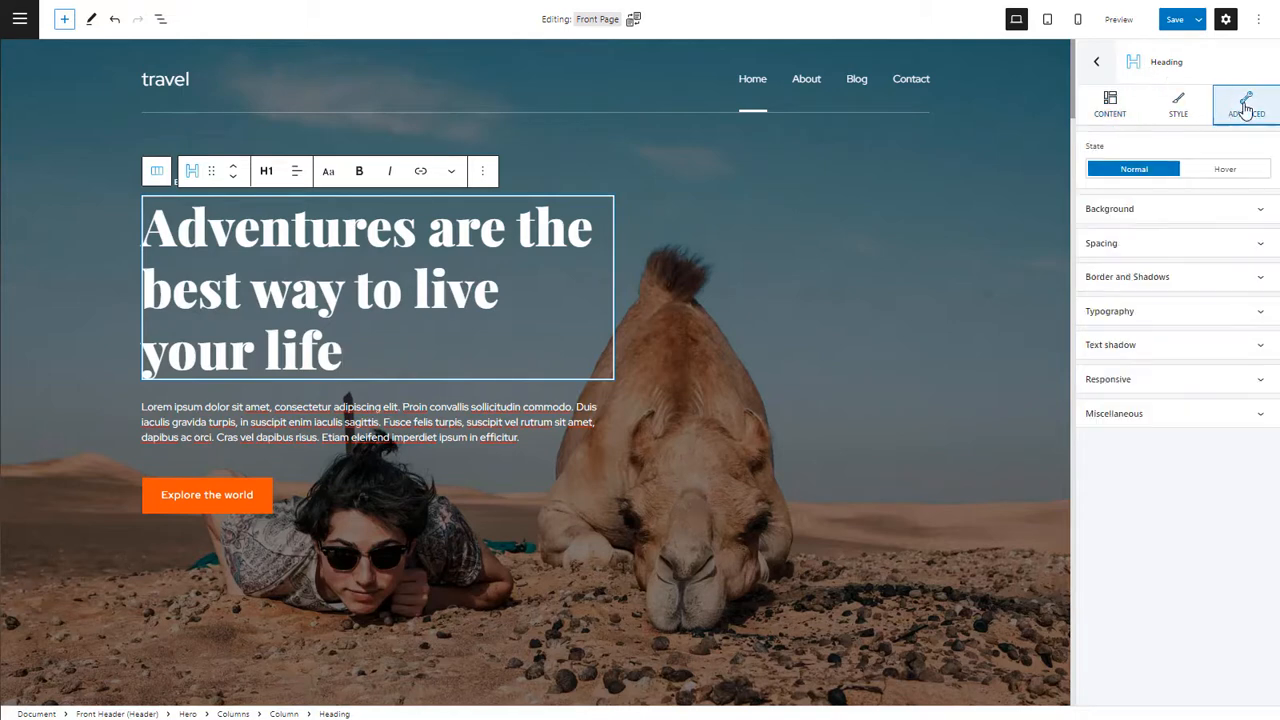
{"action": "left_click", "coordinate": [1108, 312]}
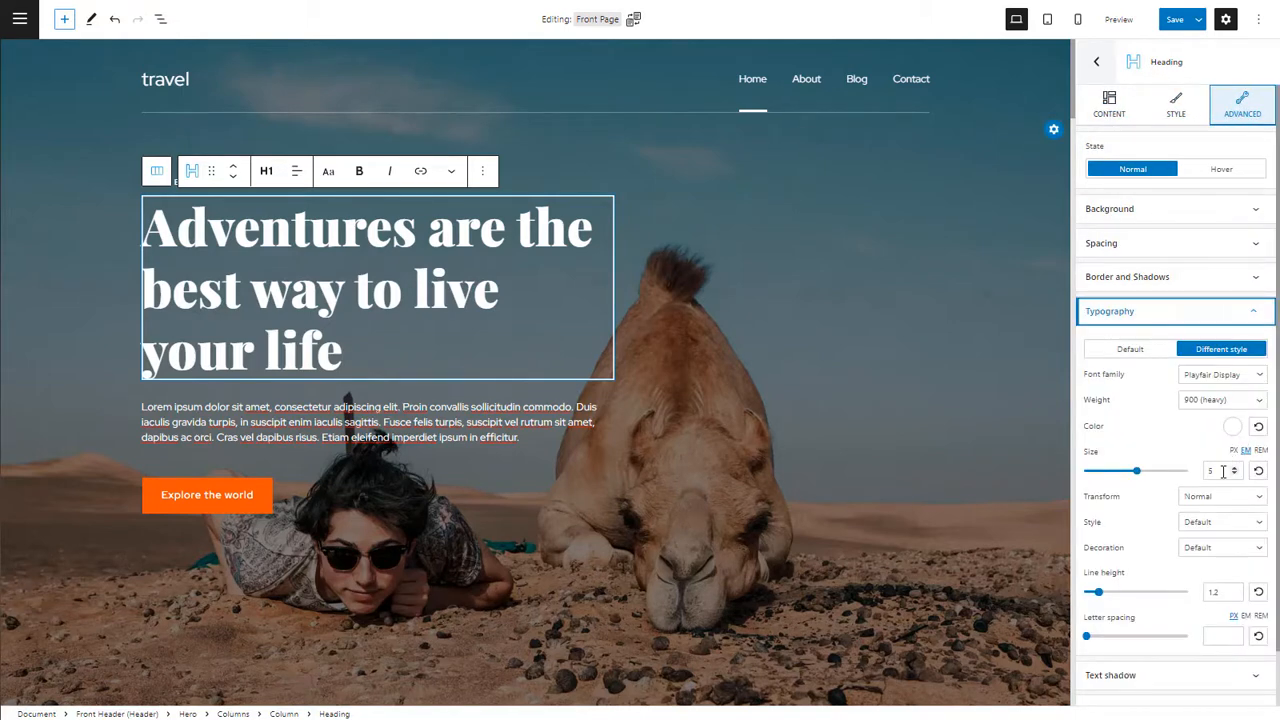
{"action": "left_click", "coordinate": [1248, 476]}
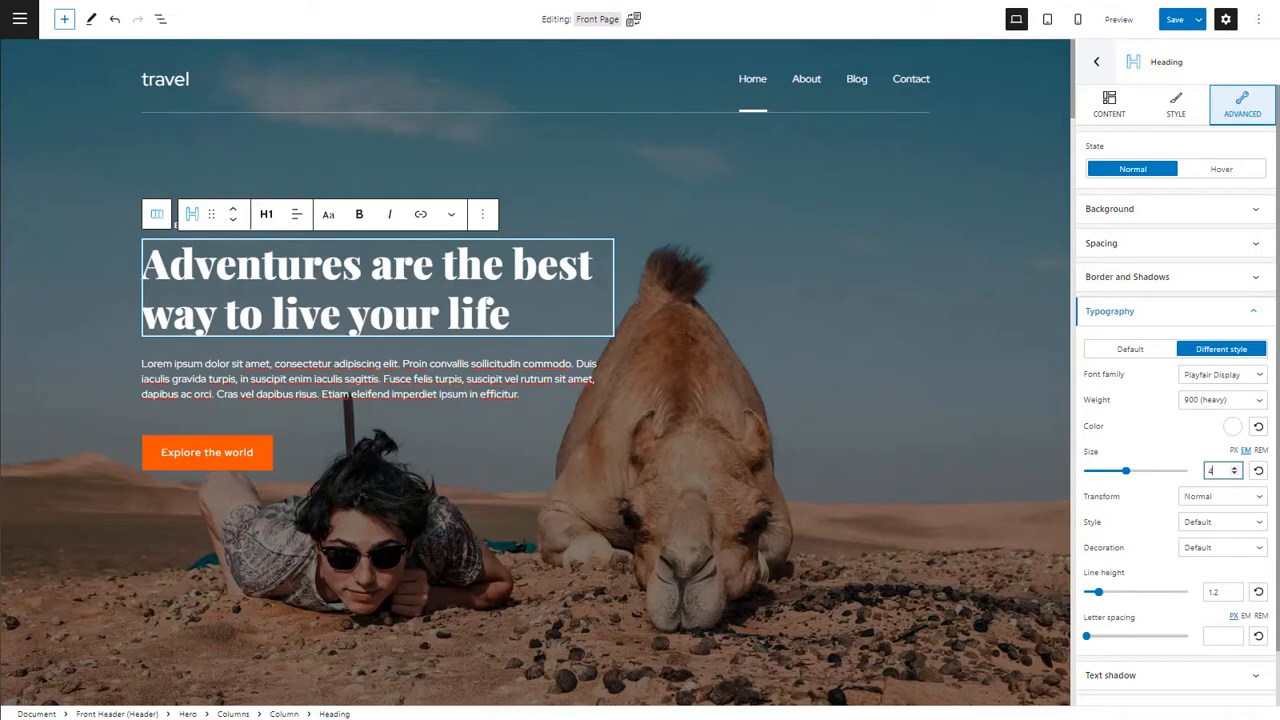
Step: Give the heading a smaller Mulish font at weight 500 (medium), leaving its colour unchanged
{"action": "left_click", "coordinate": [1220, 374]}
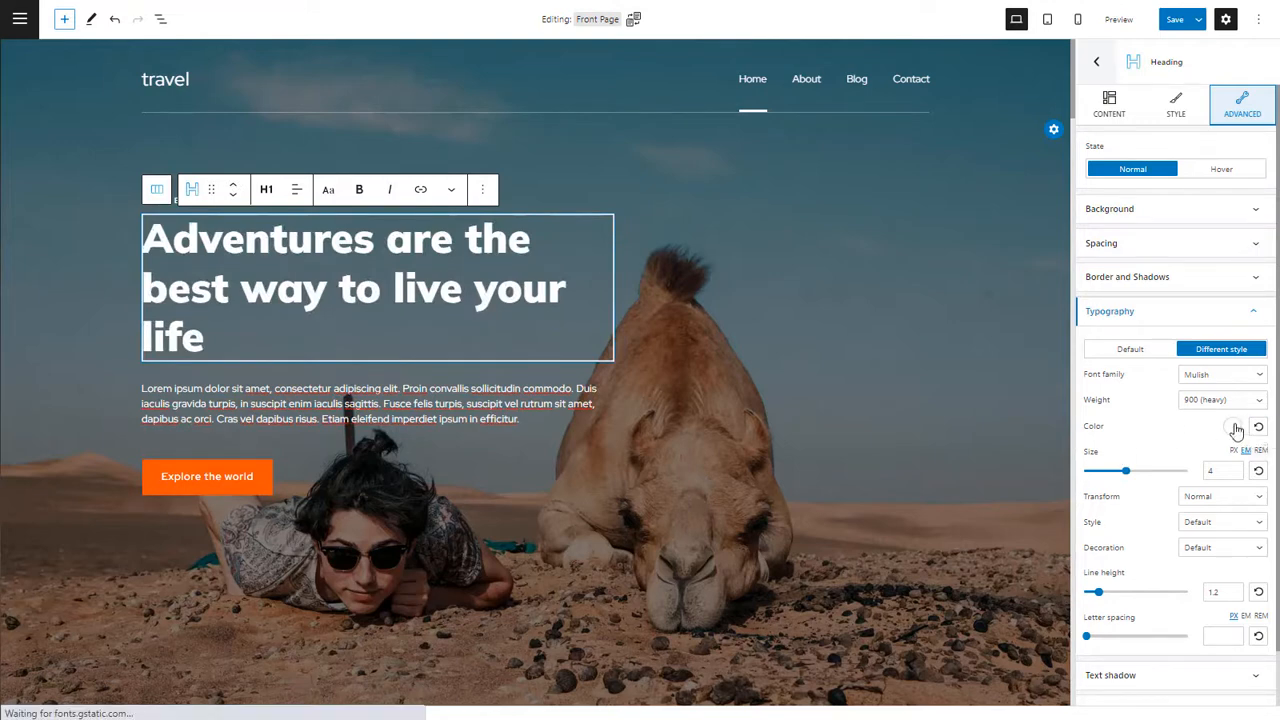
{"action": "left_click", "coordinate": [1232, 426]}
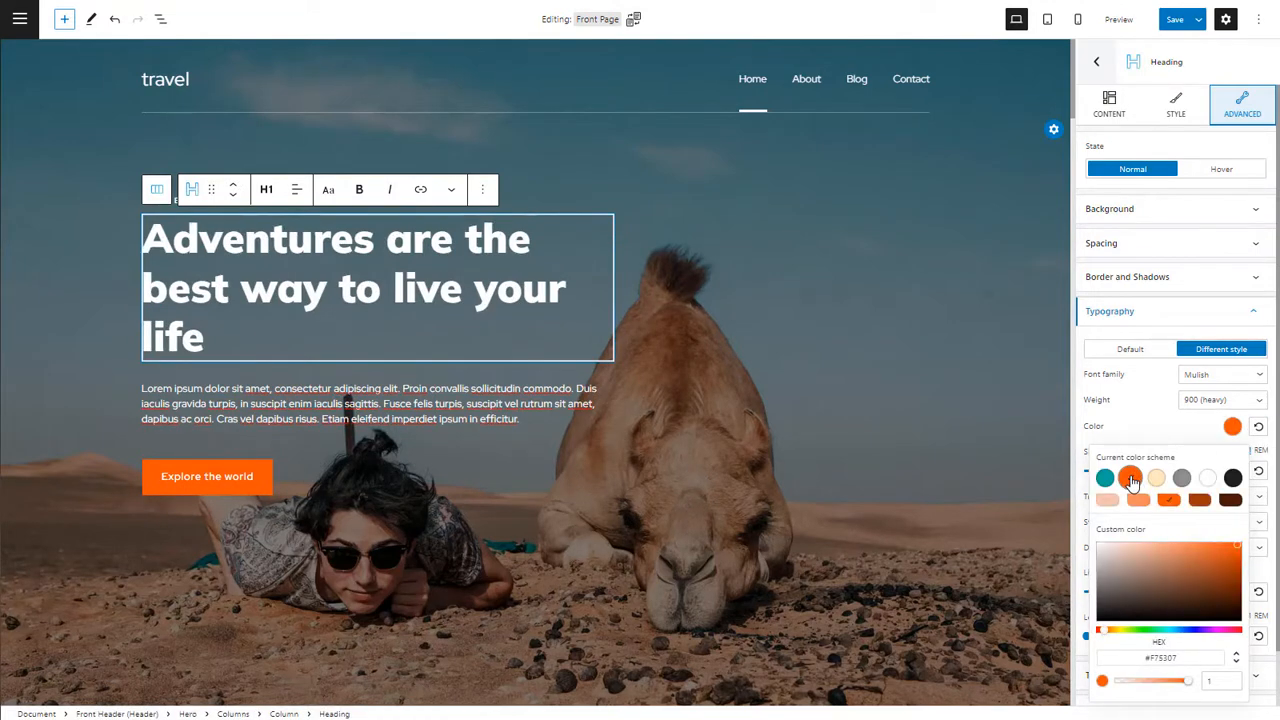
{"action": "left_click", "coordinate": [1258, 428]}
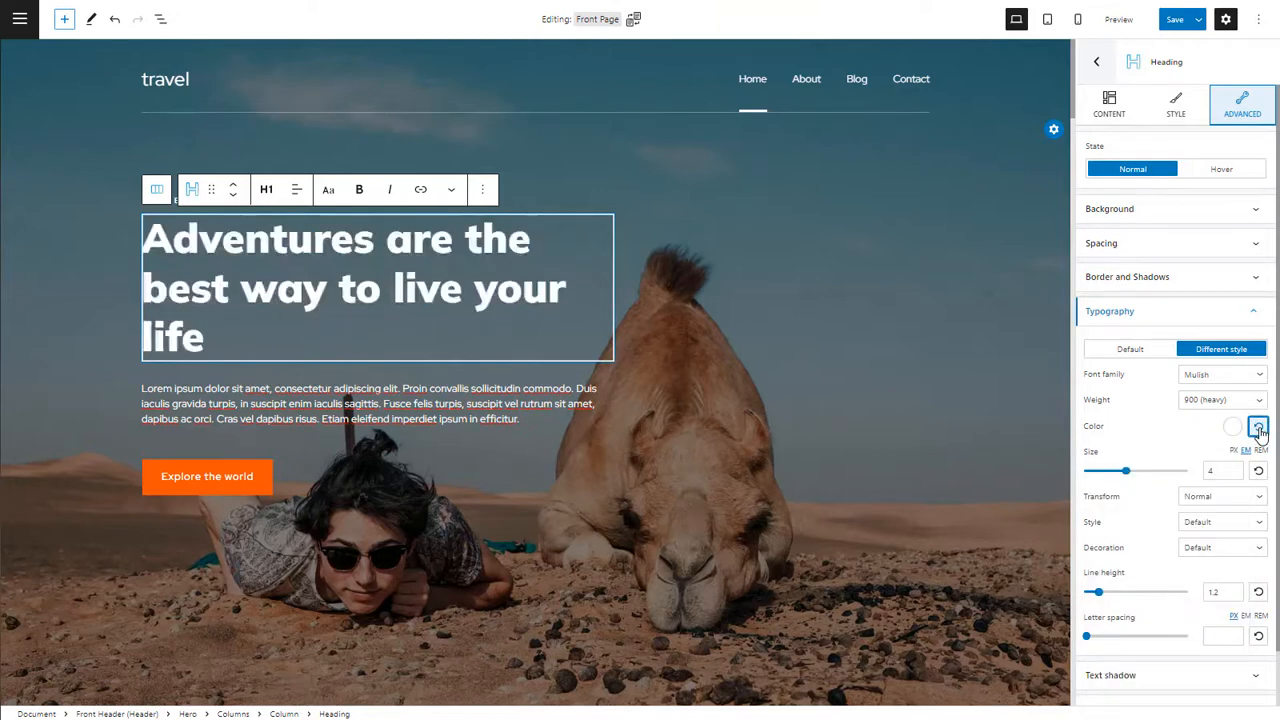
{"action": "left_click", "coordinate": [1222, 400]}
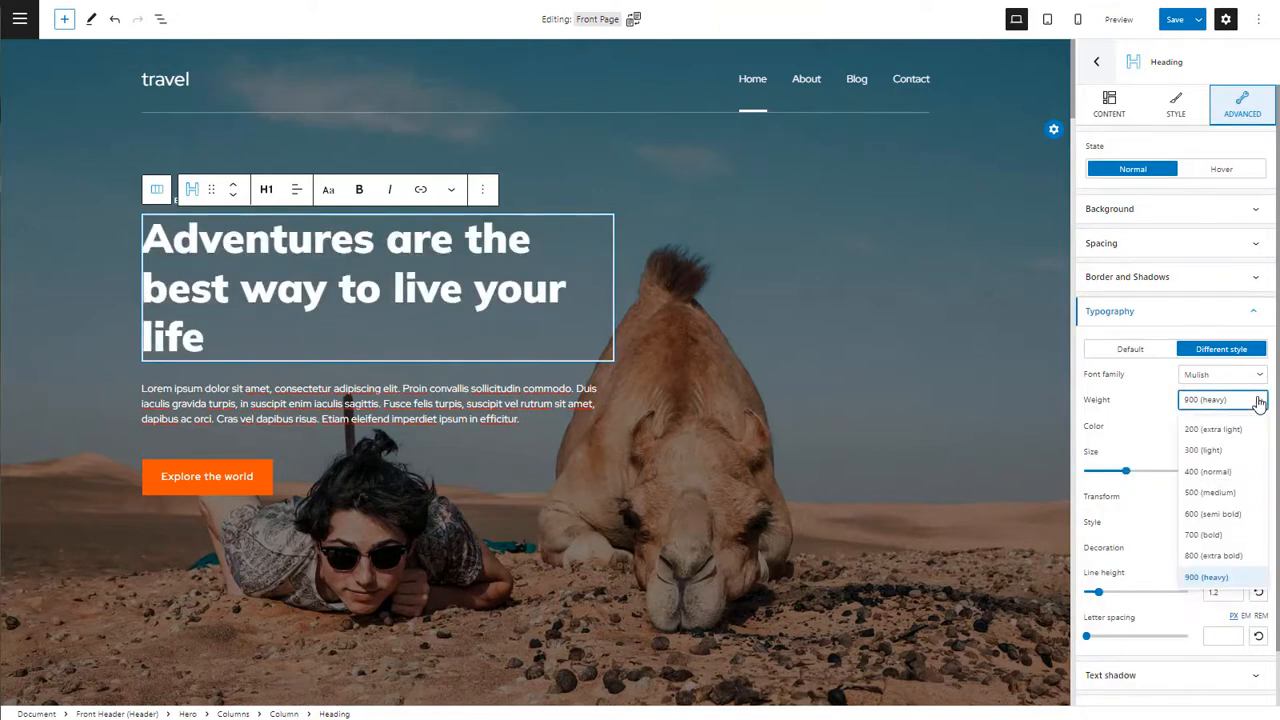
{"action": "left_click", "coordinate": [1210, 492]}
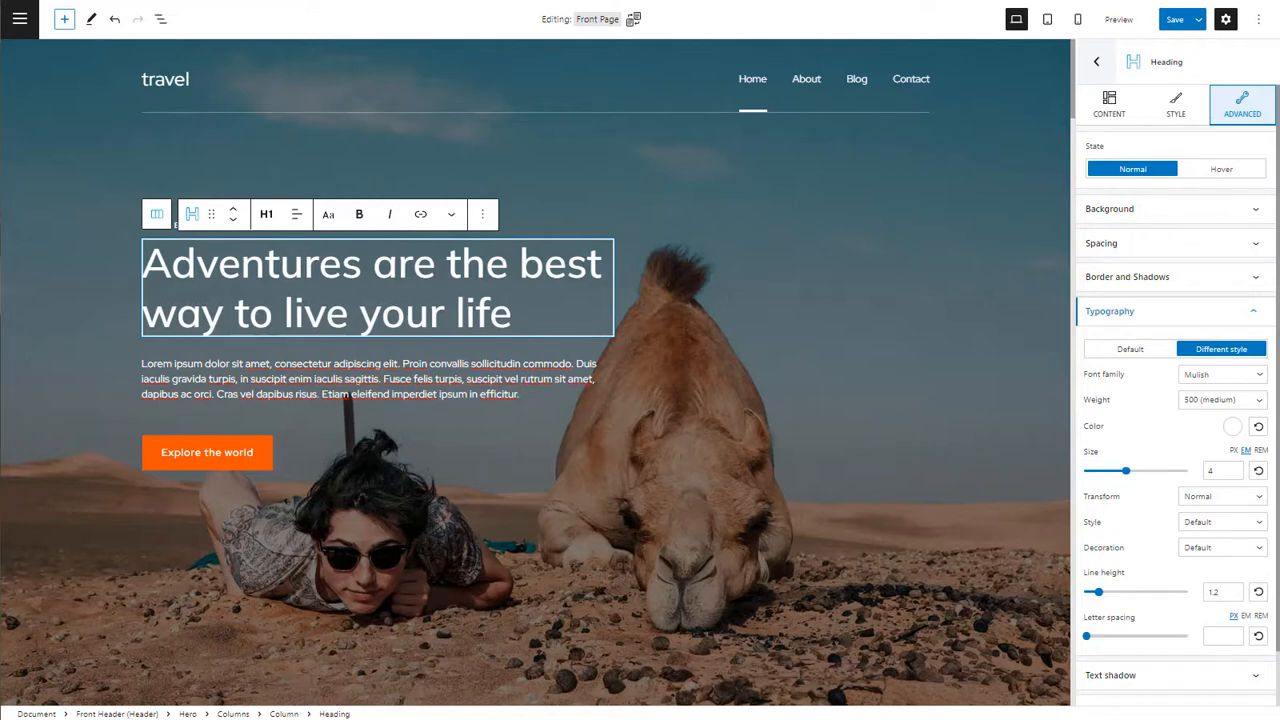
Step: Start a one-column section below the 'Don't be a stranger' banner with an Image block
{"action": "scroll", "scroll_direction": "down", "scroll_amount": 3}
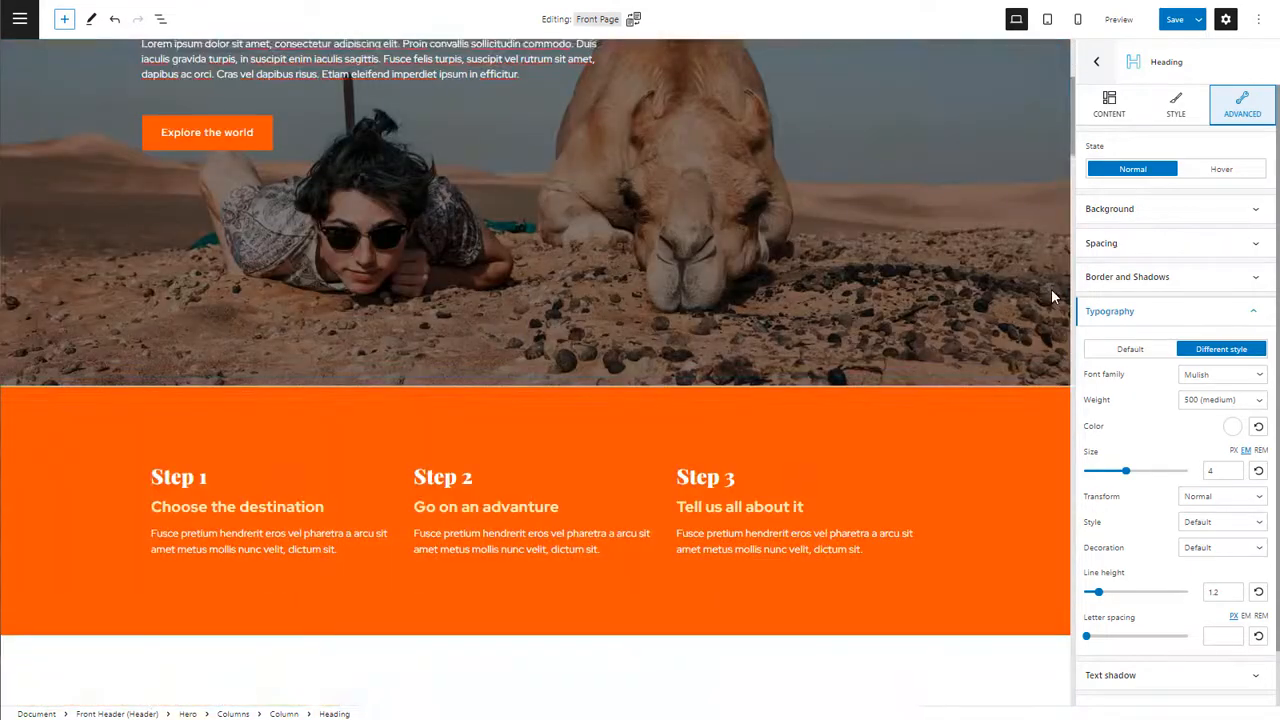
{"action": "scroll", "scroll_direction": "down", "scroll_amount": 3}
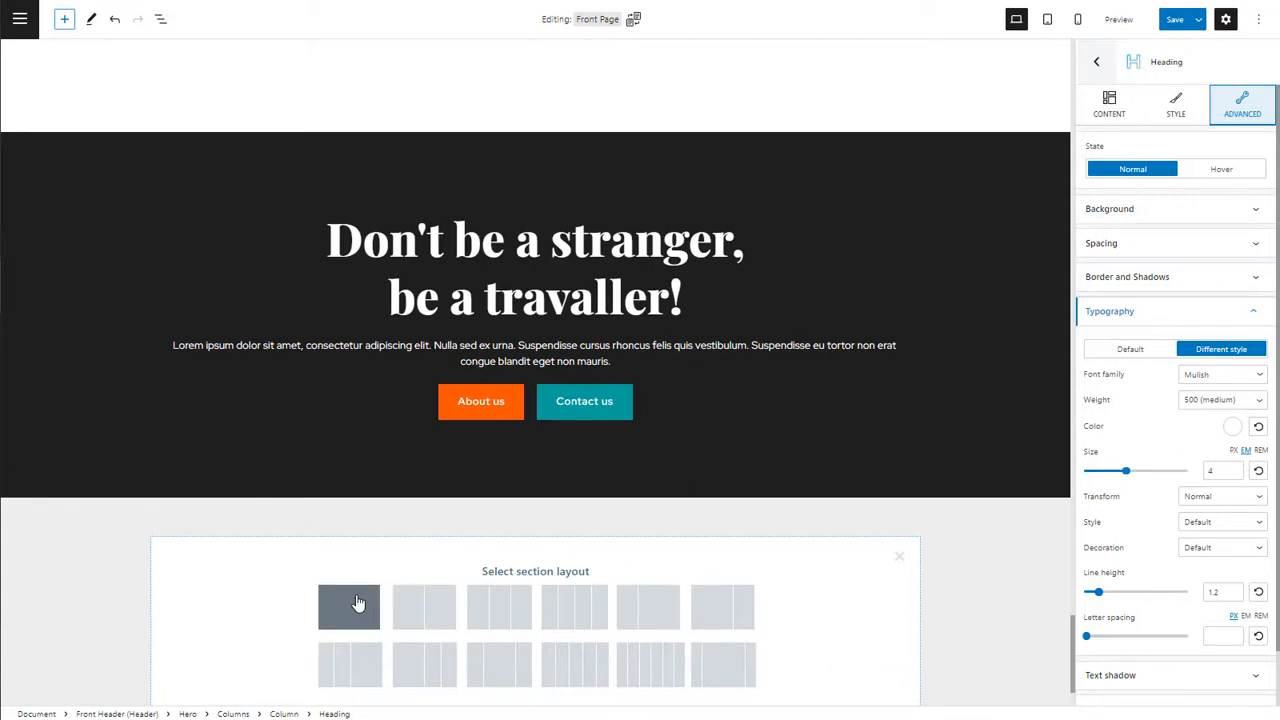
{"action": "left_click", "coordinate": [348, 606]}
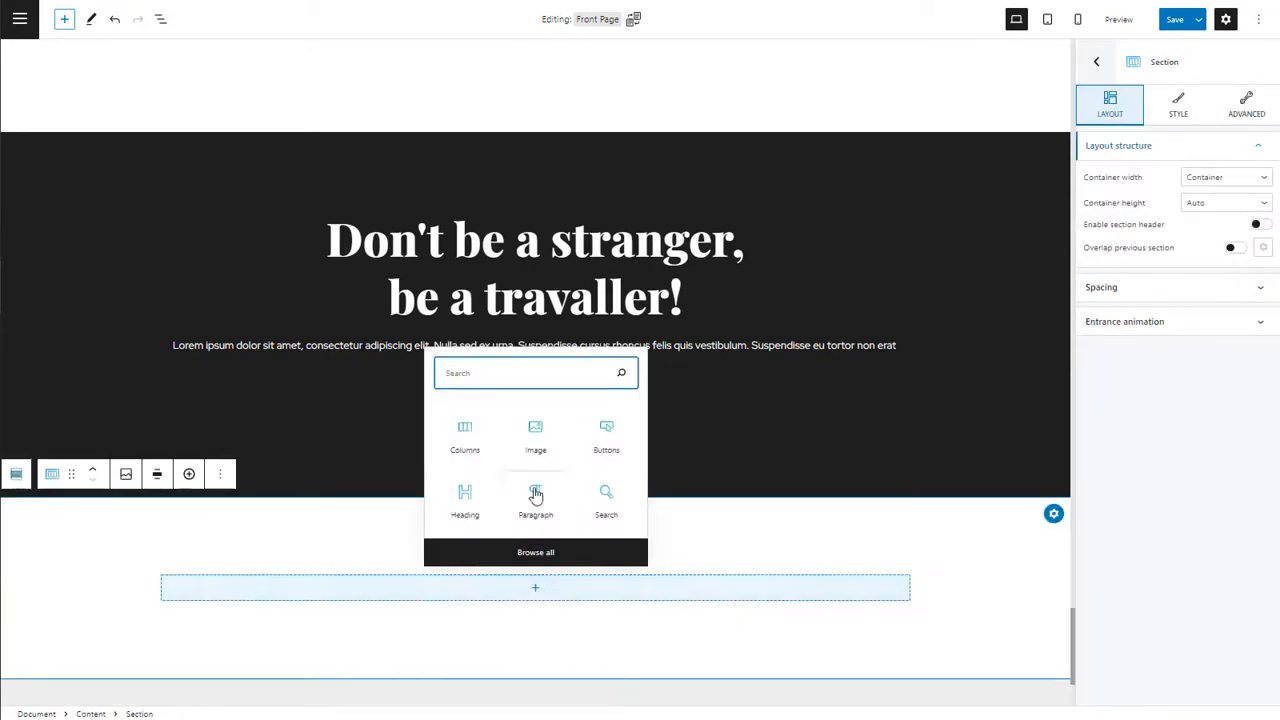
{"action": "left_click", "coordinate": [536, 436]}
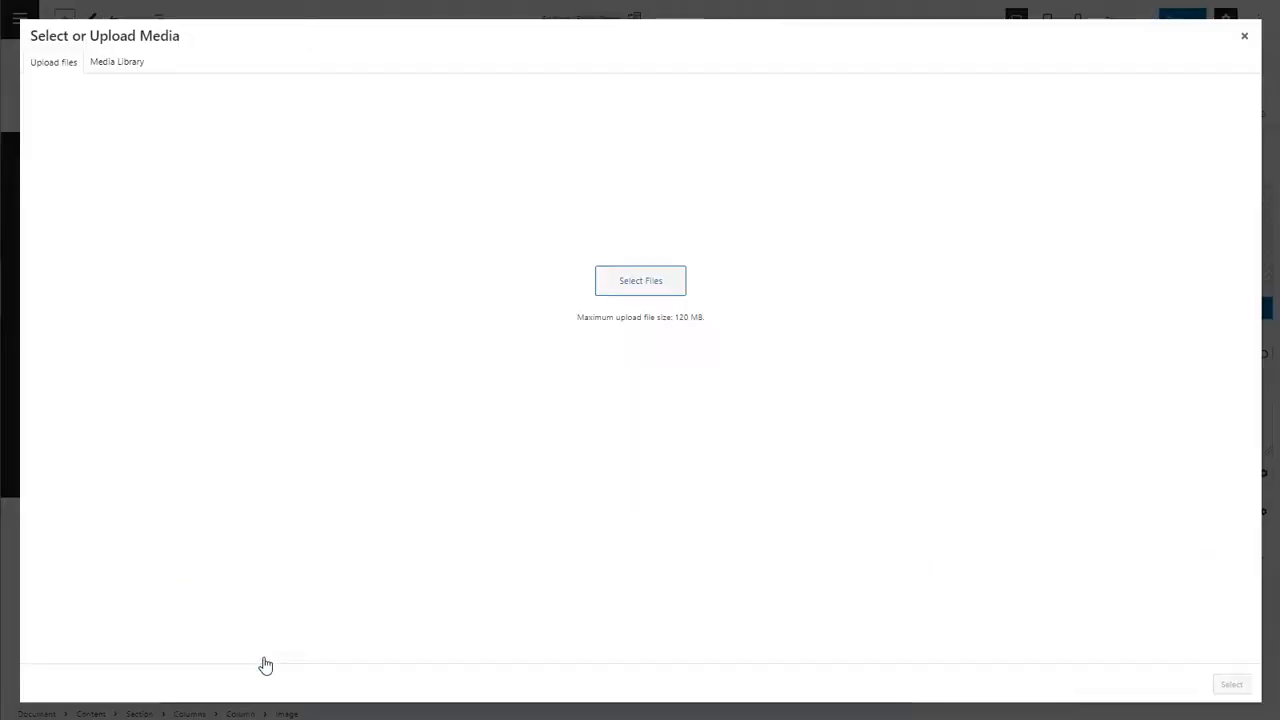
Step: Fill the image block with the mountains-from-a-tent photo from the Media Library
{"action": "left_click", "coordinate": [116, 60]}
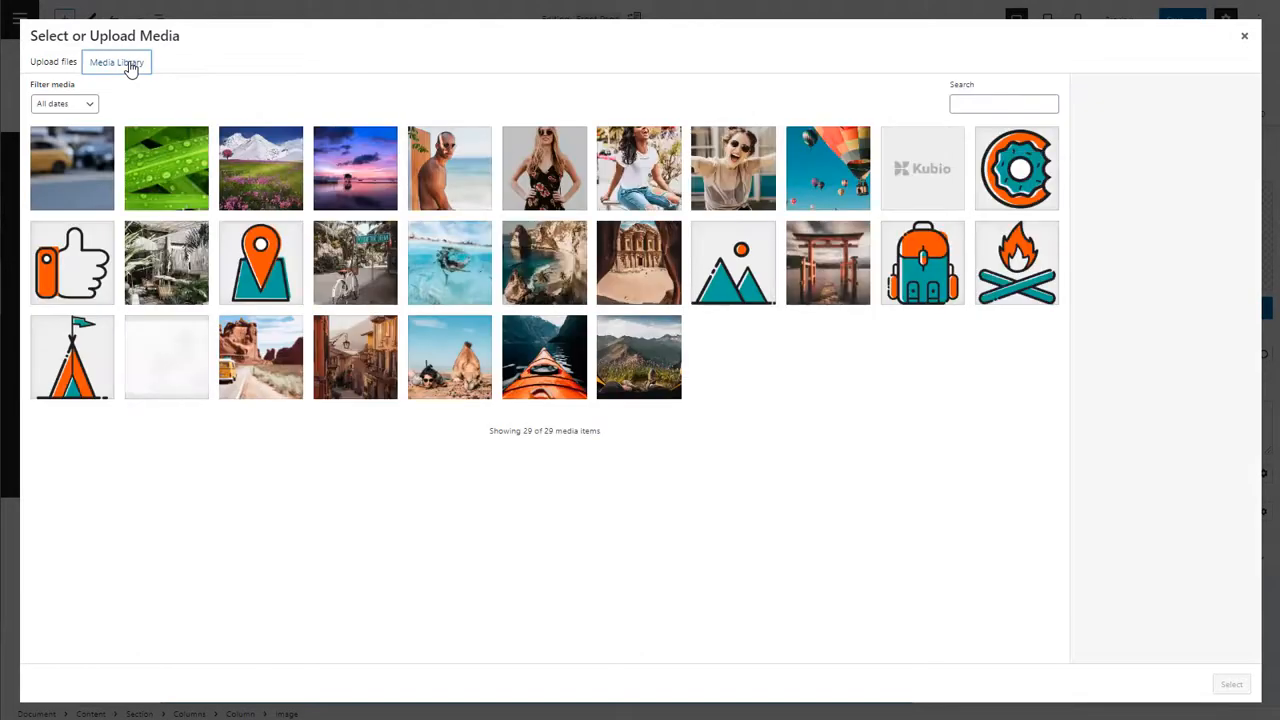
{"action": "left_click", "coordinate": [638, 356]}
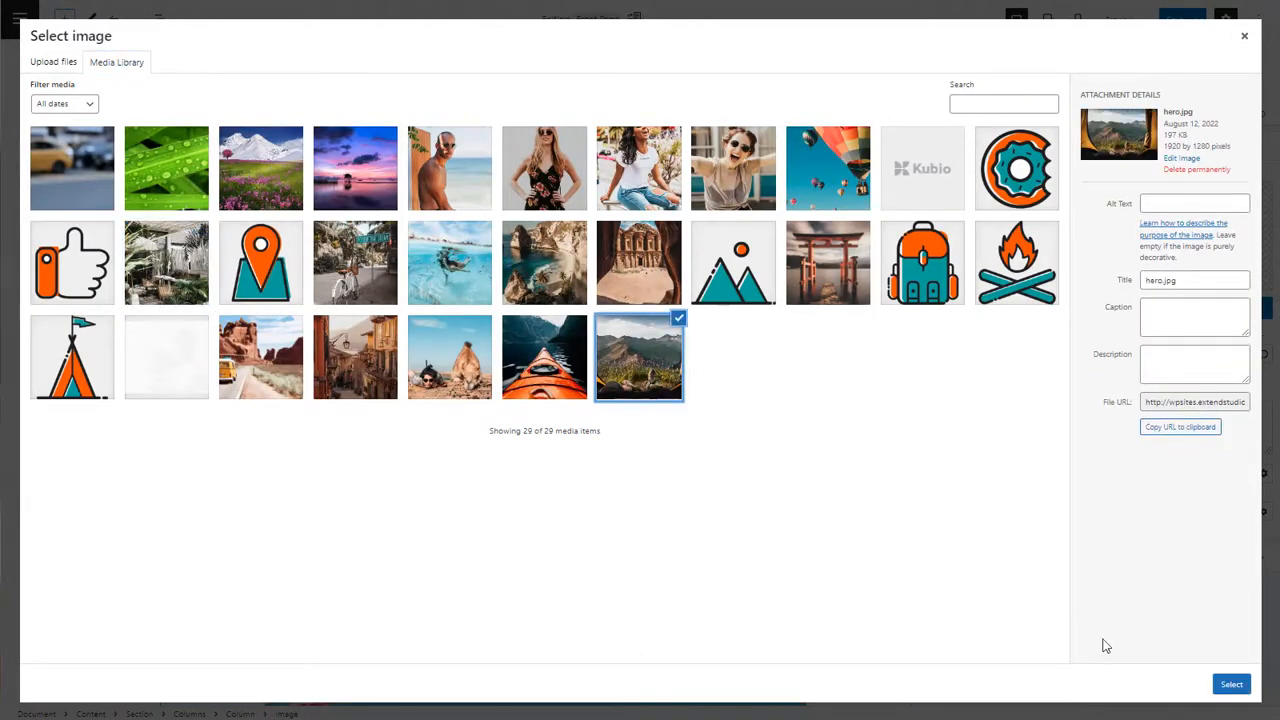
{"action": "left_click", "coordinate": [1232, 684]}
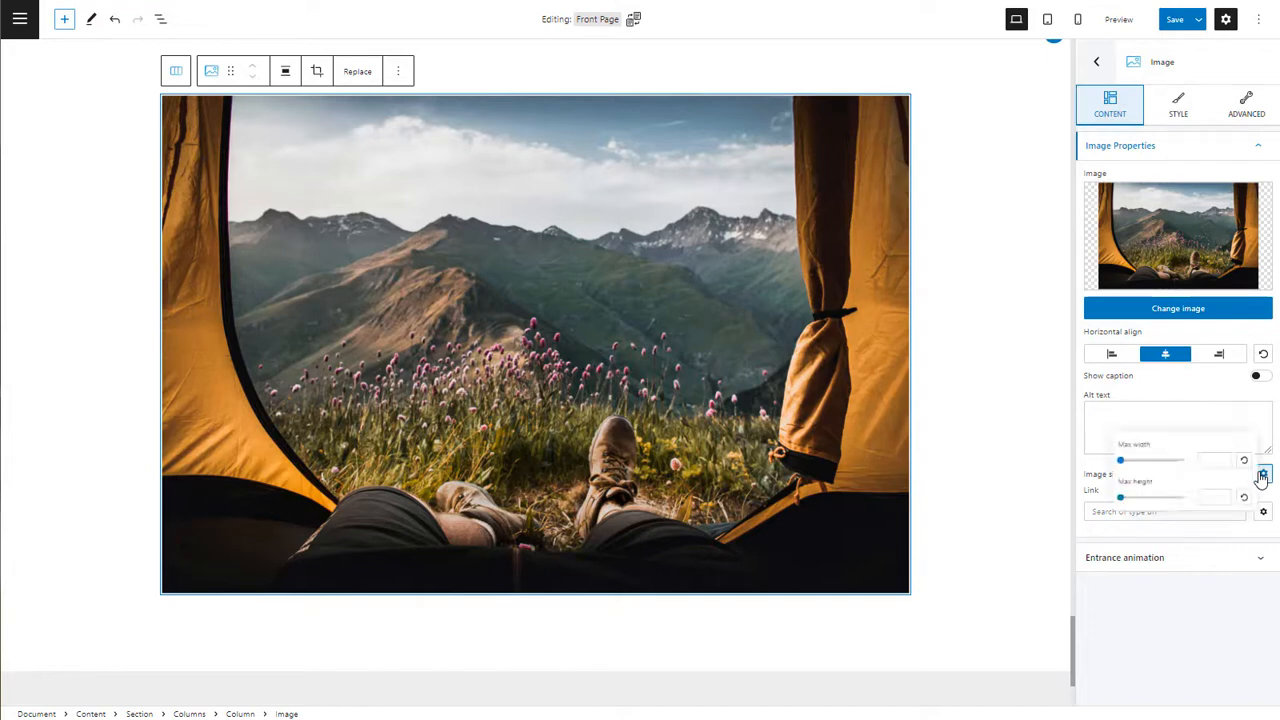
{"action": "left_click", "coordinate": [1220, 588]}
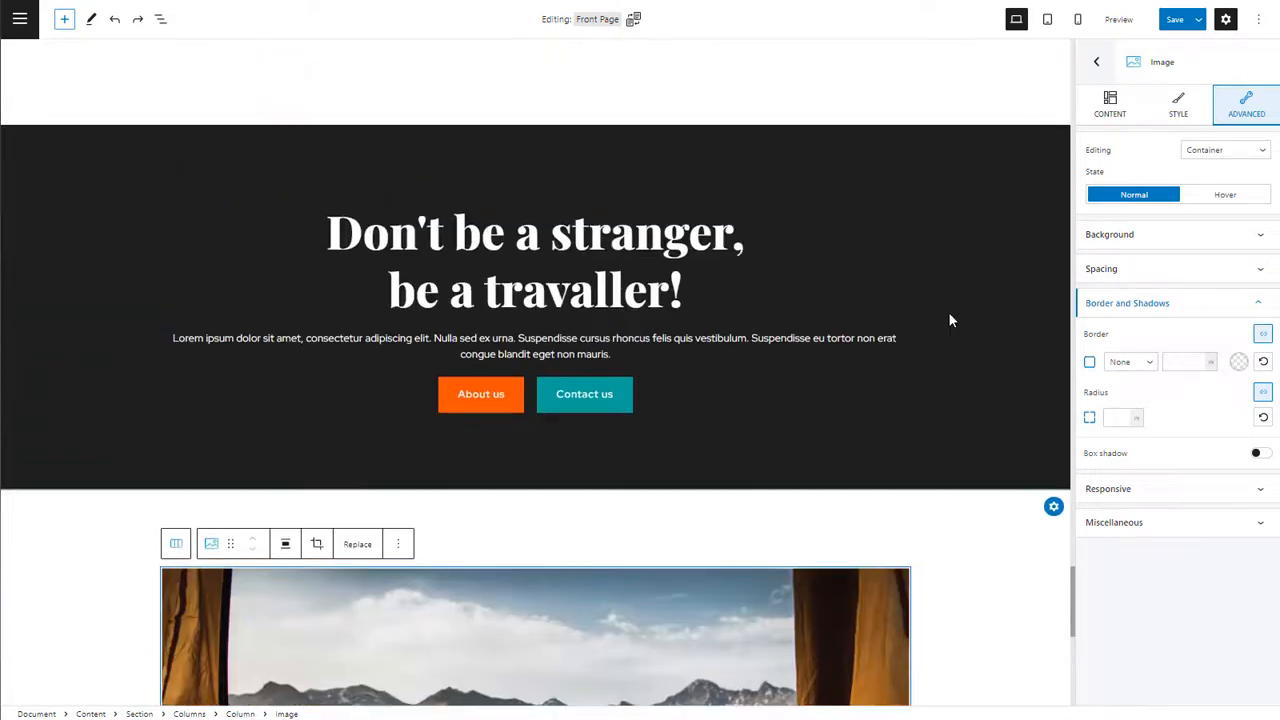
Step: Select the Phasellus tempor facilisis card's column and show its background settings
{"action": "scroll", "scroll_direction": "down", "scroll_amount": 3}
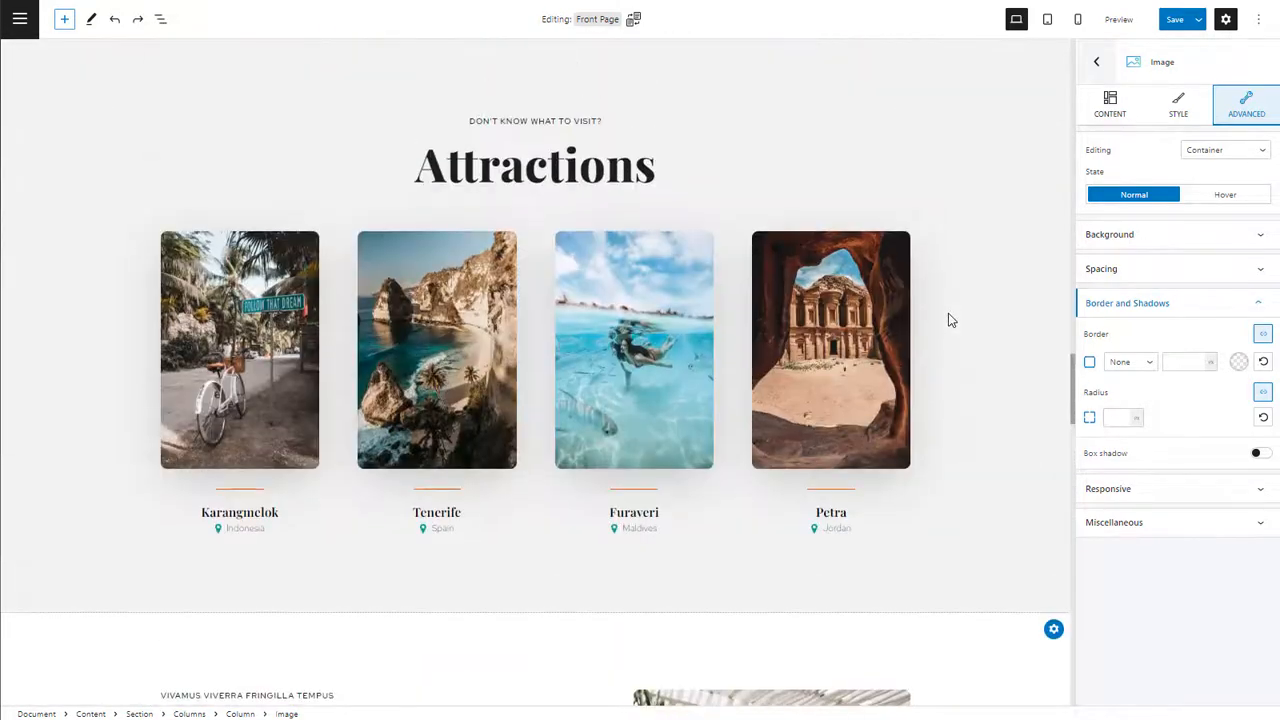
{"action": "scroll", "scroll_direction": "down", "scroll_amount": 3}
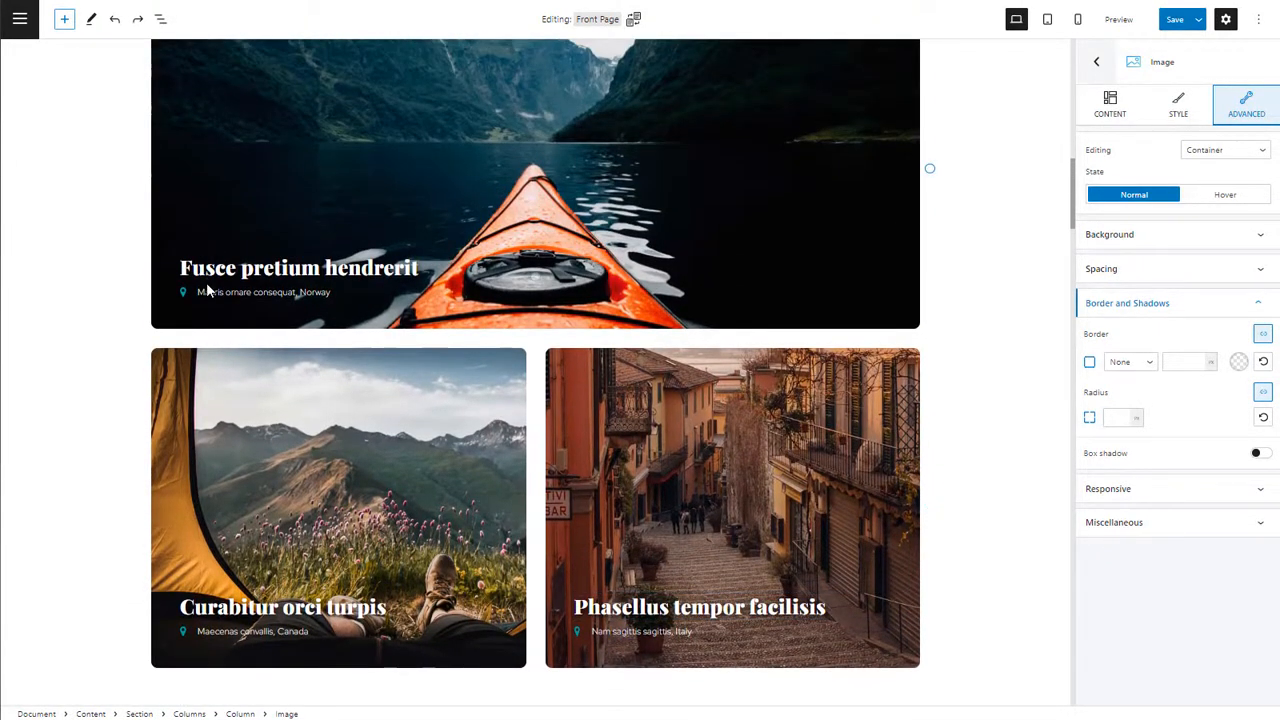
{"action": "mouse_move", "coordinate": [1030, 296]}
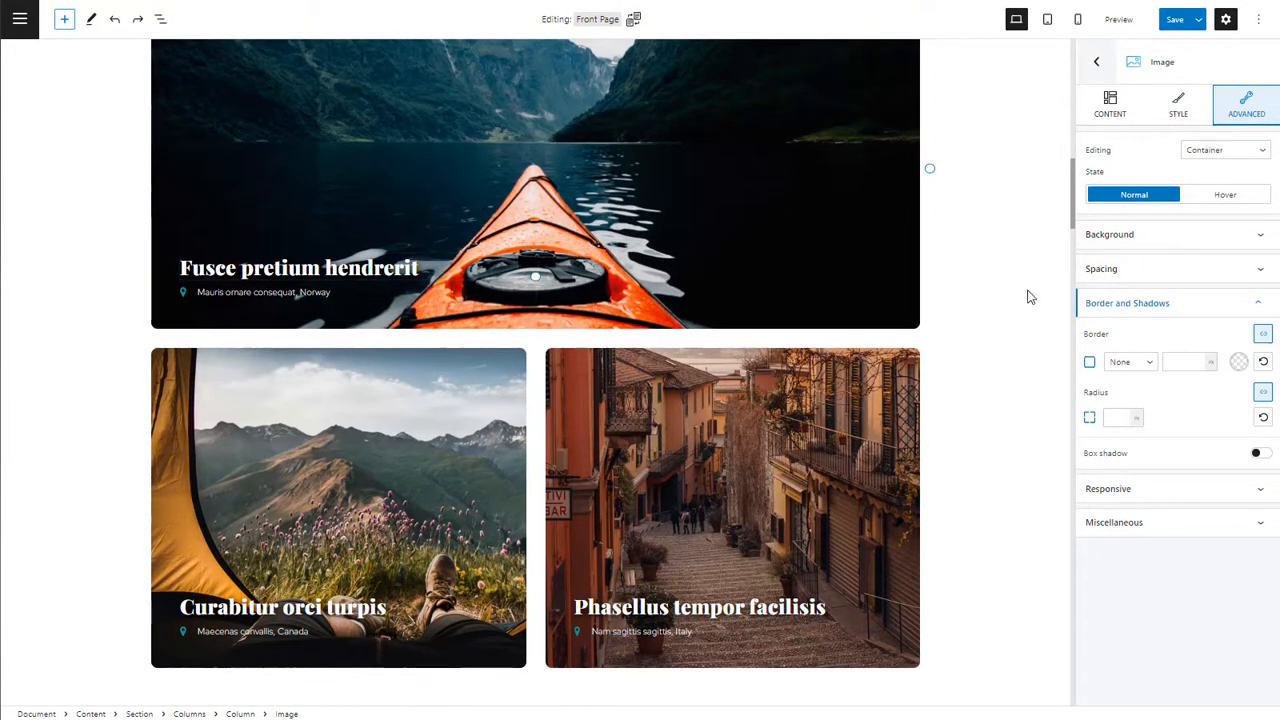
{"action": "left_click", "coordinate": [732, 508]}
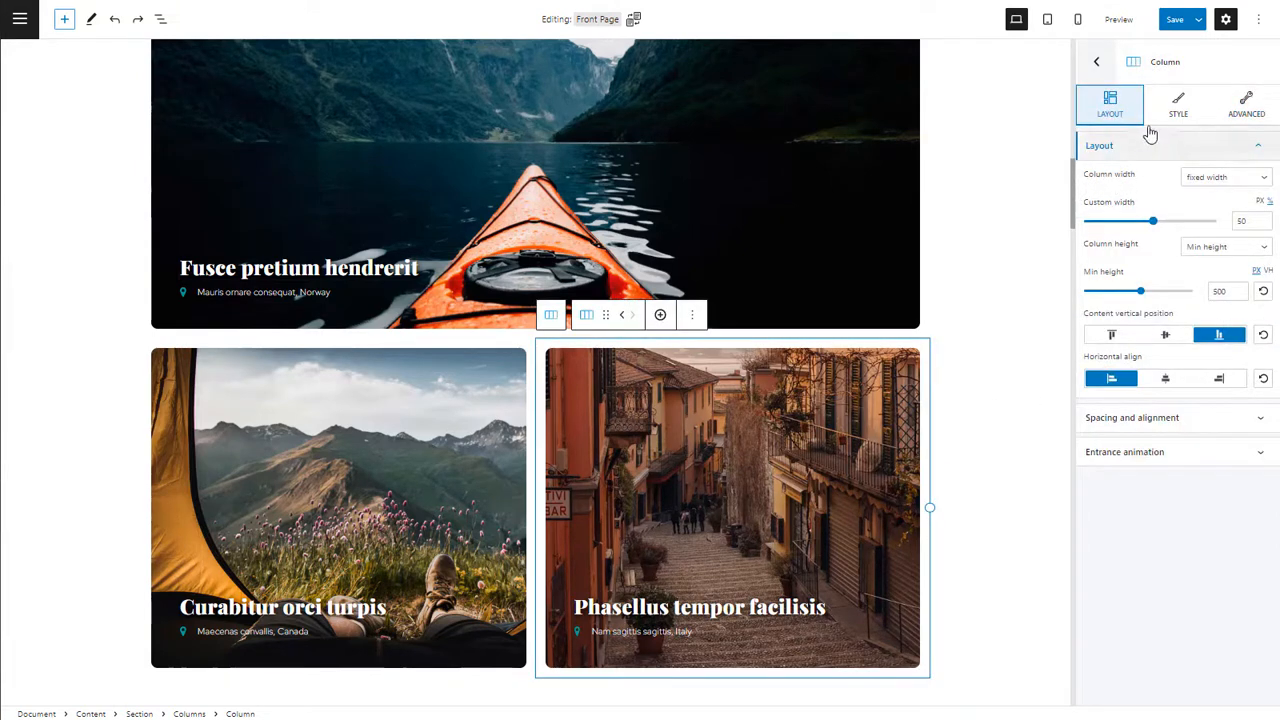
{"action": "left_click", "coordinate": [1242, 104]}
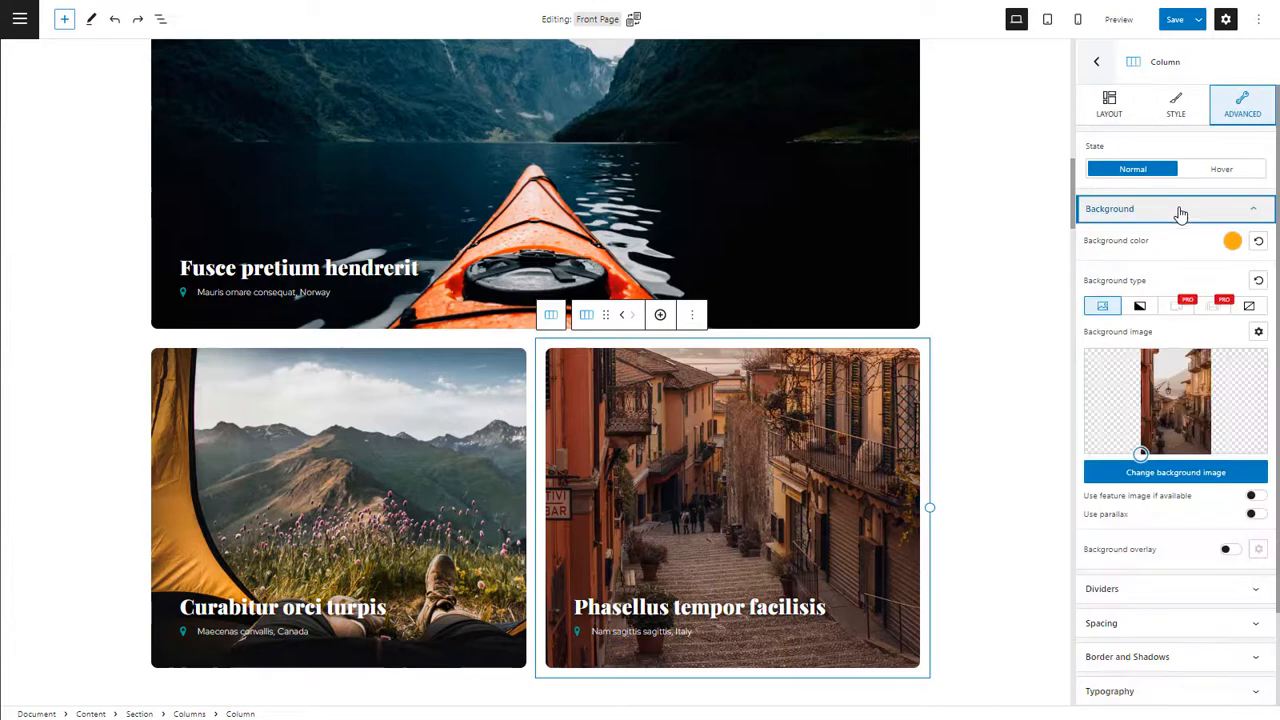
{"action": "mouse_move", "coordinate": [1158, 430]}
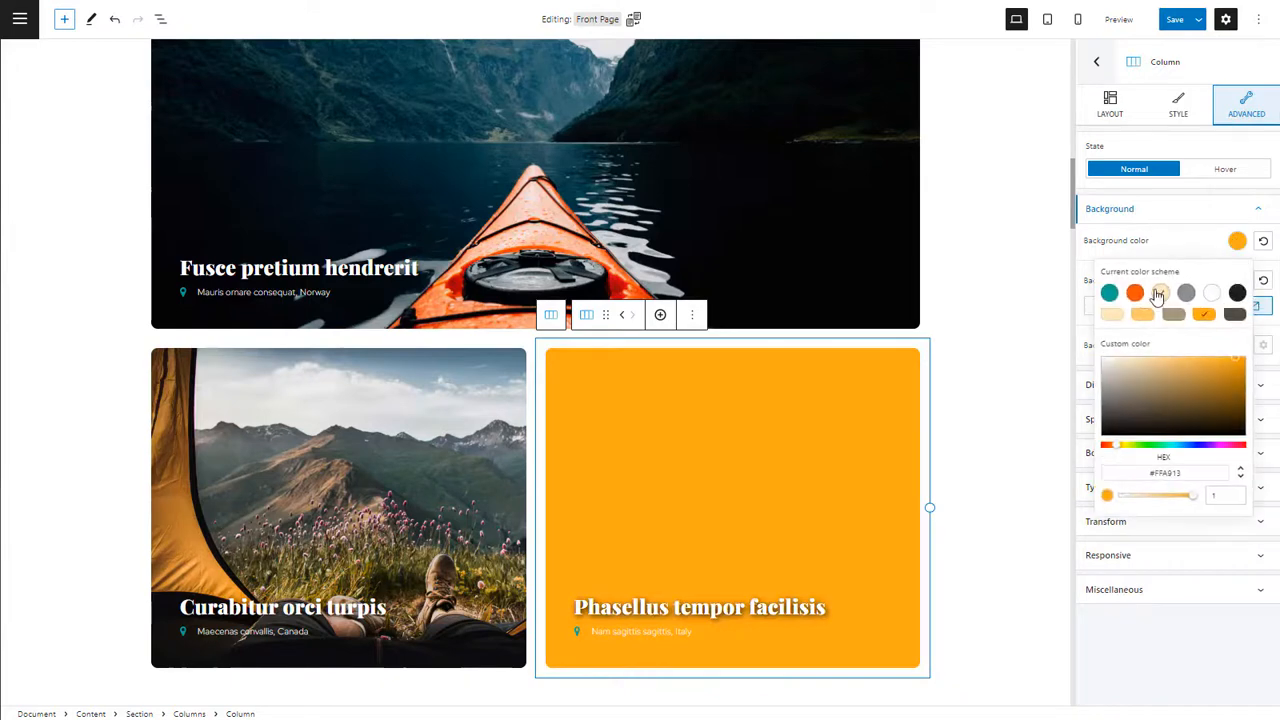
Step: Try a deeper orange background, then swap in the desert road and yellow van photo instead
{"action": "left_click", "coordinate": [1138, 306]}
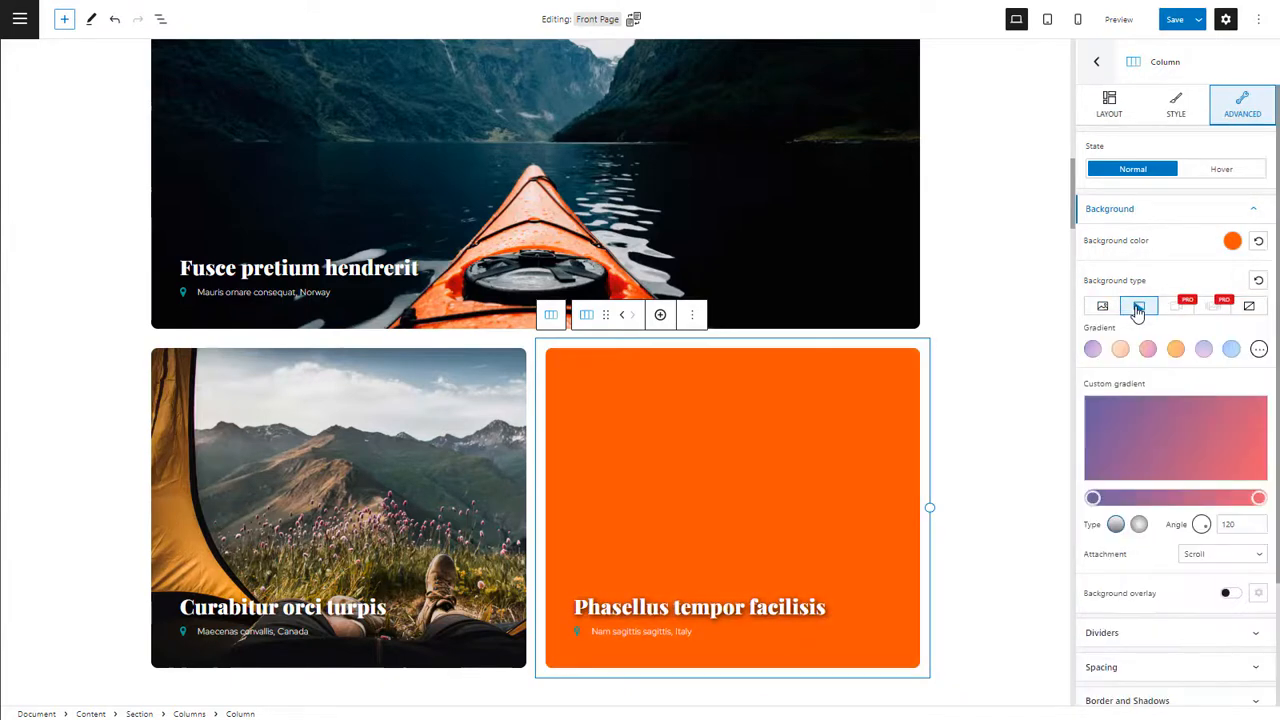
{"action": "left_click", "coordinate": [1102, 306]}
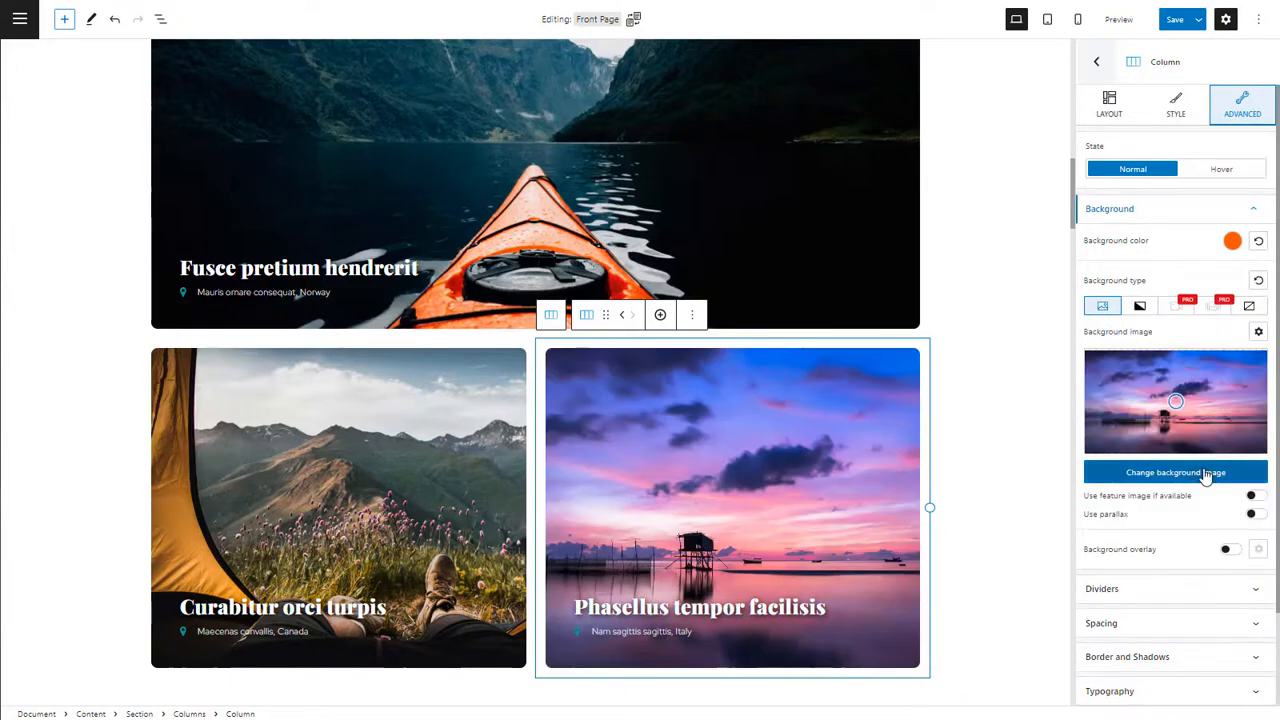
{"action": "left_click", "coordinate": [1176, 472]}
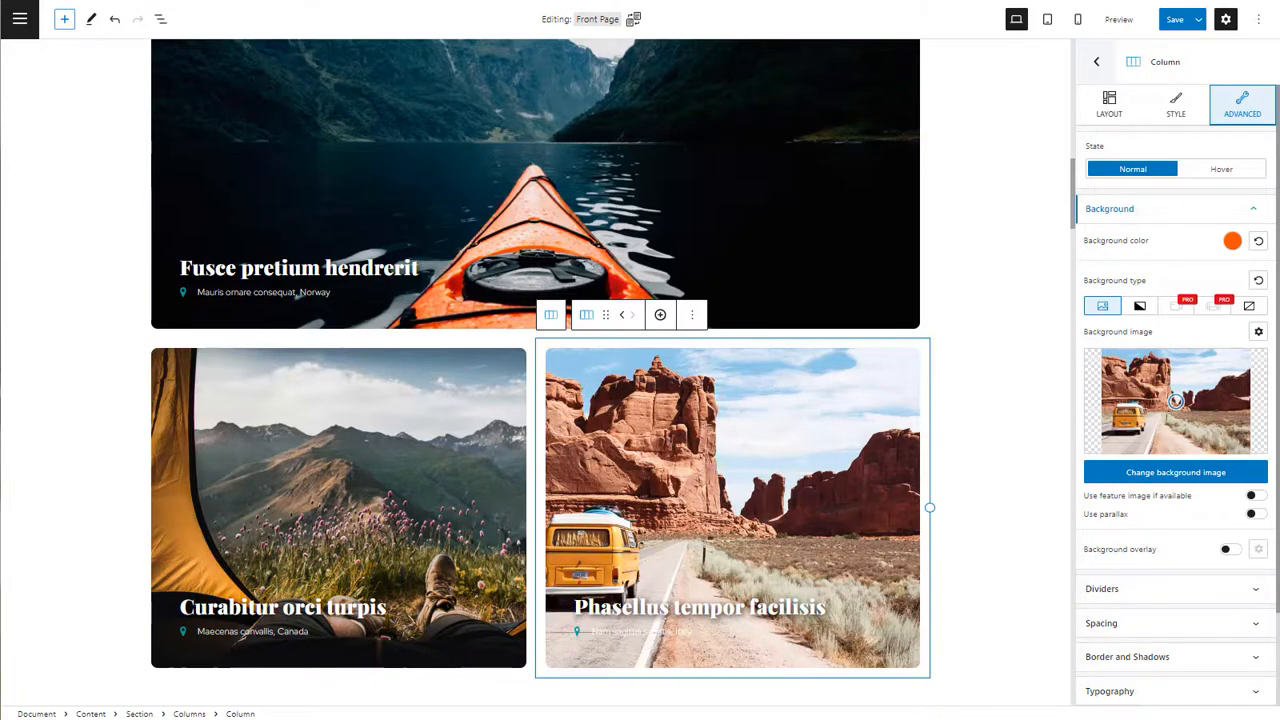
Step: Insert the predesigned four-card Features section 'A few things we're great at' at the page bottom
{"action": "scroll", "scroll_direction": "down", "scroll_amount": 3}
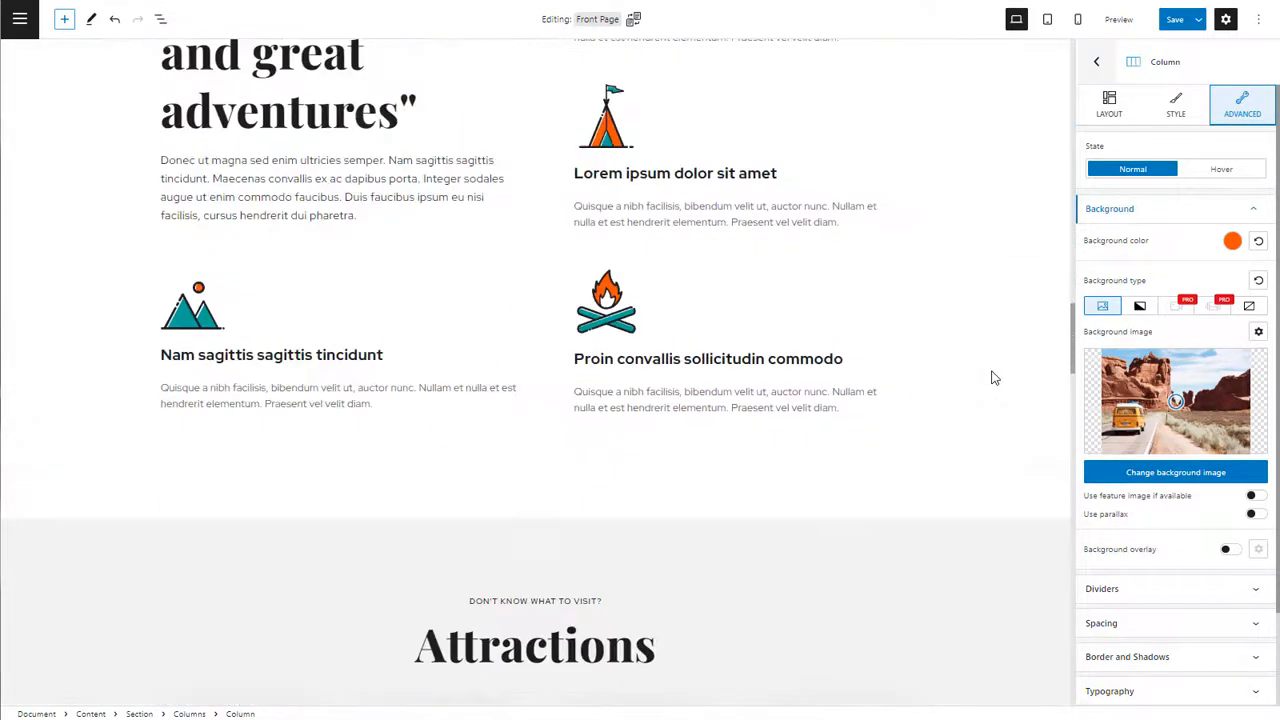
{"action": "scroll", "scroll_direction": "down", "scroll_amount": 3}
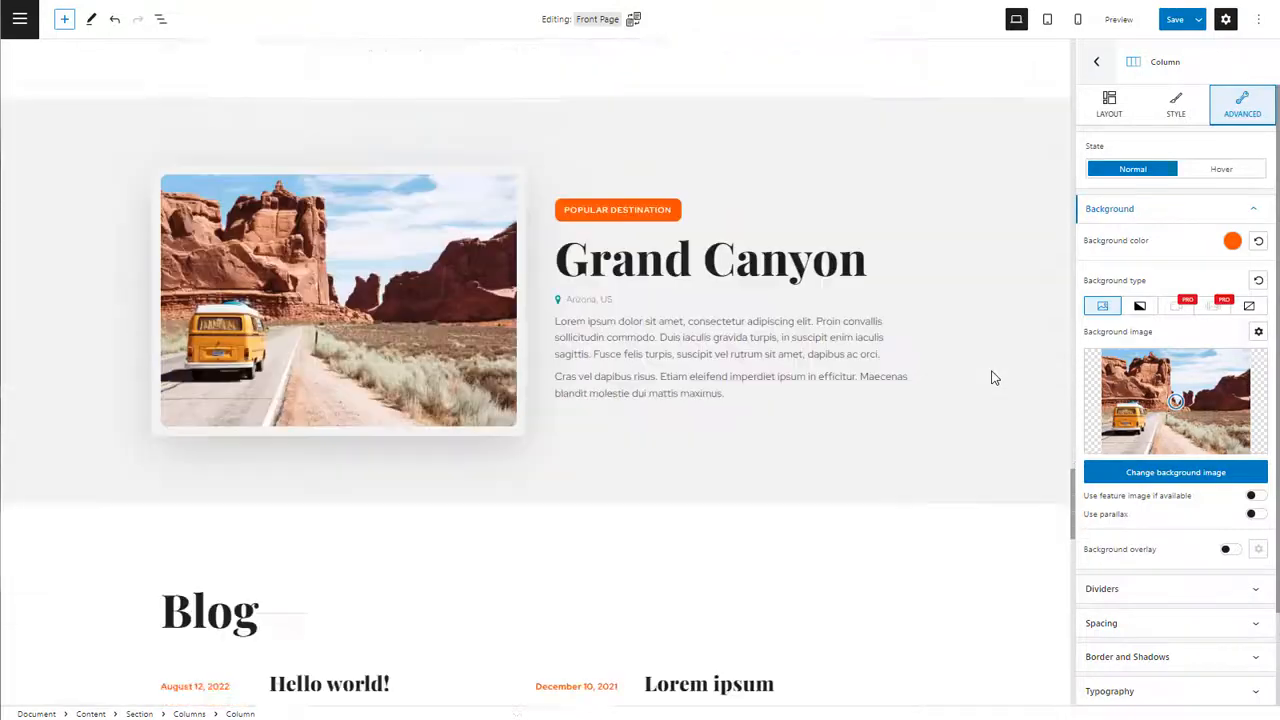
{"action": "scroll", "scroll_direction": "down", "scroll_amount": 3}
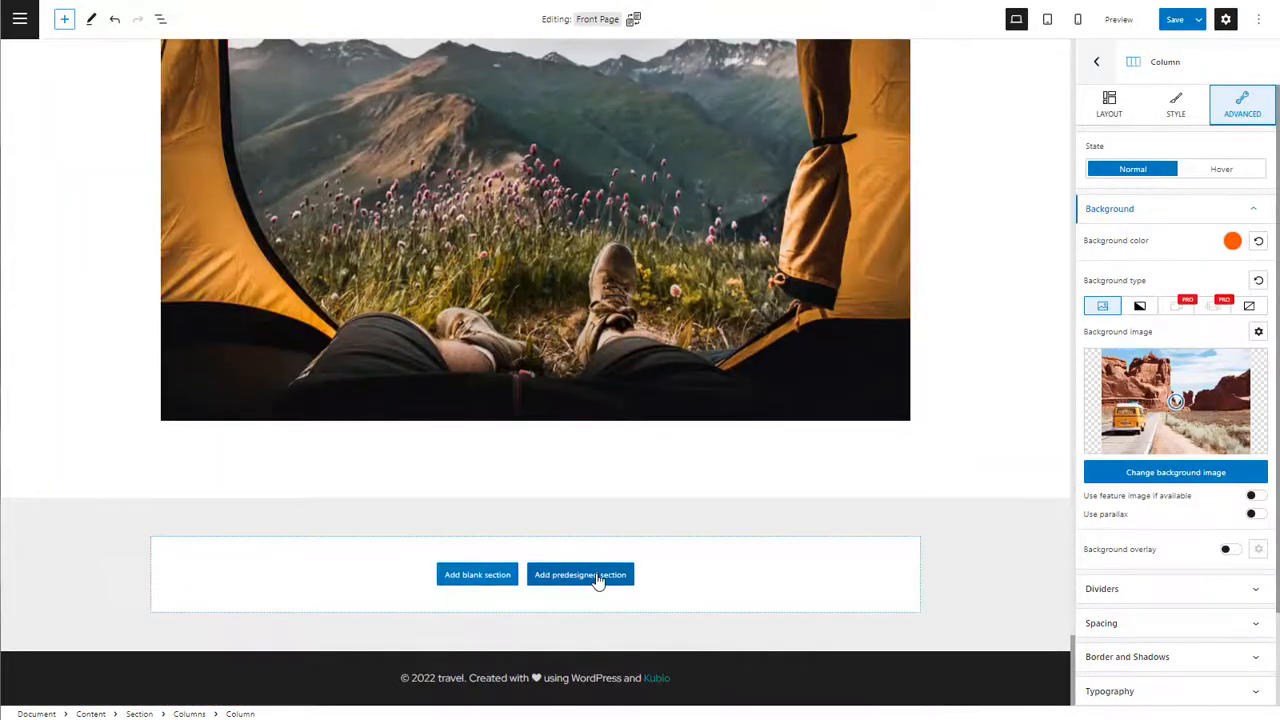
{"action": "left_click", "coordinate": [580, 574]}
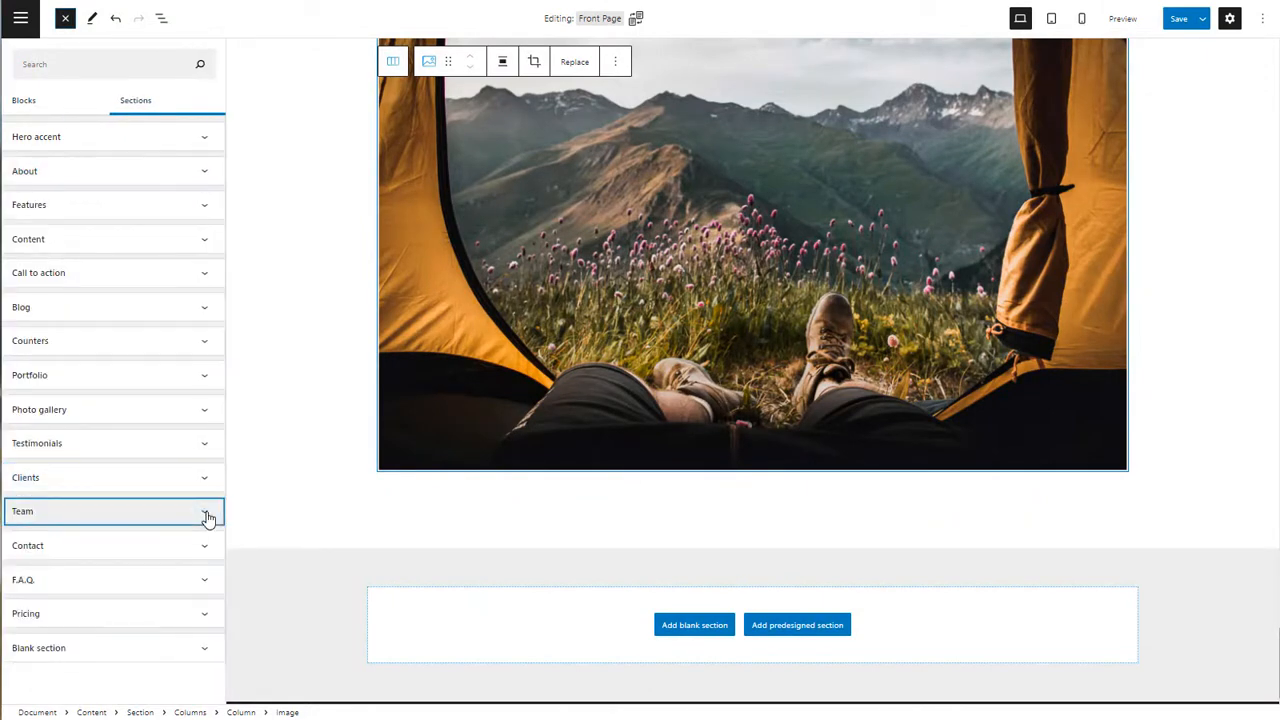
{"action": "mouse_move", "coordinate": [184, 304]}
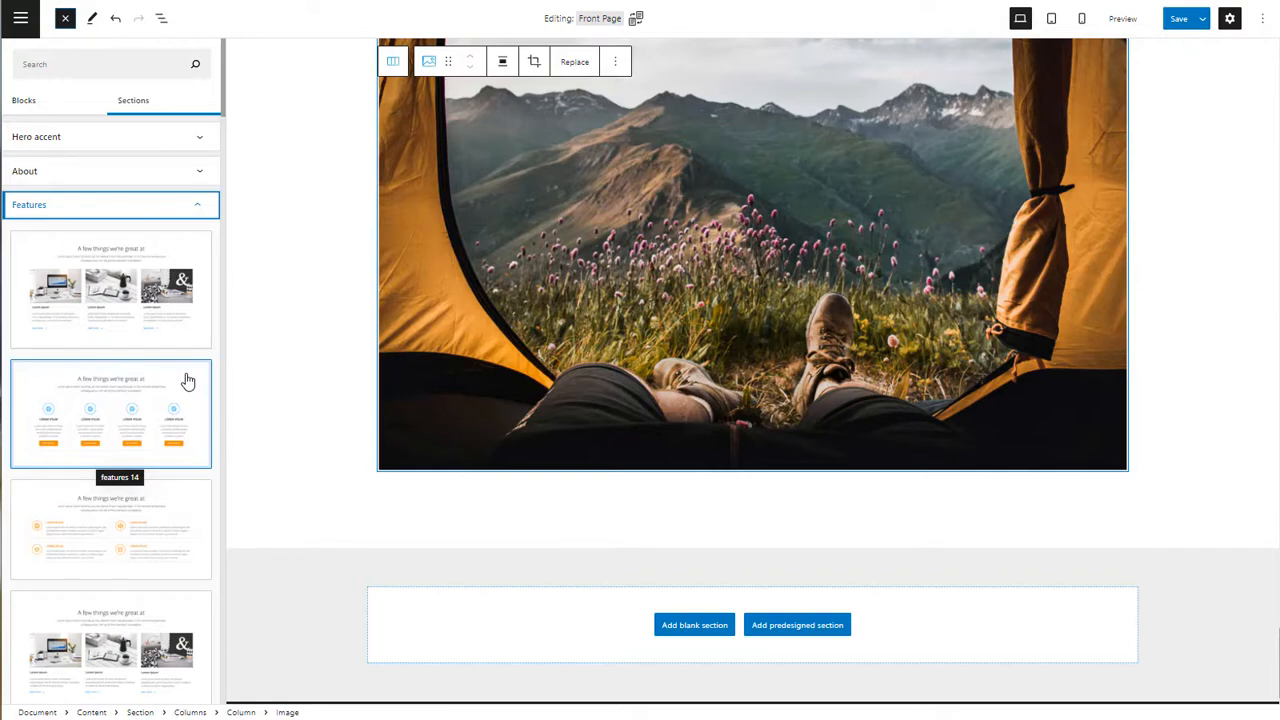
{"action": "left_click", "coordinate": [110, 412]}
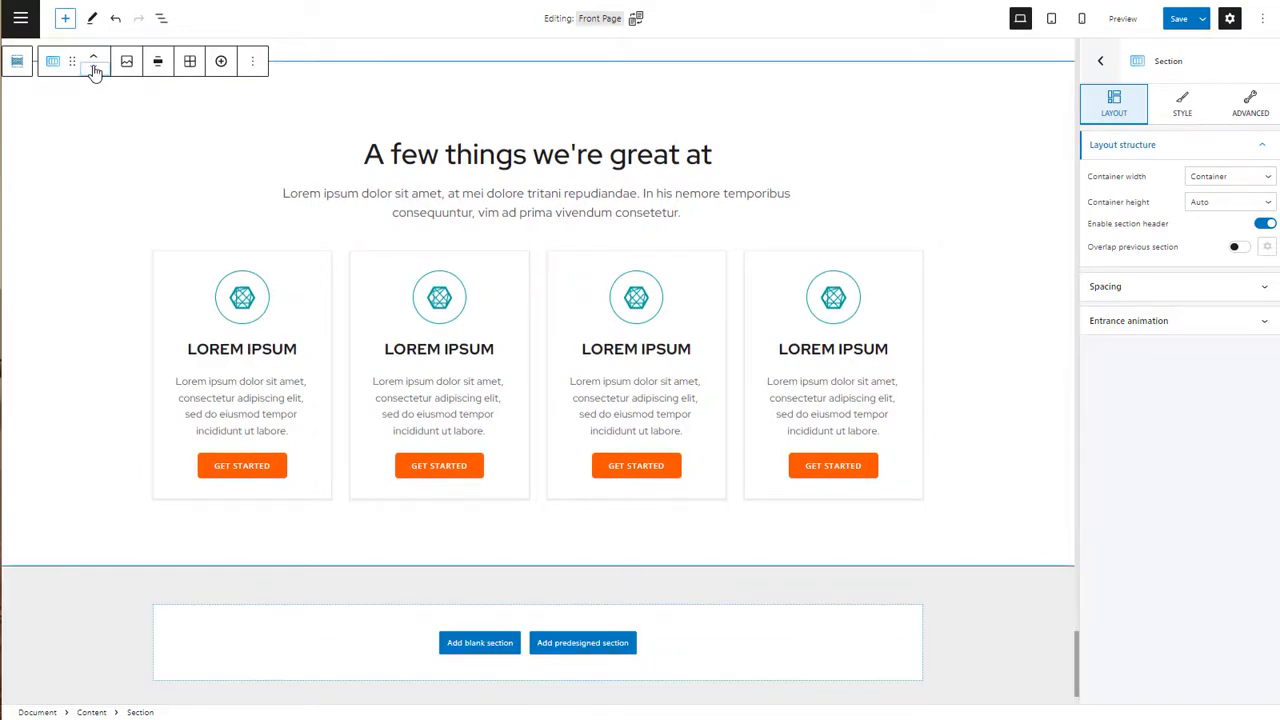
Step: Check the features heading and a Get Started button, then view the page at tablet width
{"action": "left_click", "coordinate": [536, 154]}
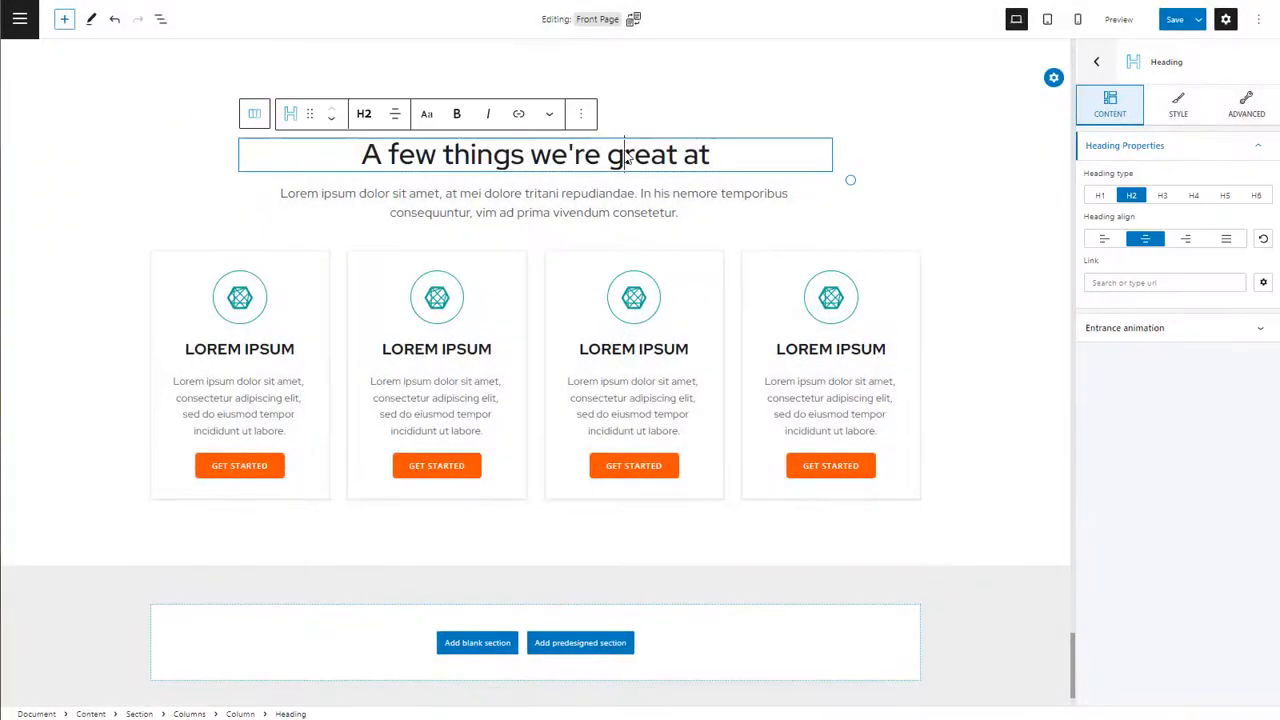
{"action": "left_click", "coordinate": [532, 202]}
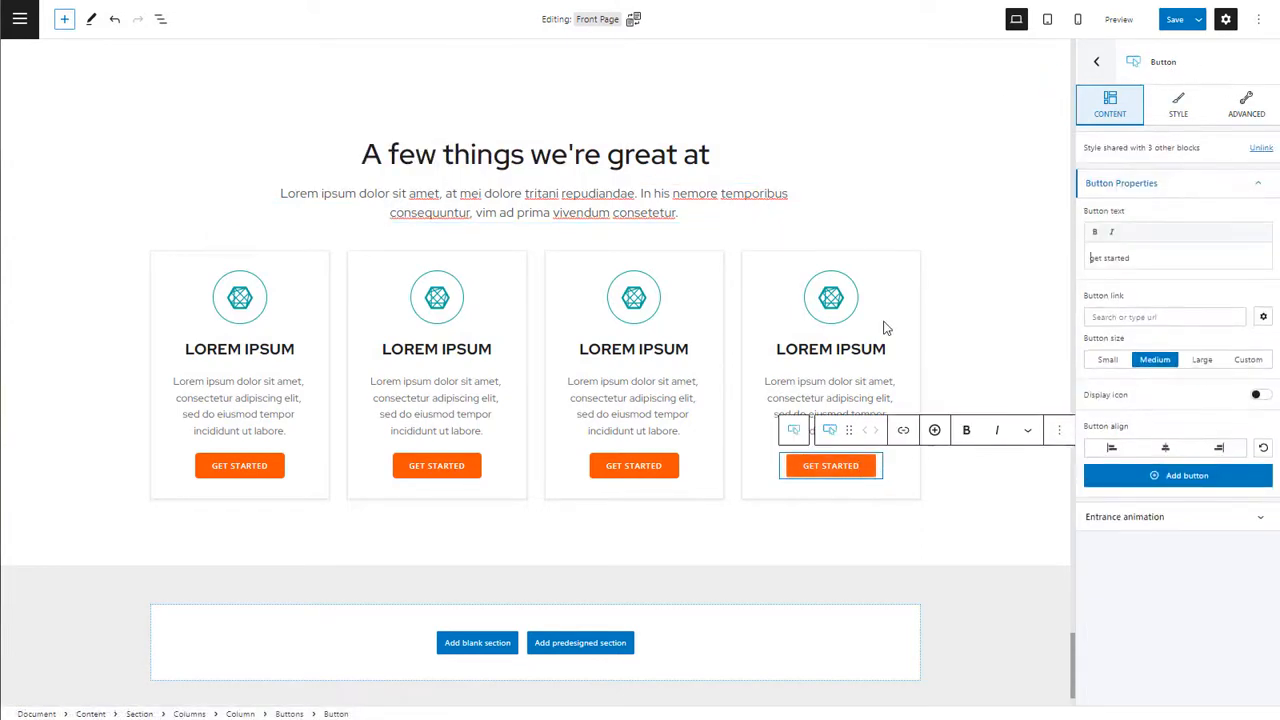
{"action": "left_click", "coordinate": [828, 404]}
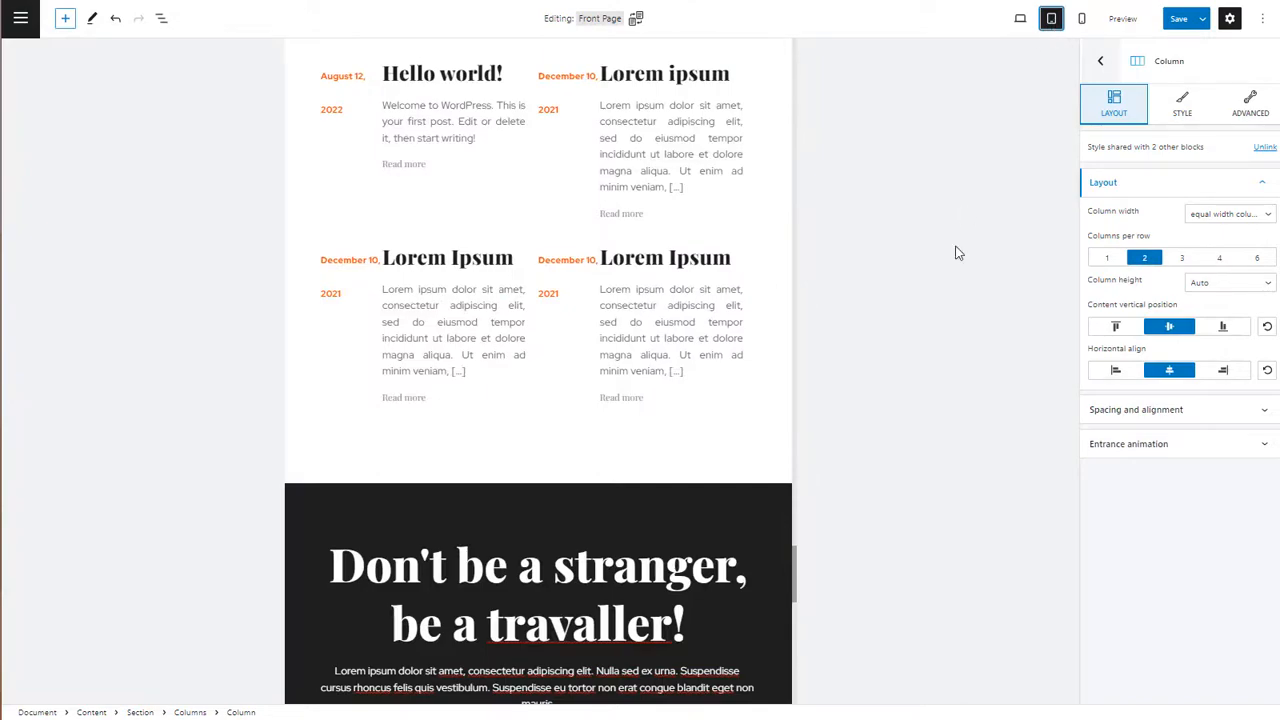
{"action": "mouse_move", "coordinate": [798, 592]}
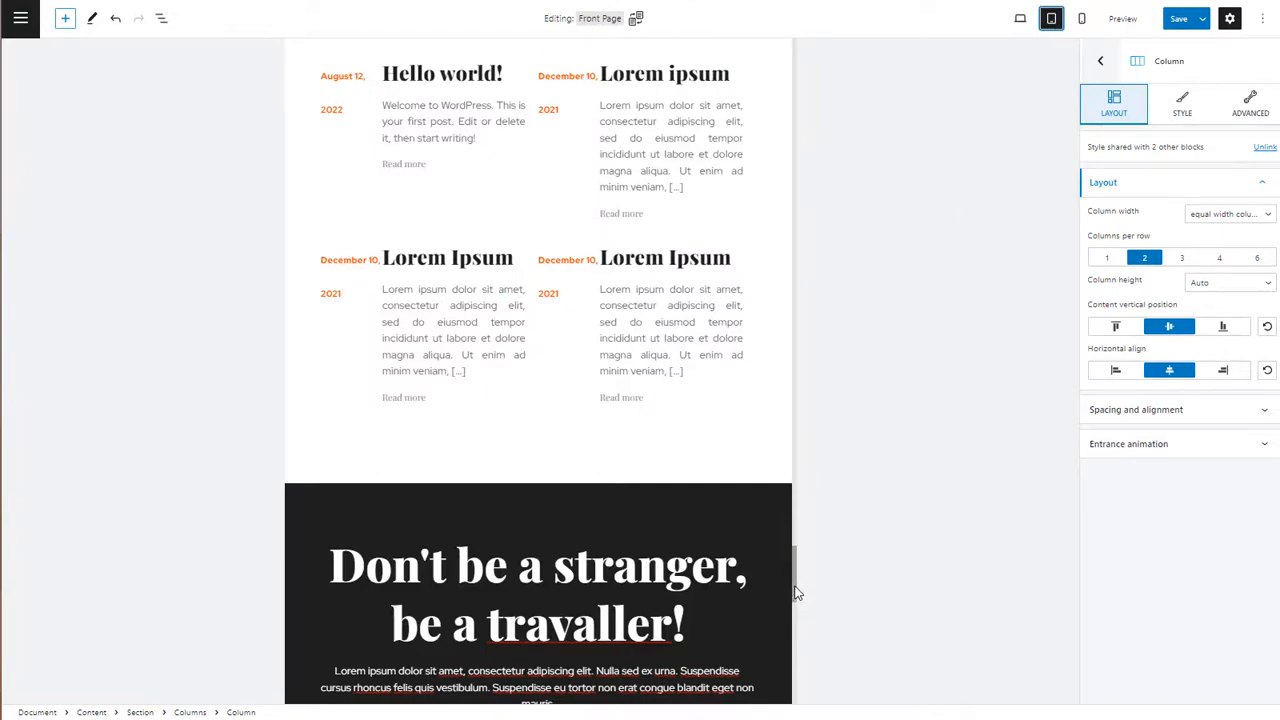
Step: Set the hero section's padding to 50 in its Spacing settings and preview at phone width
{"action": "scroll", "scroll_direction": "down", "scroll_amount": 3}
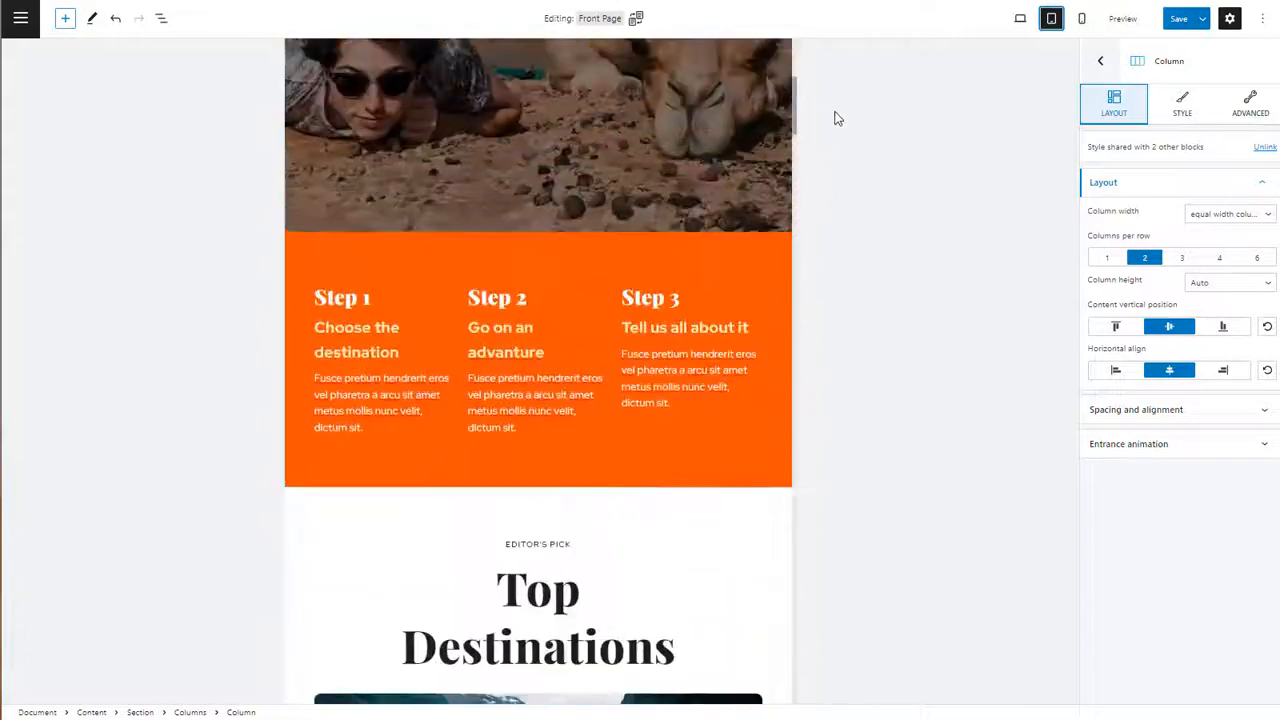
{"action": "scroll", "scroll_direction": "up", "scroll_amount": 3}
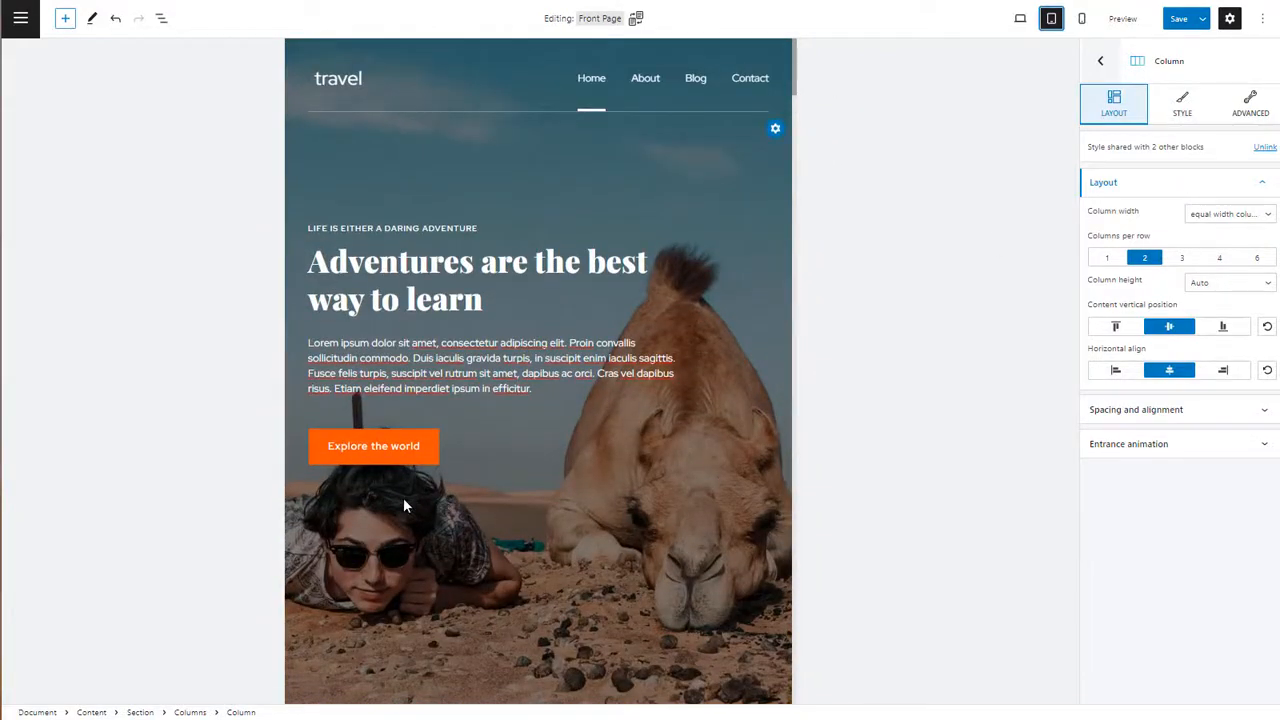
{"action": "mouse_move", "coordinate": [478, 554]}
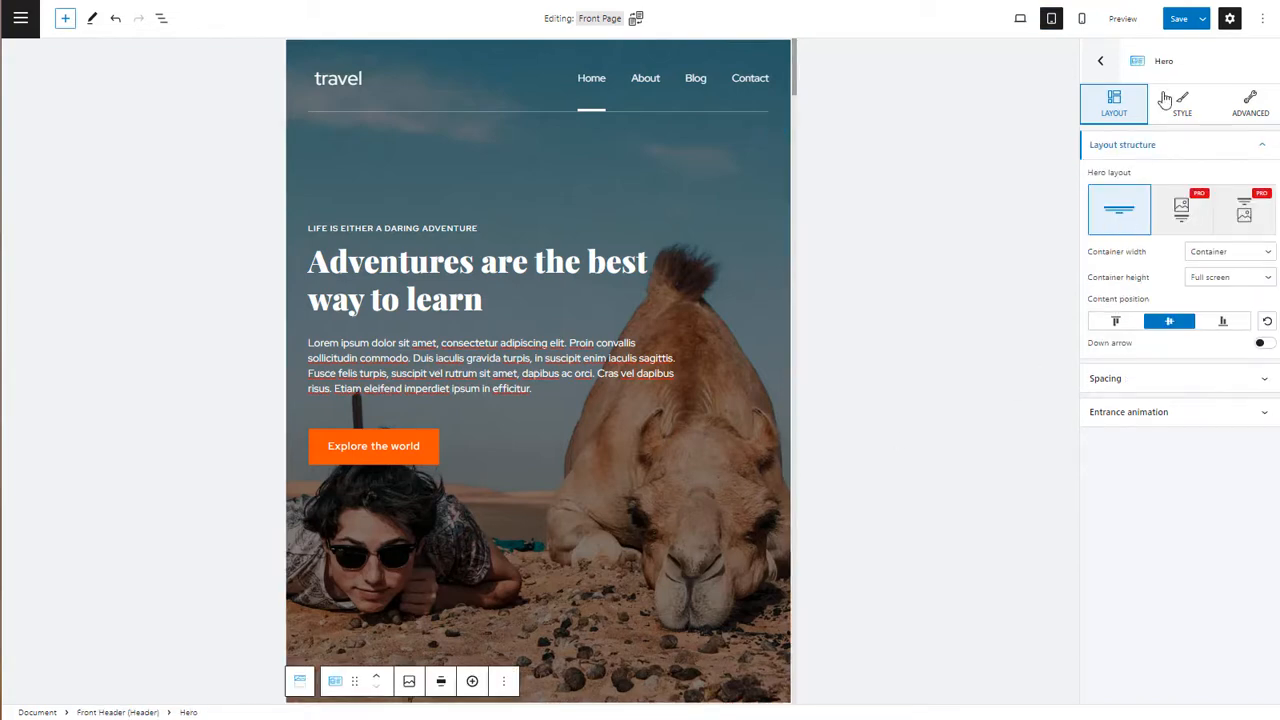
{"action": "left_click", "coordinate": [1250, 104]}
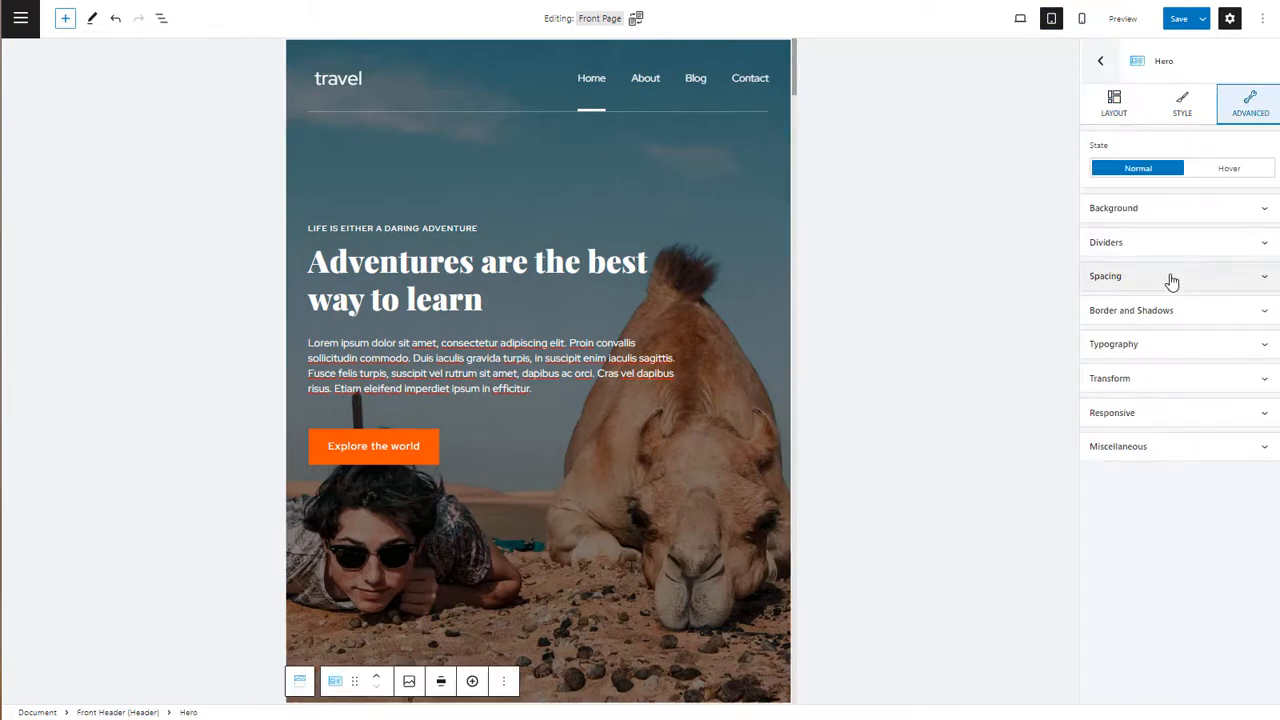
{"action": "left_click", "coordinate": [1104, 276]}
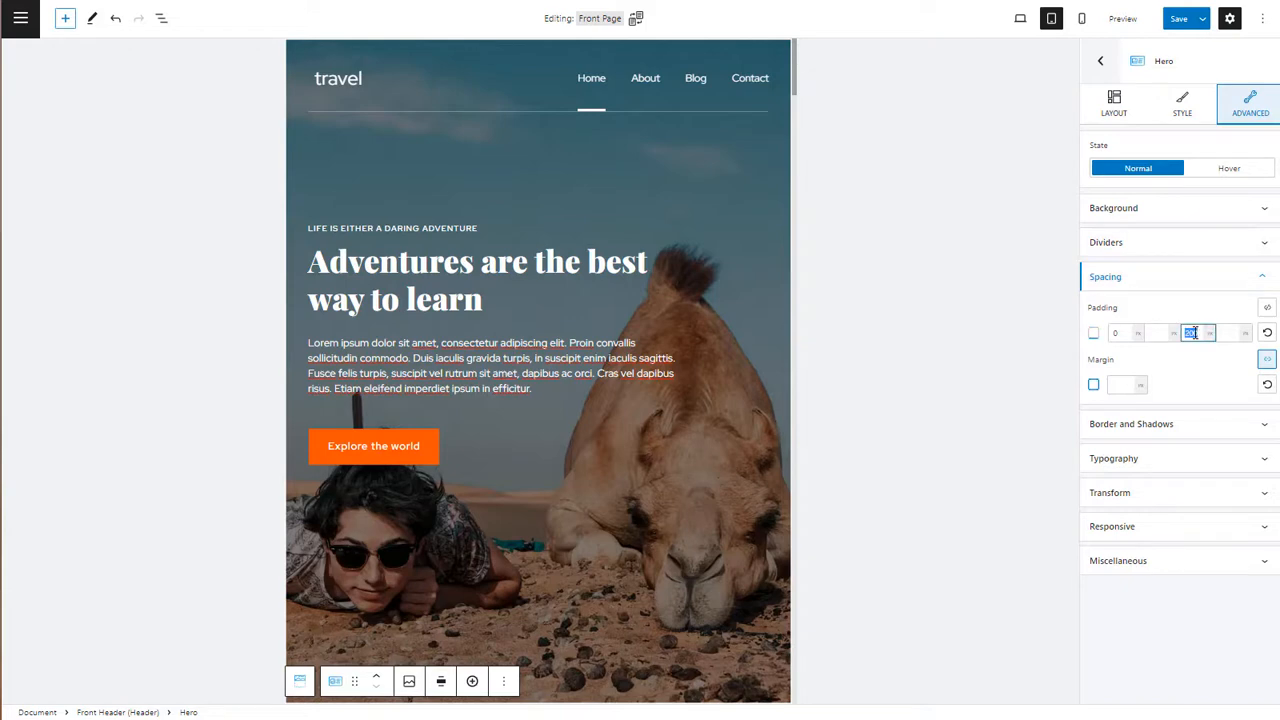
{"action": "type", "text": "50"}
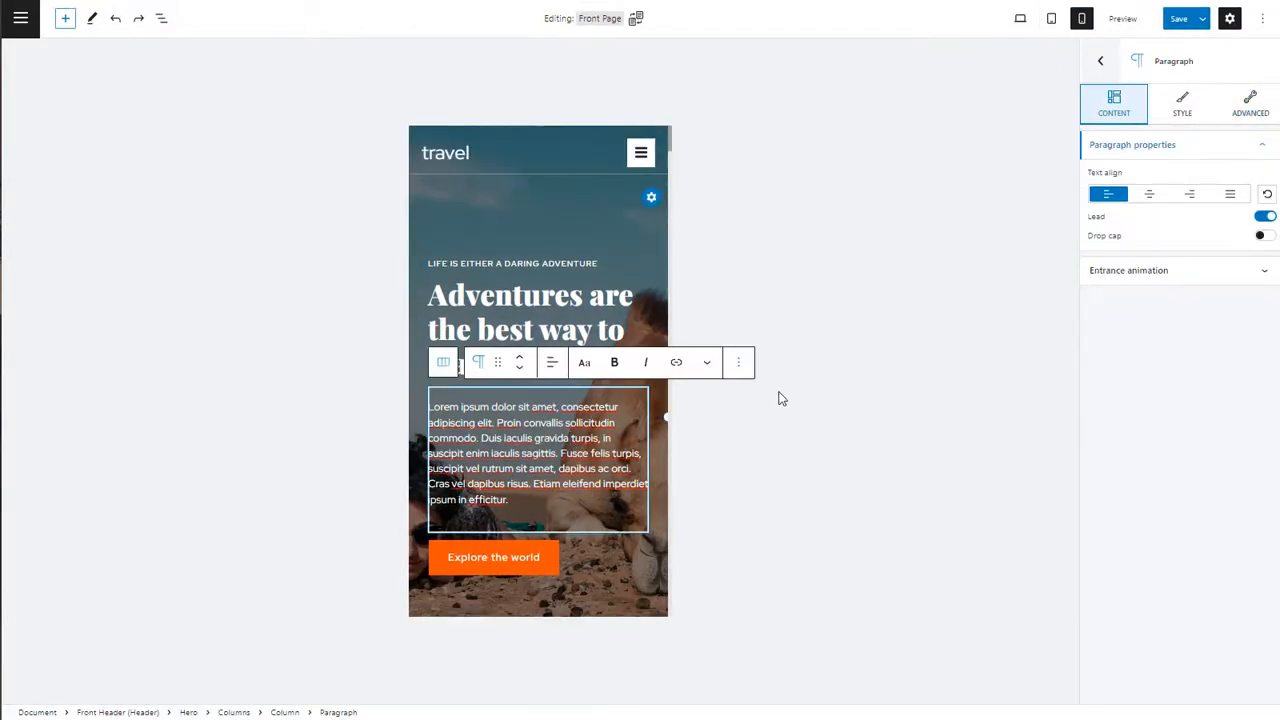
Step: Set the hero's intro paragraph to Hide on mobile in its Responsive settings
{"action": "left_click", "coordinate": [1250, 104]}
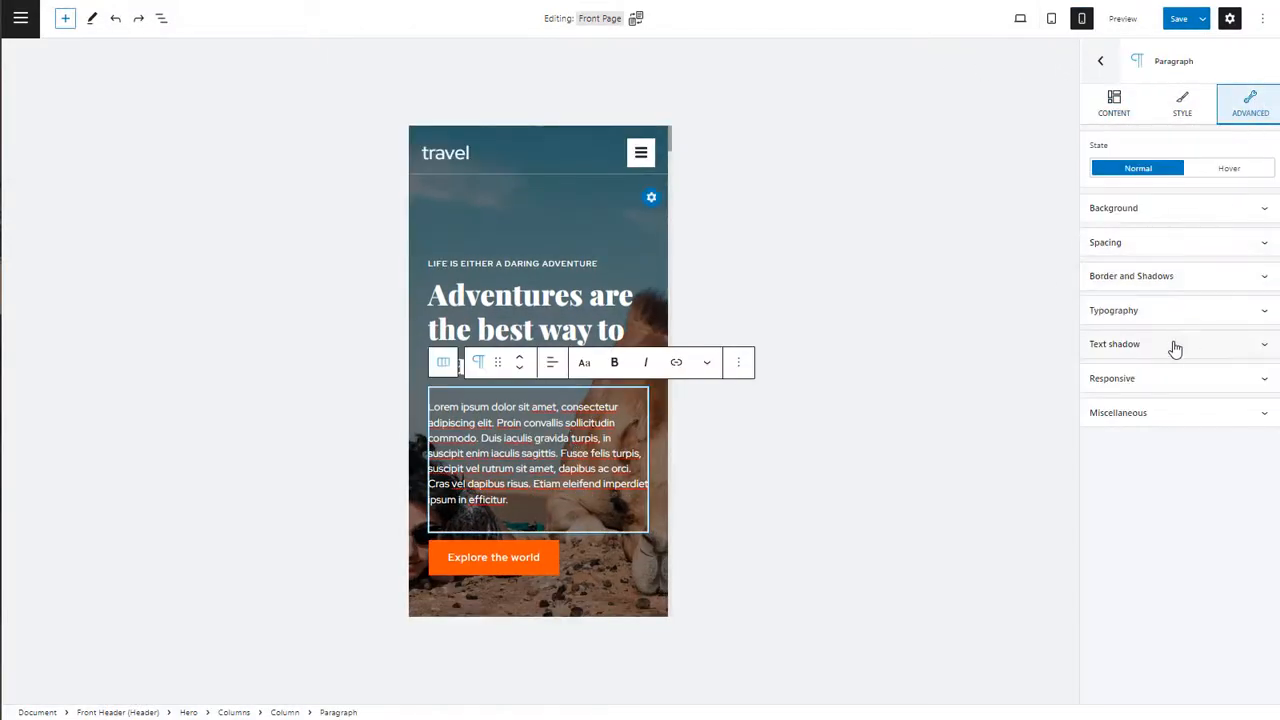
{"action": "left_click", "coordinate": [1264, 444]}
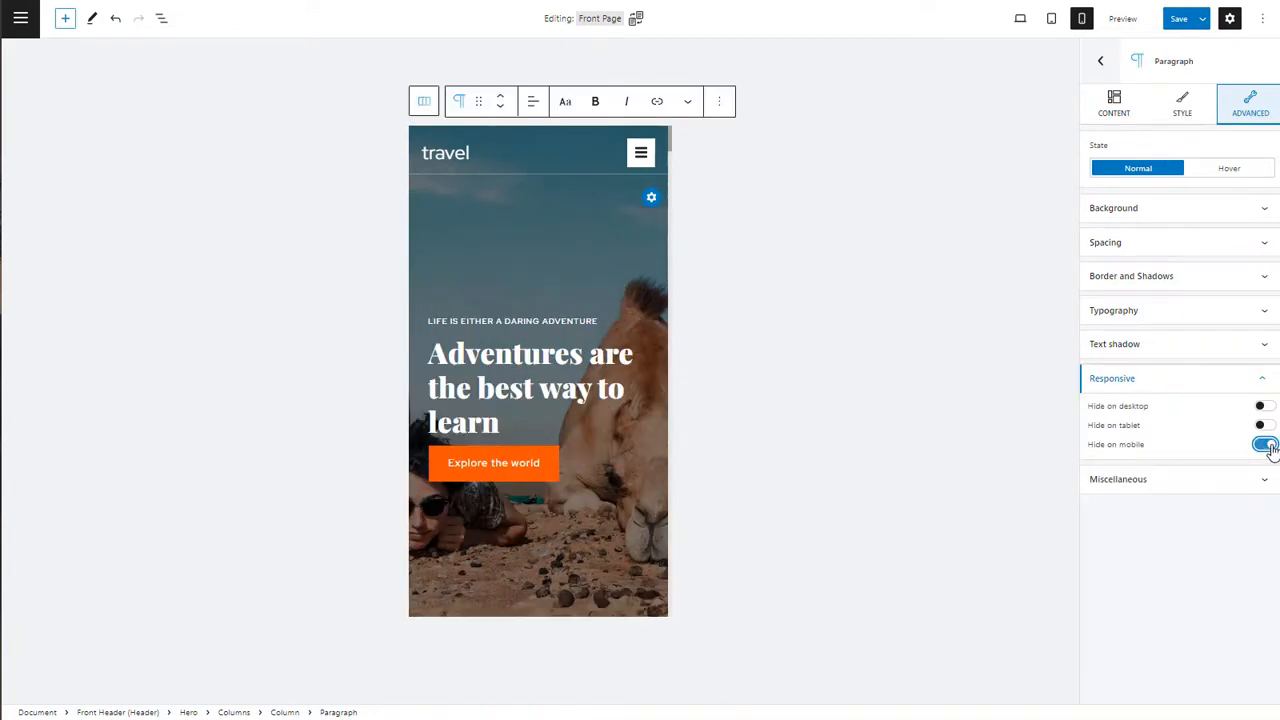
{"action": "left_click", "coordinate": [1264, 444]}
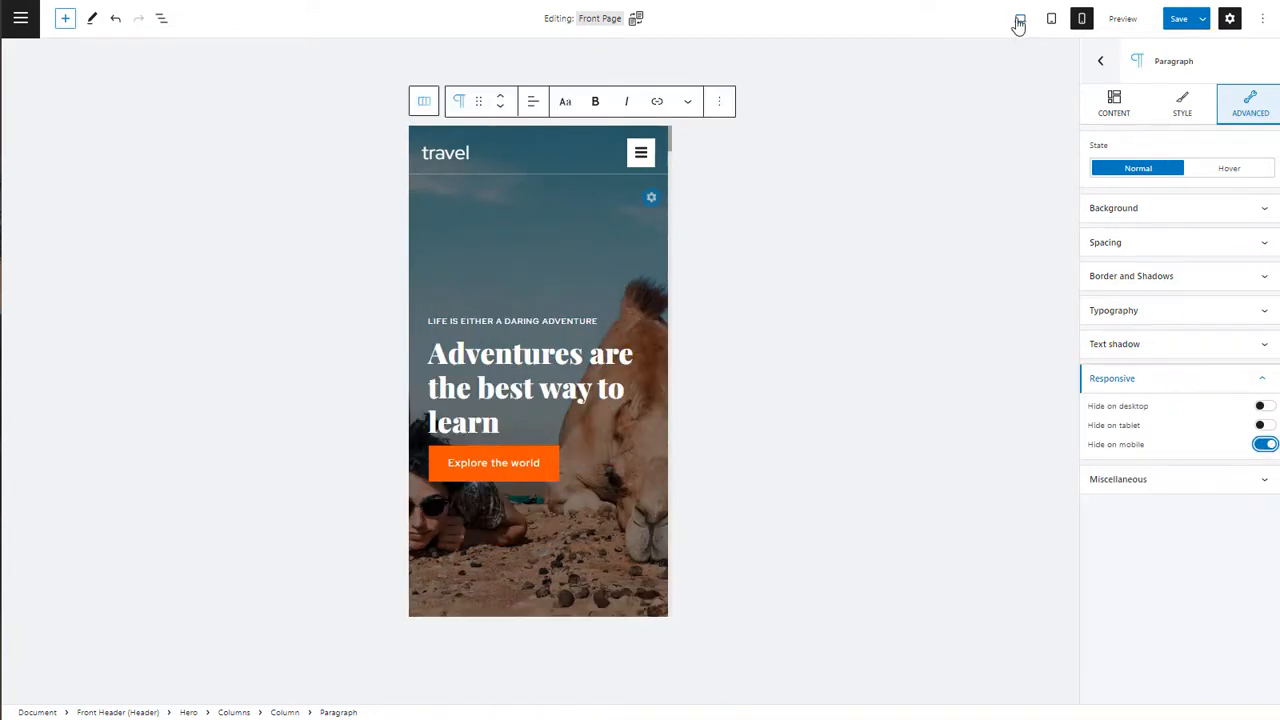
Step: Return to desktop width and preview the live front page as visitors see it
{"action": "left_click", "coordinate": [1020, 18]}
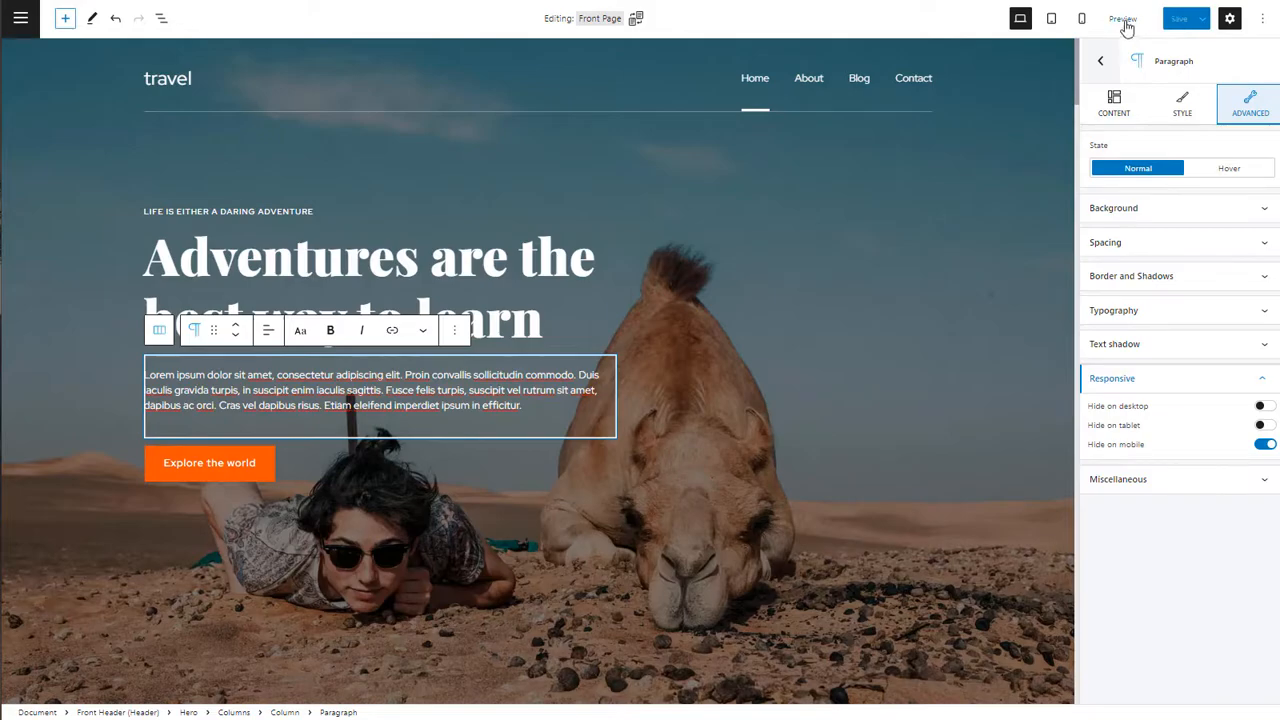
{"action": "left_click", "coordinate": [1120, 18]}
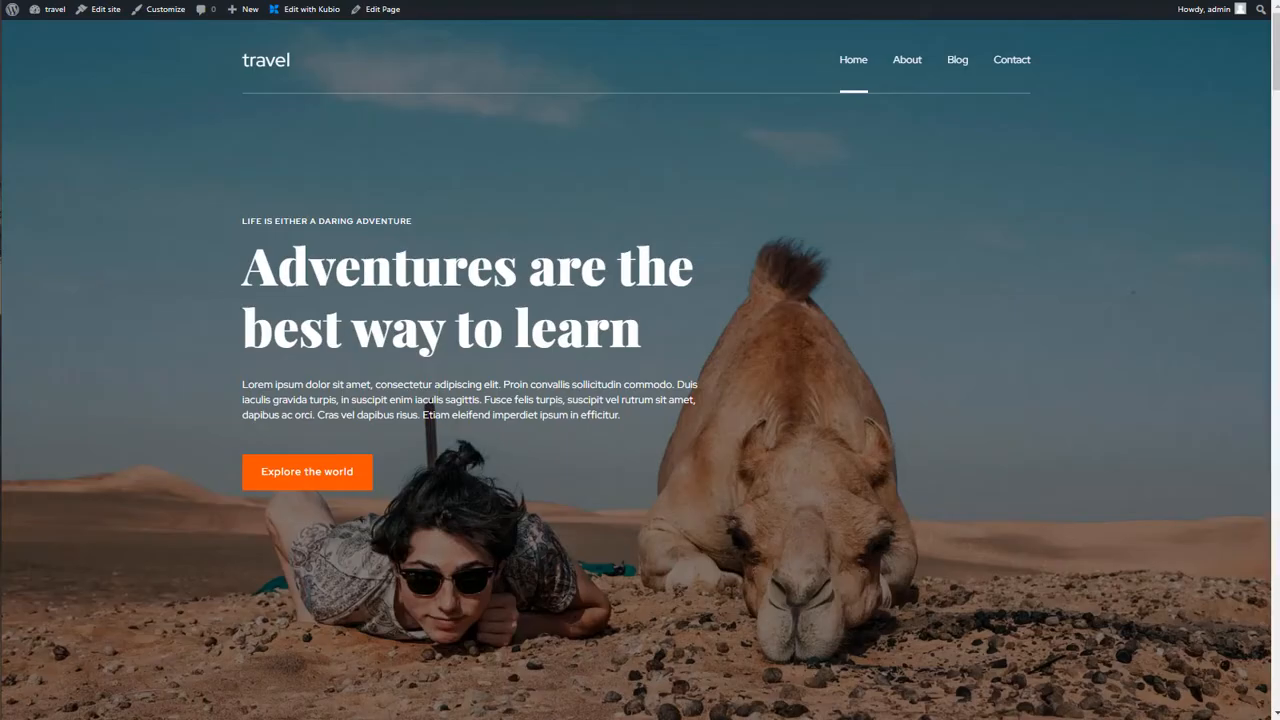